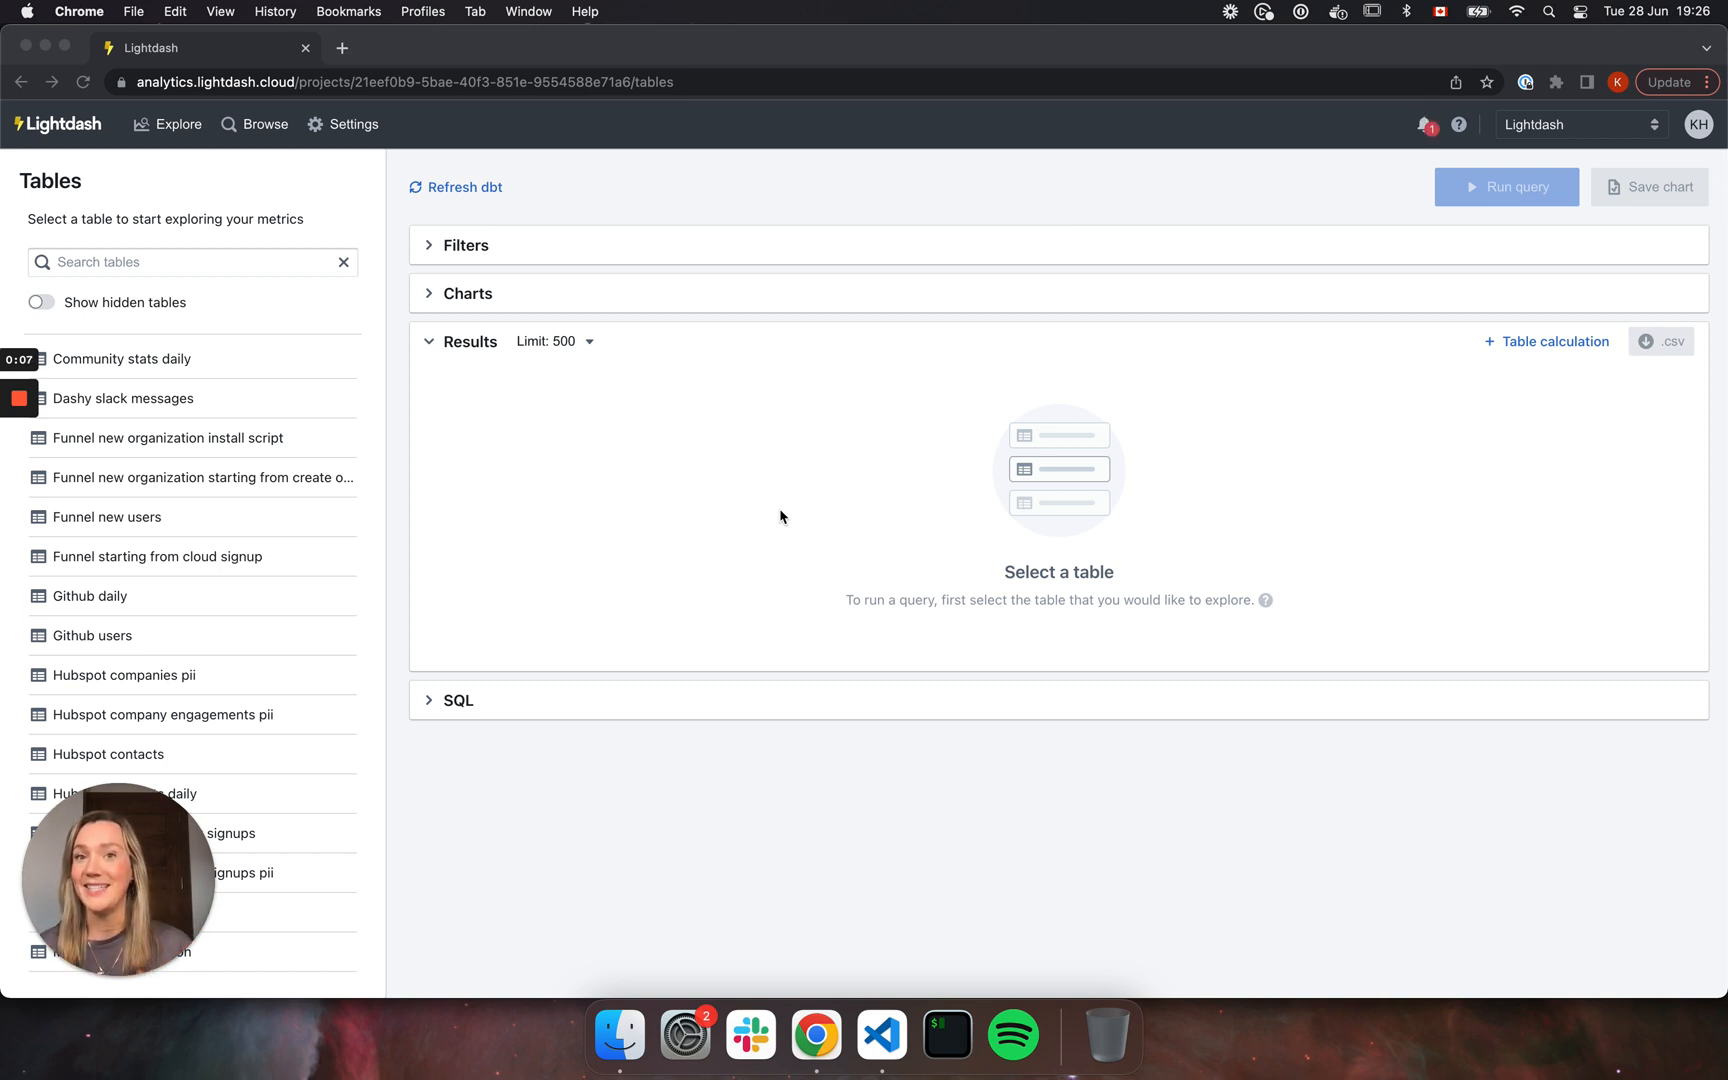
pyautogui.moveTo(775, 473)
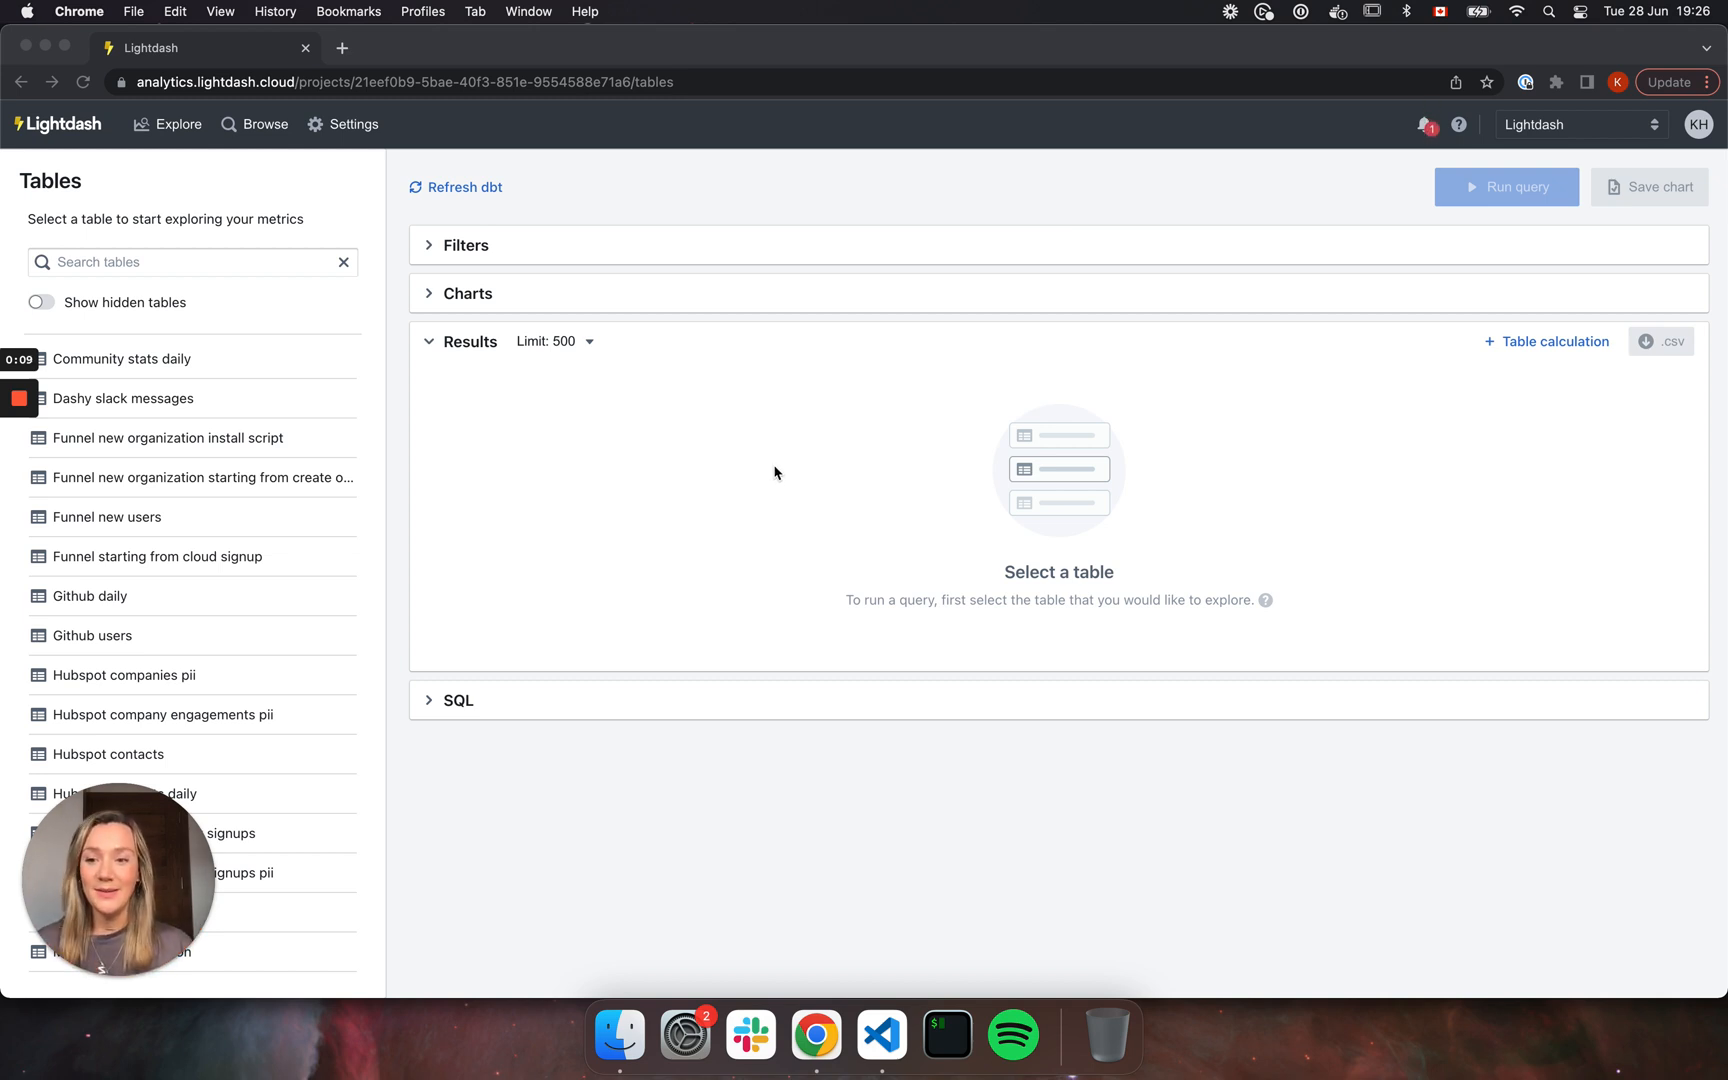
pyautogui.moveTo(762, 482)
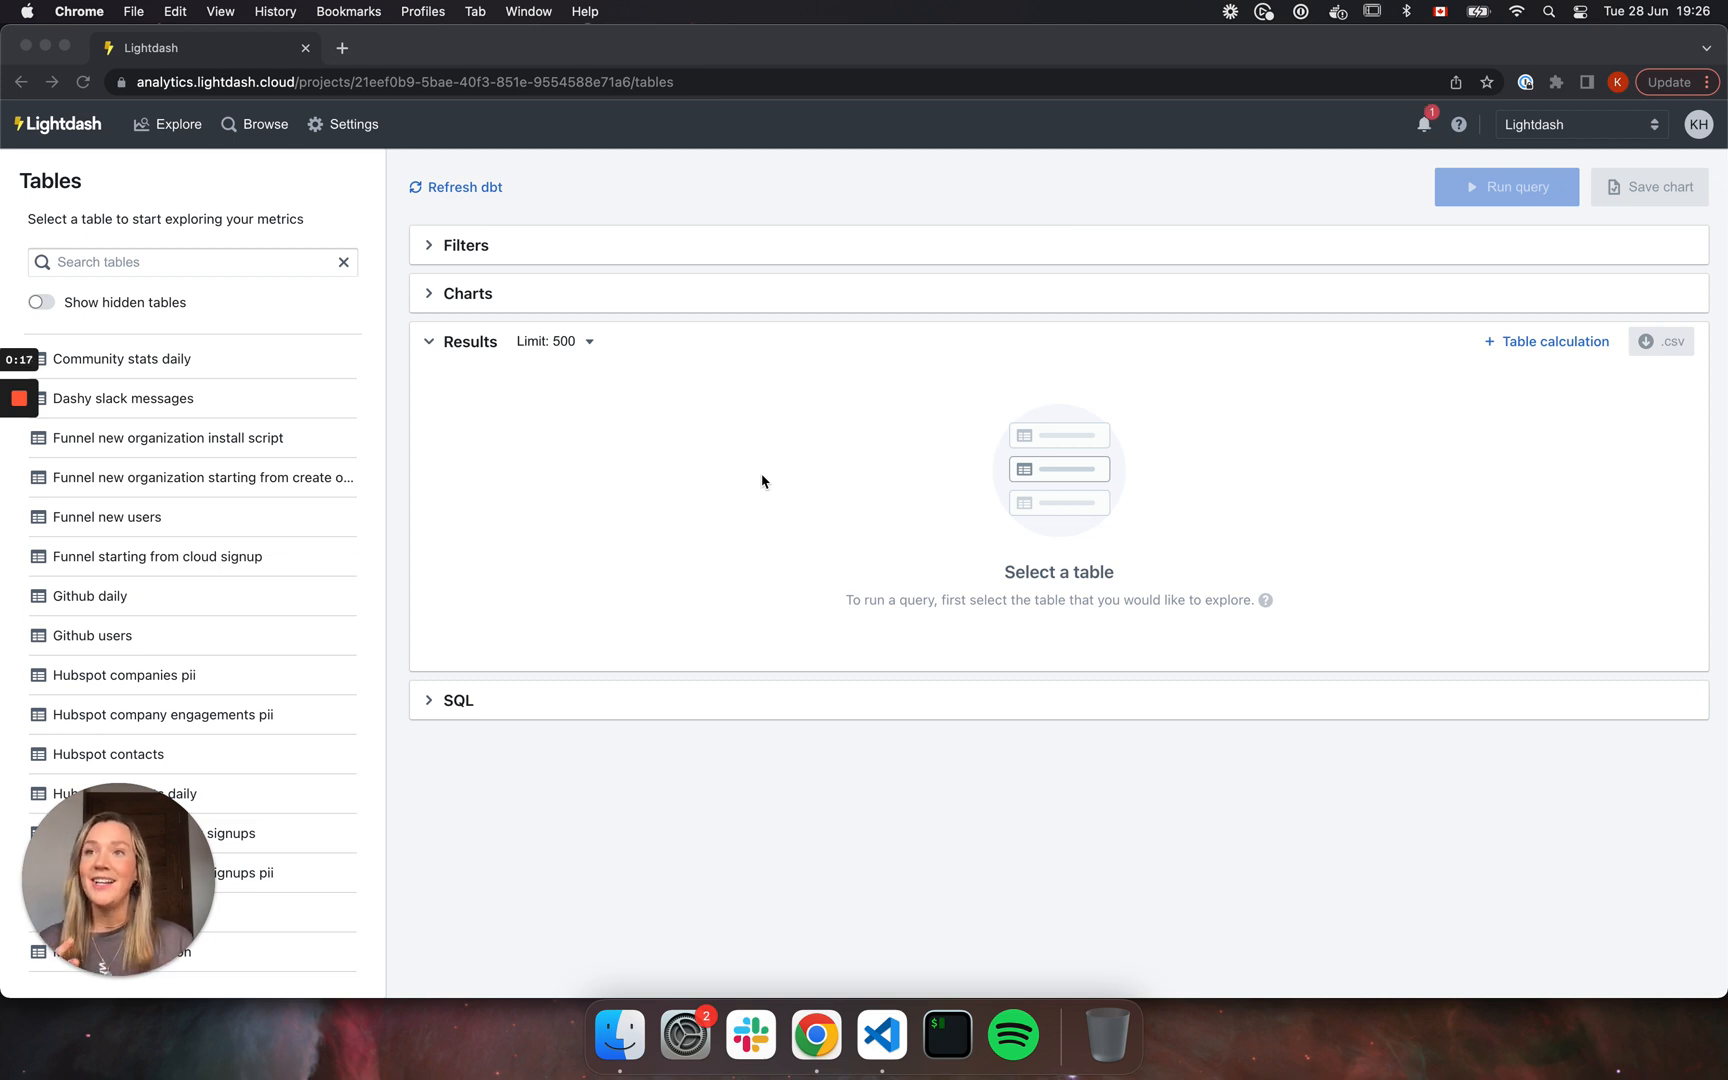
# Open the Pages table in Lightdash and display its schema, database and description details.
pyautogui.click(881, 1035)
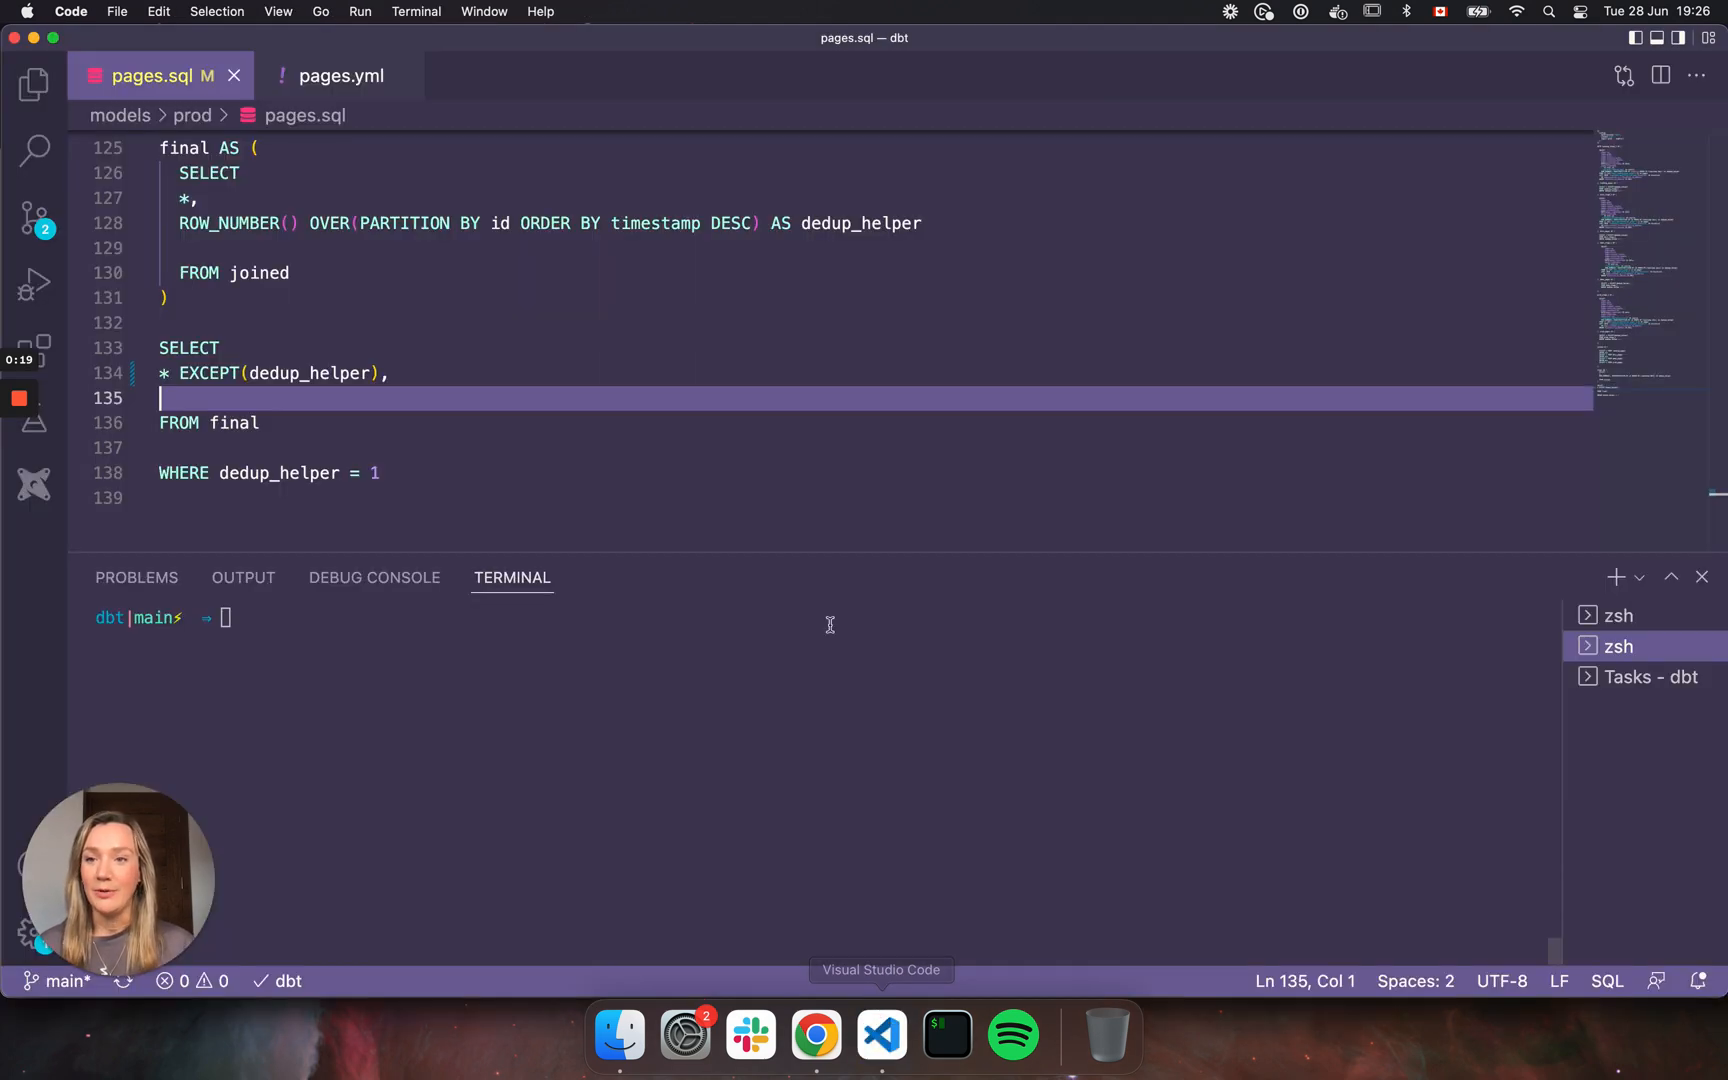
pyautogui.moveTo(342, 76)
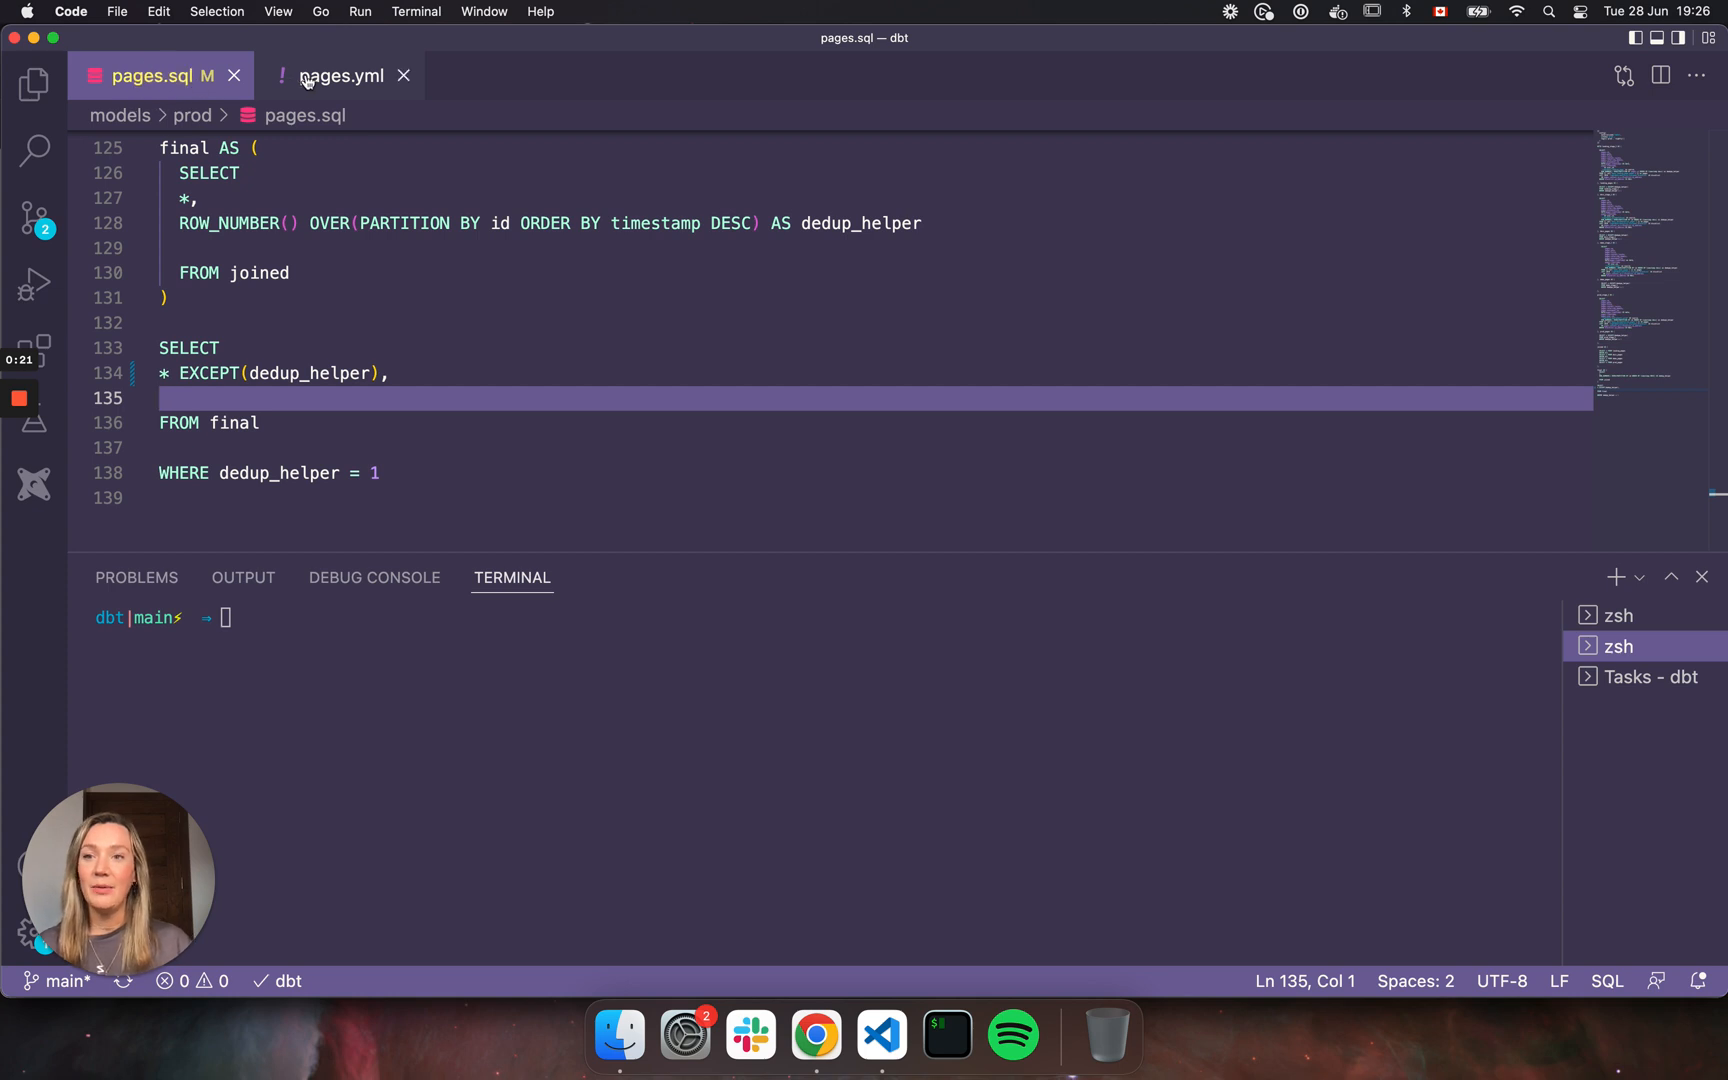
pyautogui.click(342, 75)
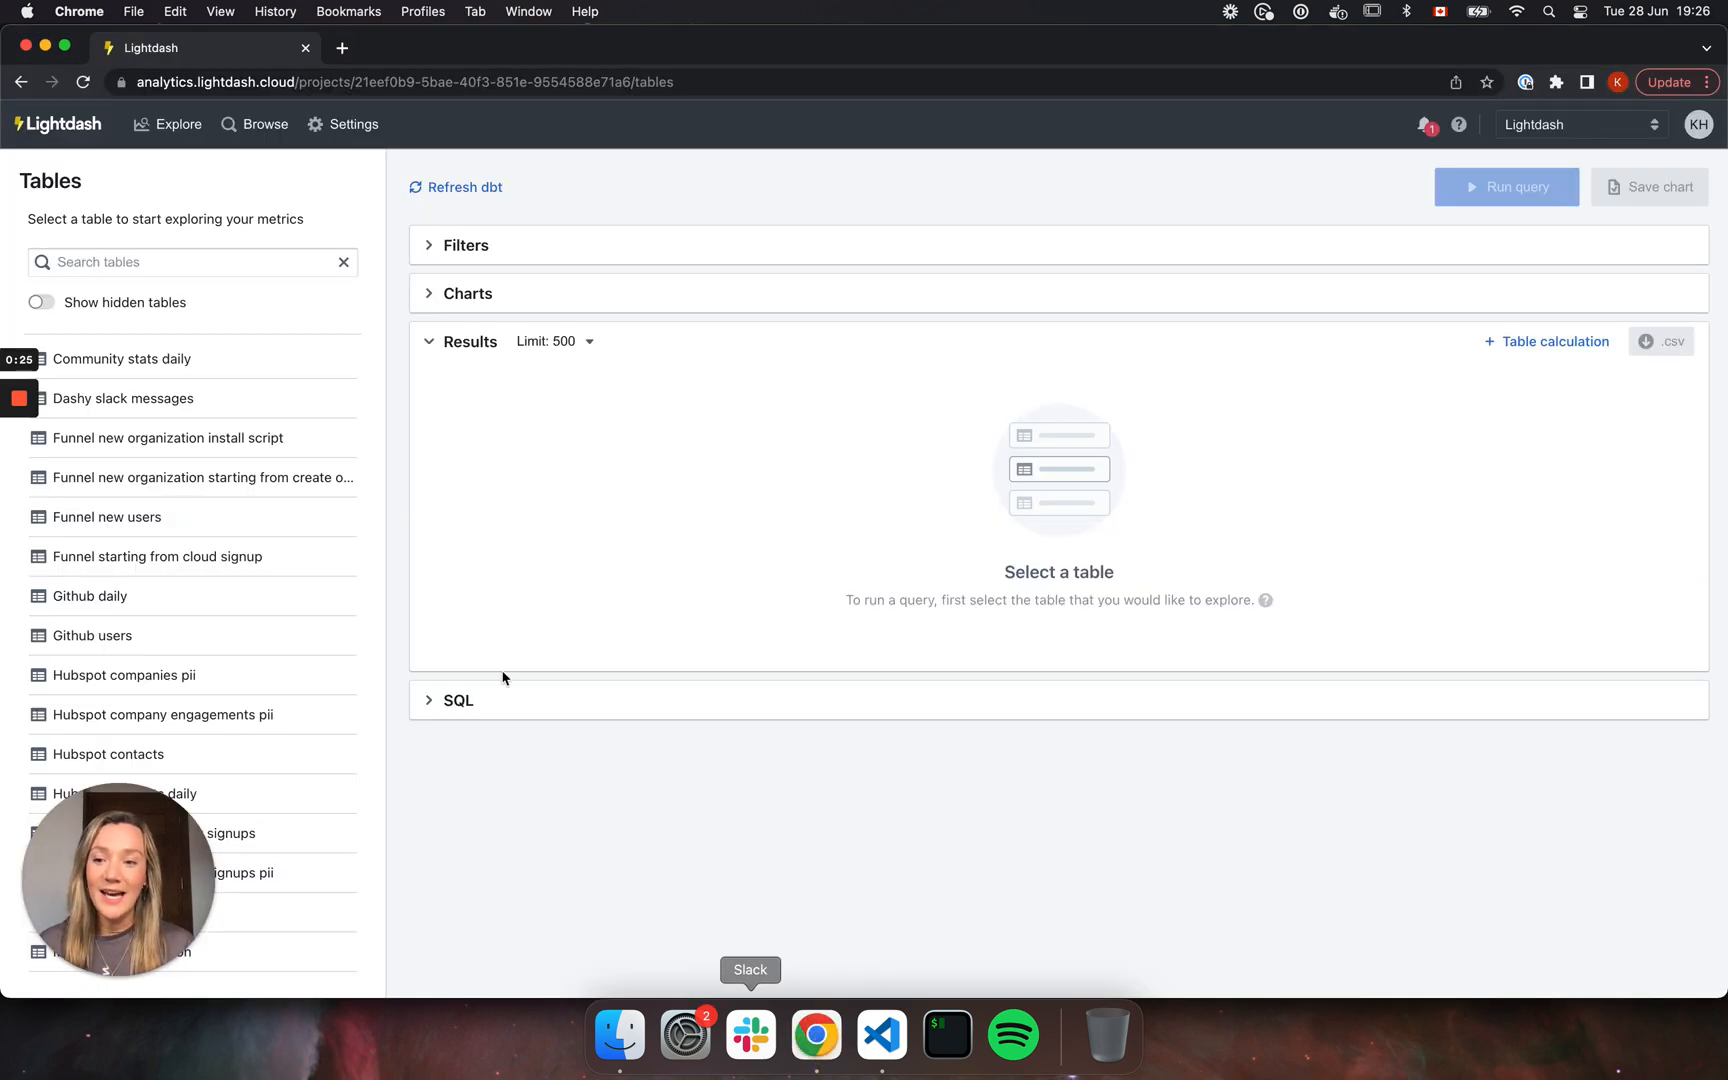
pyautogui.scroll(-3)
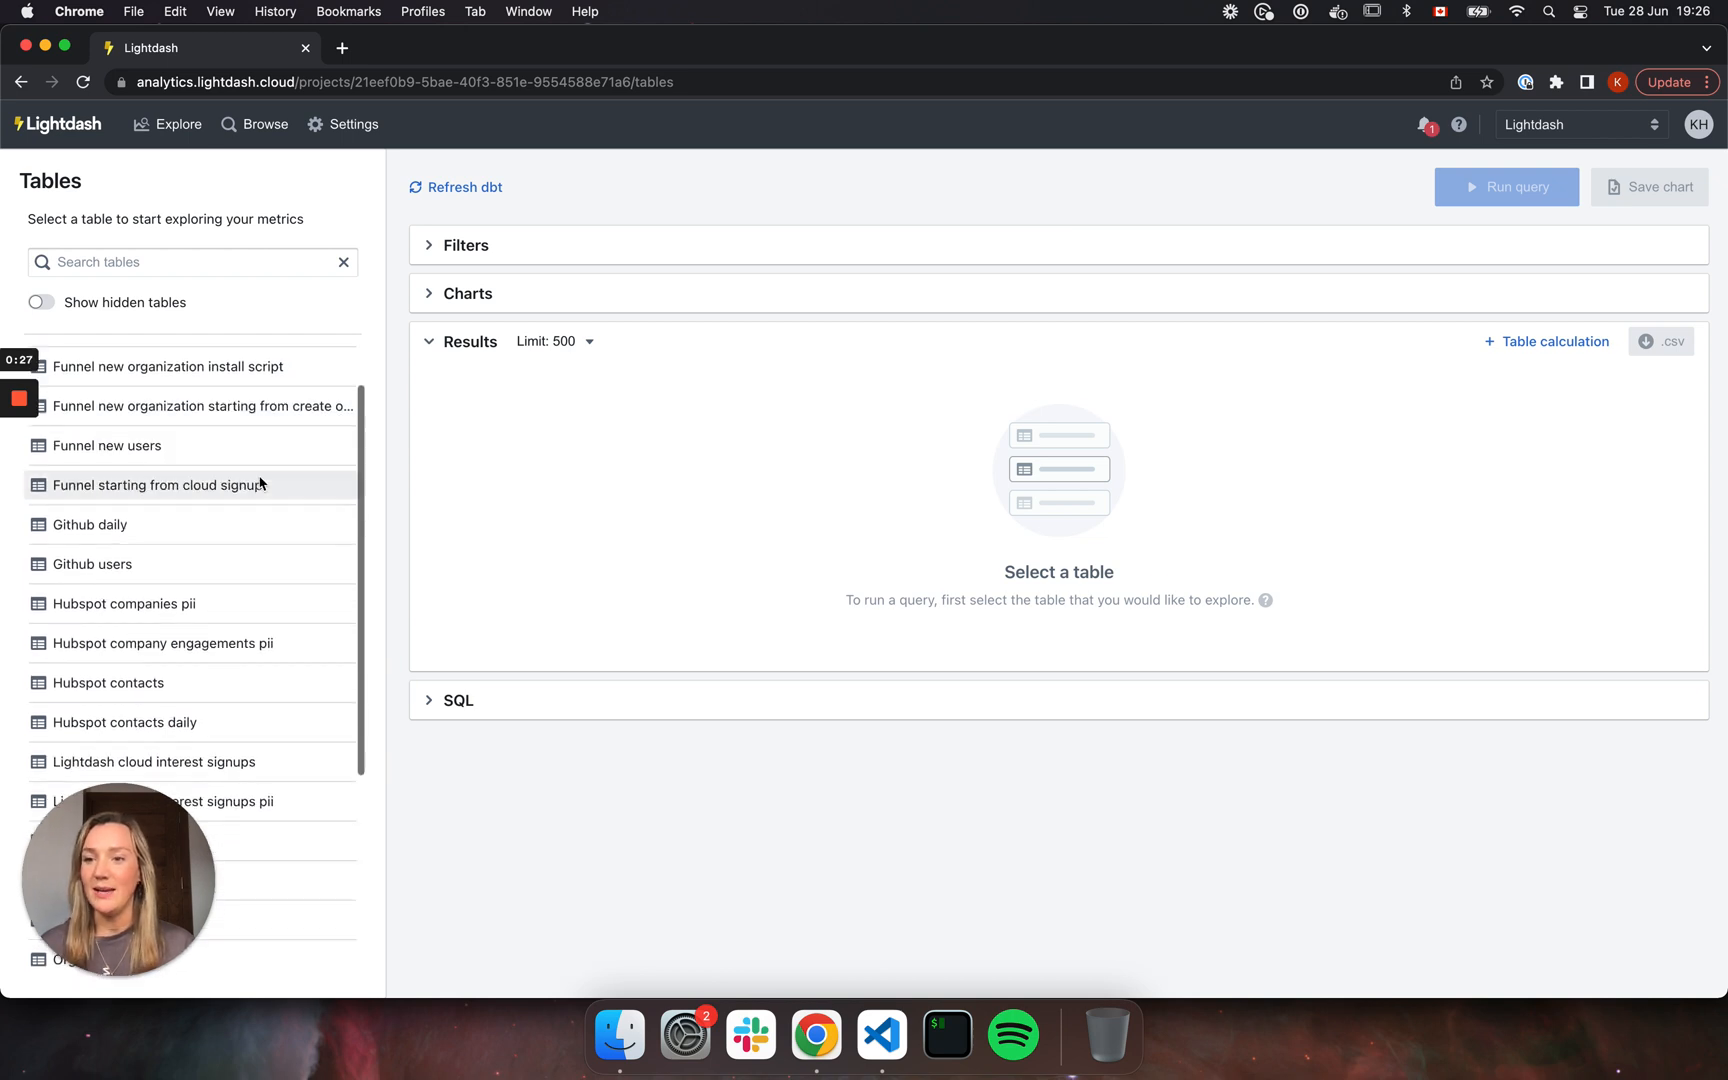
pyautogui.scroll(-3)
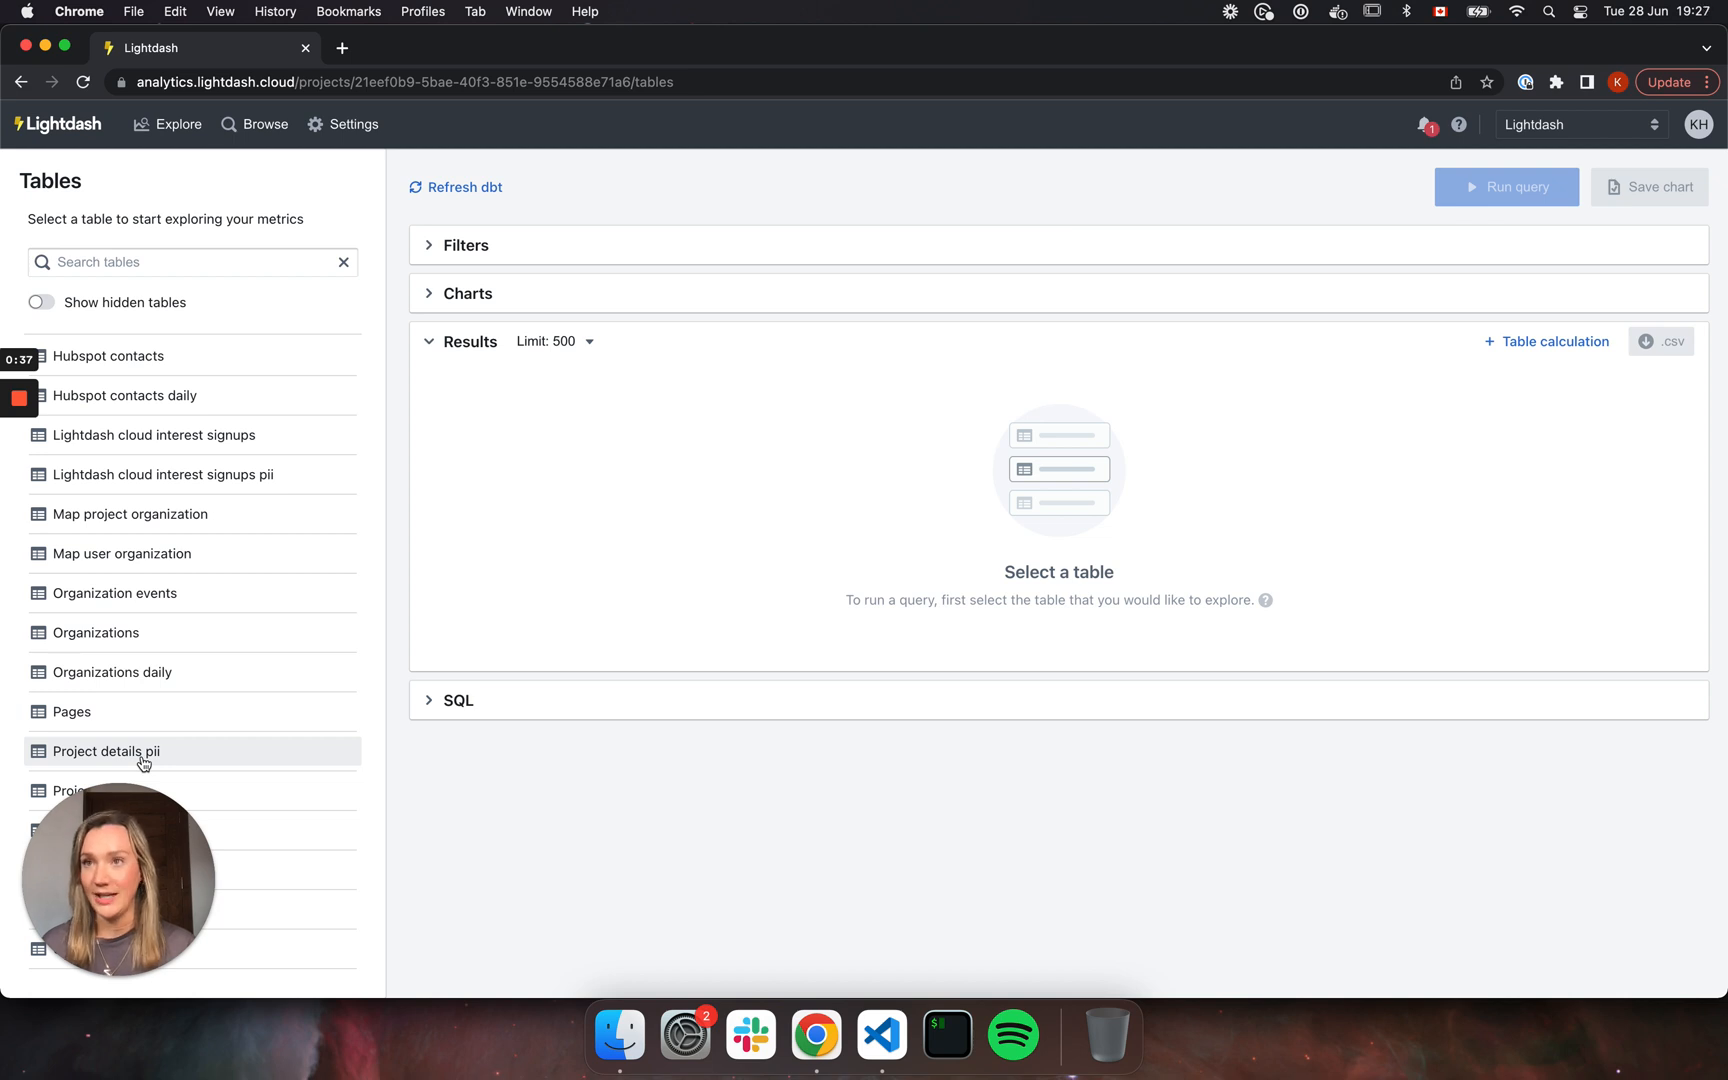
pyautogui.click(72, 711)
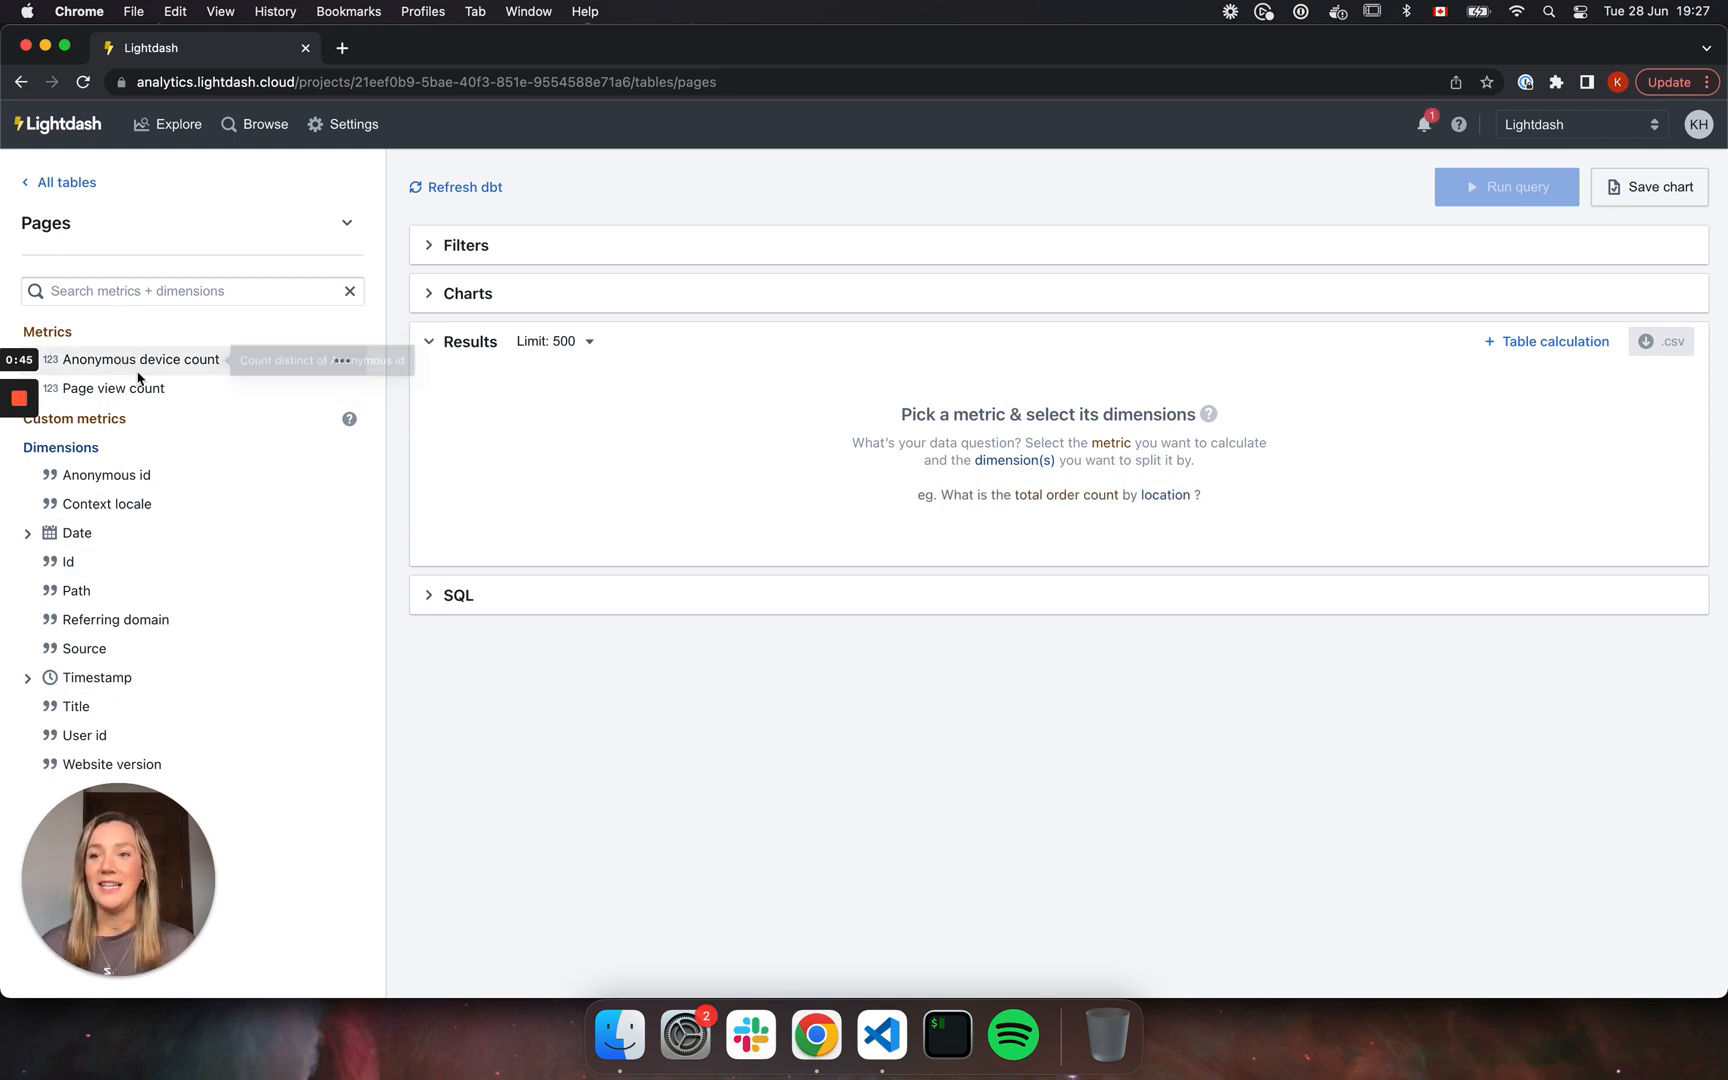
pyautogui.moveTo(195, 504)
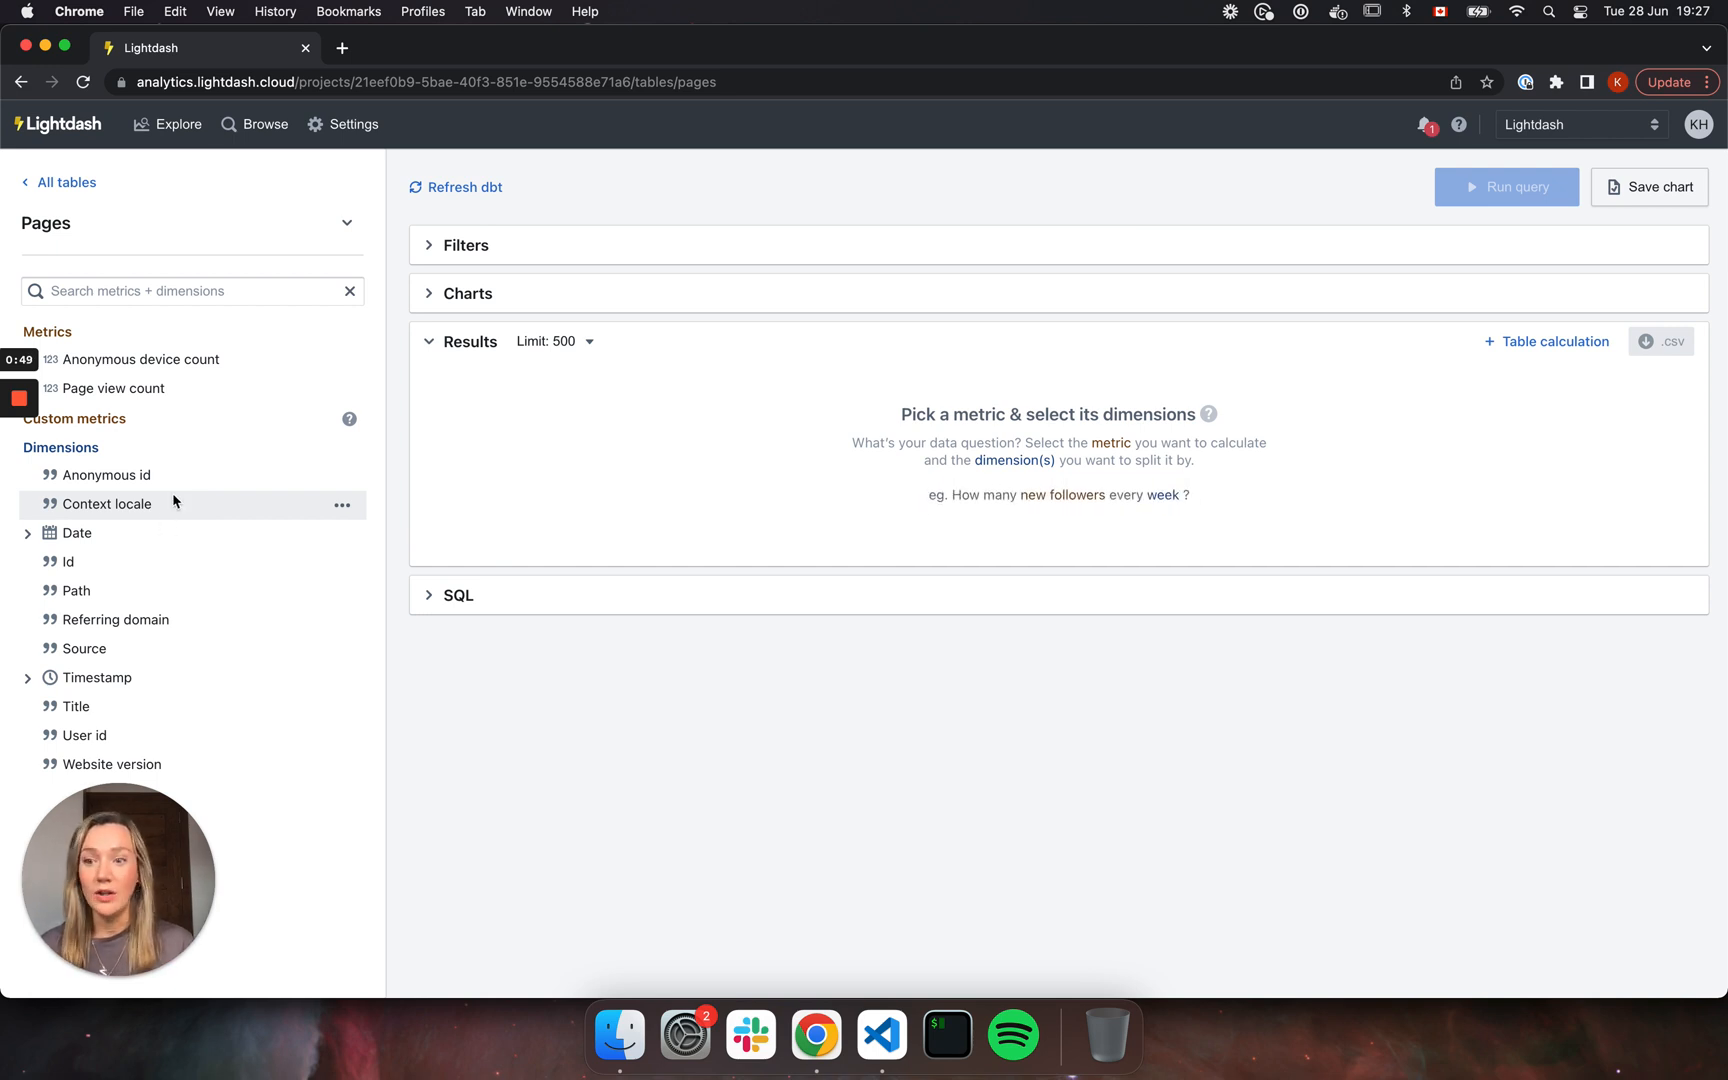
pyautogui.moveTo(184, 449)
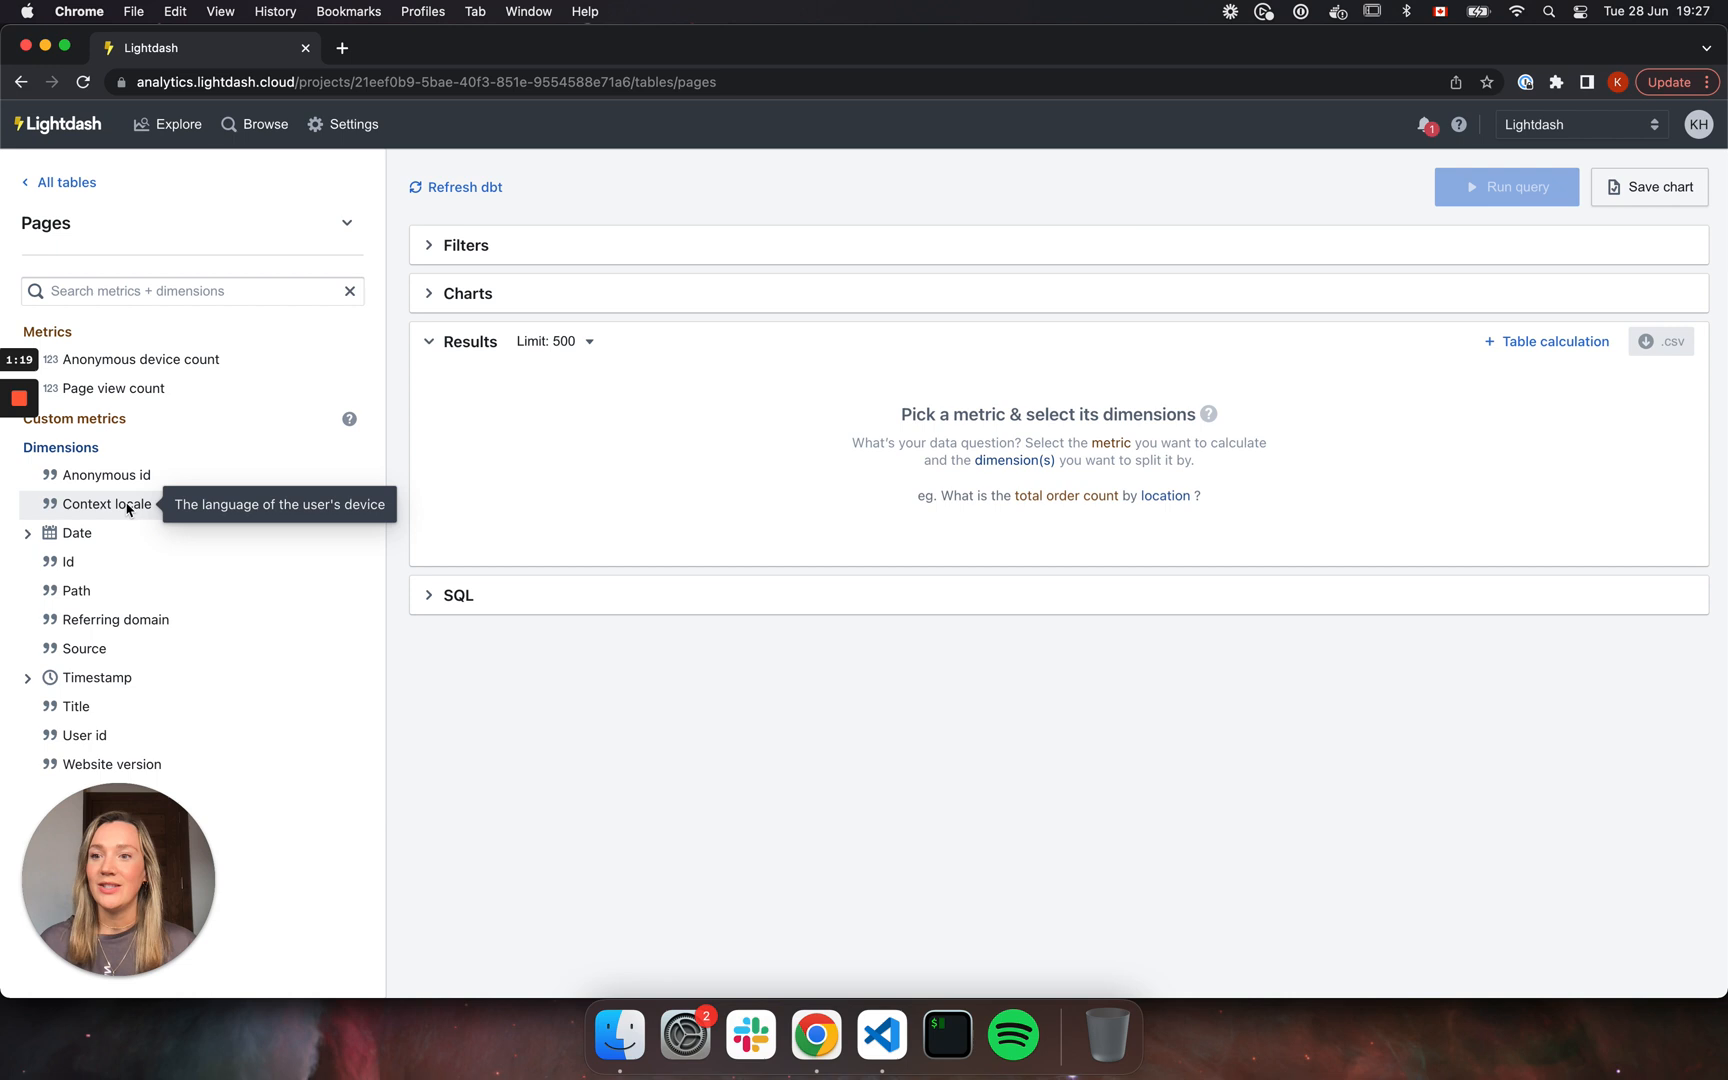
pyautogui.moveTo(127, 397)
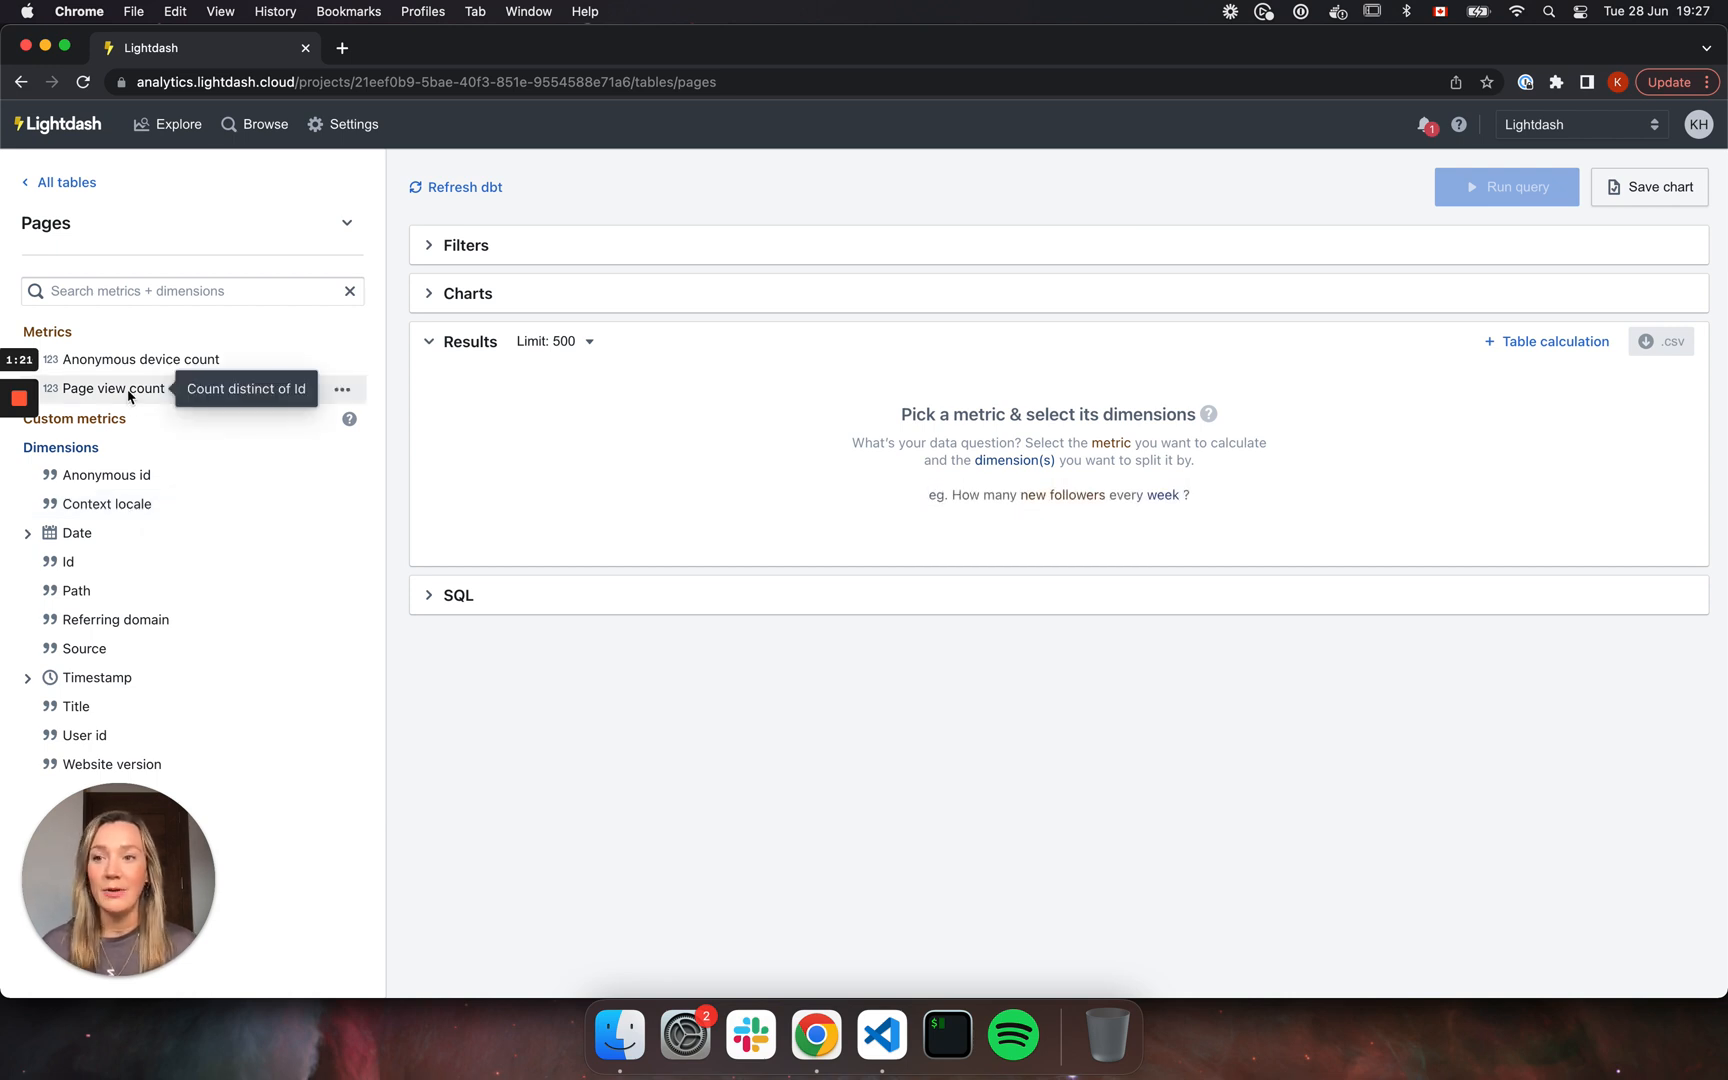
pyautogui.click(346, 223)
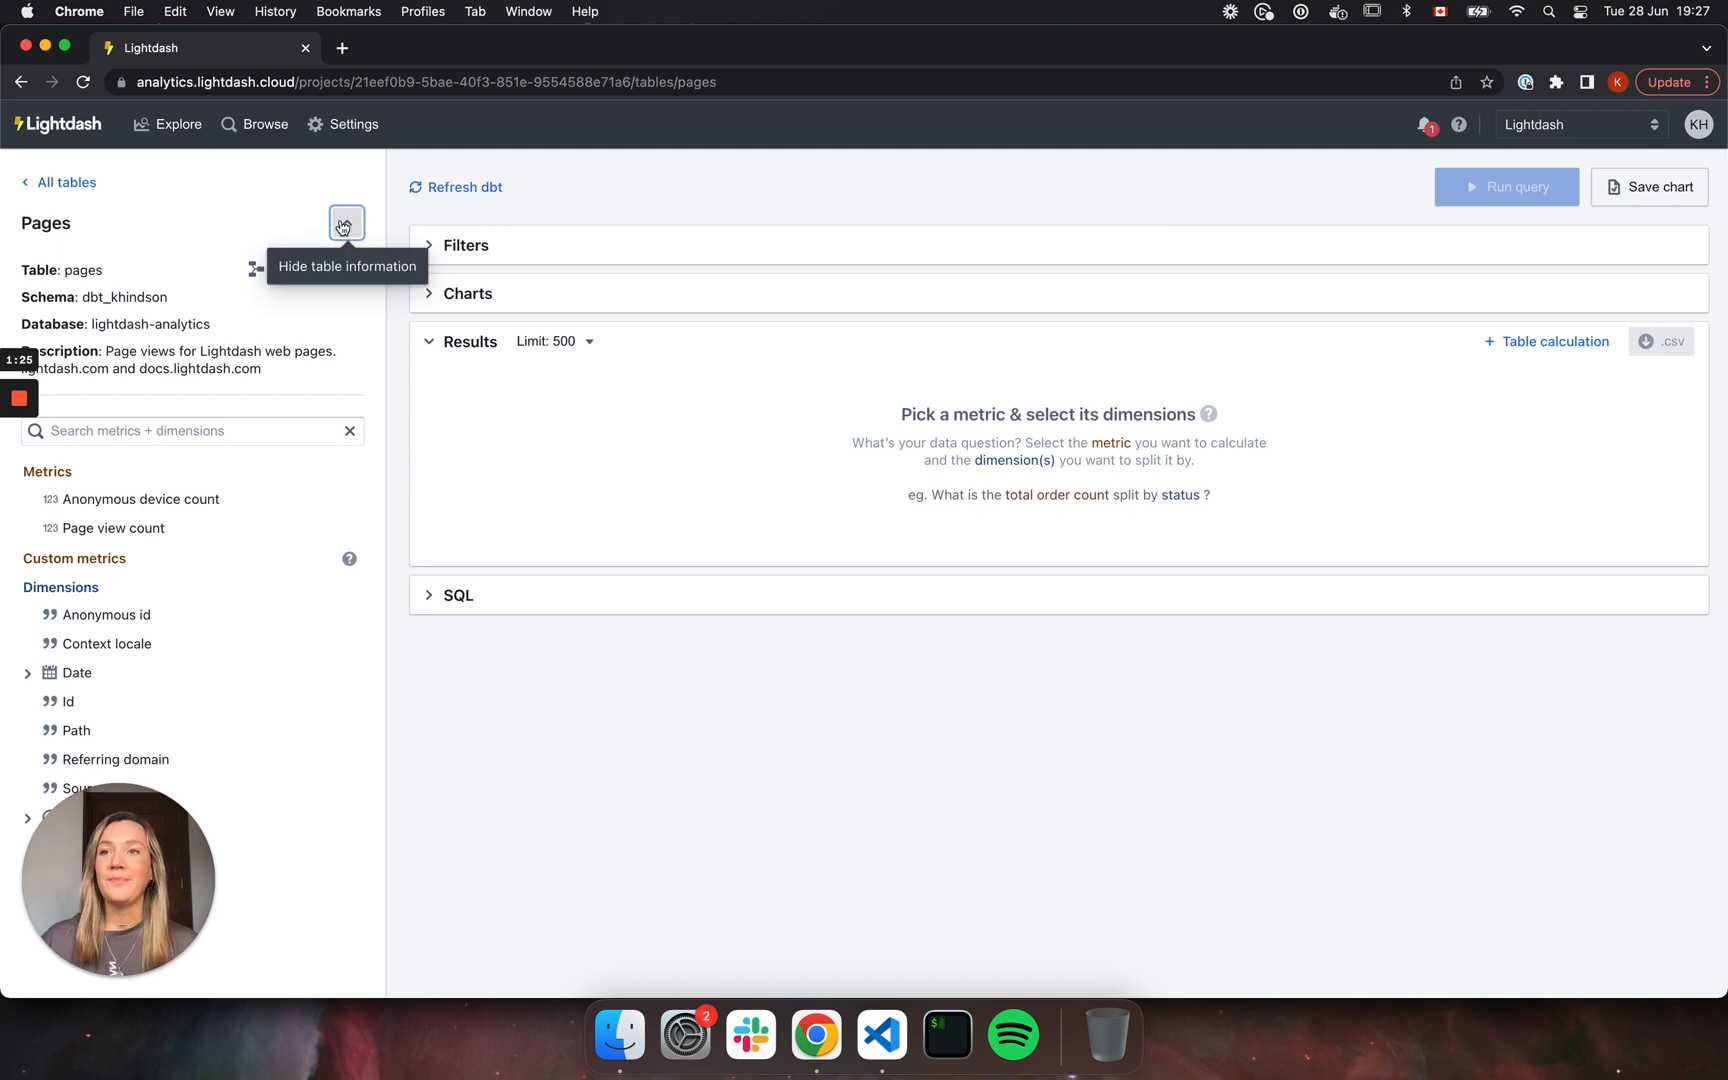
# Collapse the Pages table details and return to the dbt project in VS Code.
pyautogui.click(346, 223)
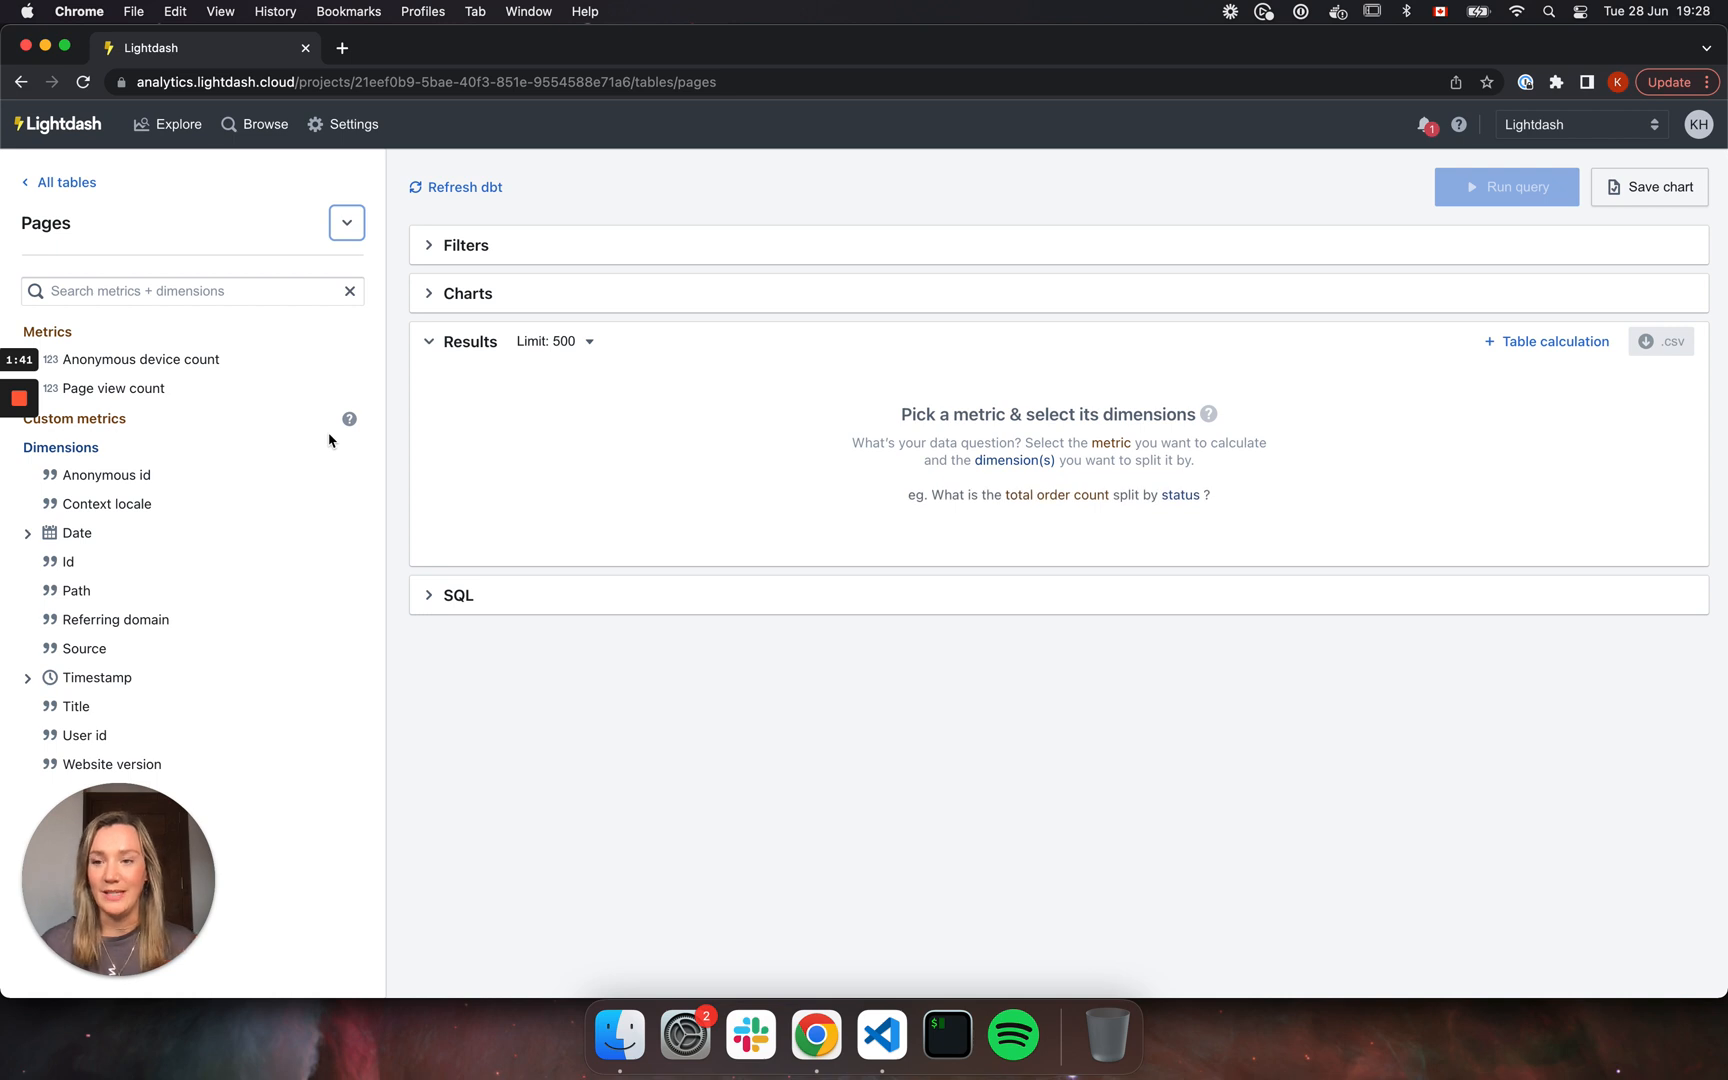
pyautogui.moveTo(397, 519)
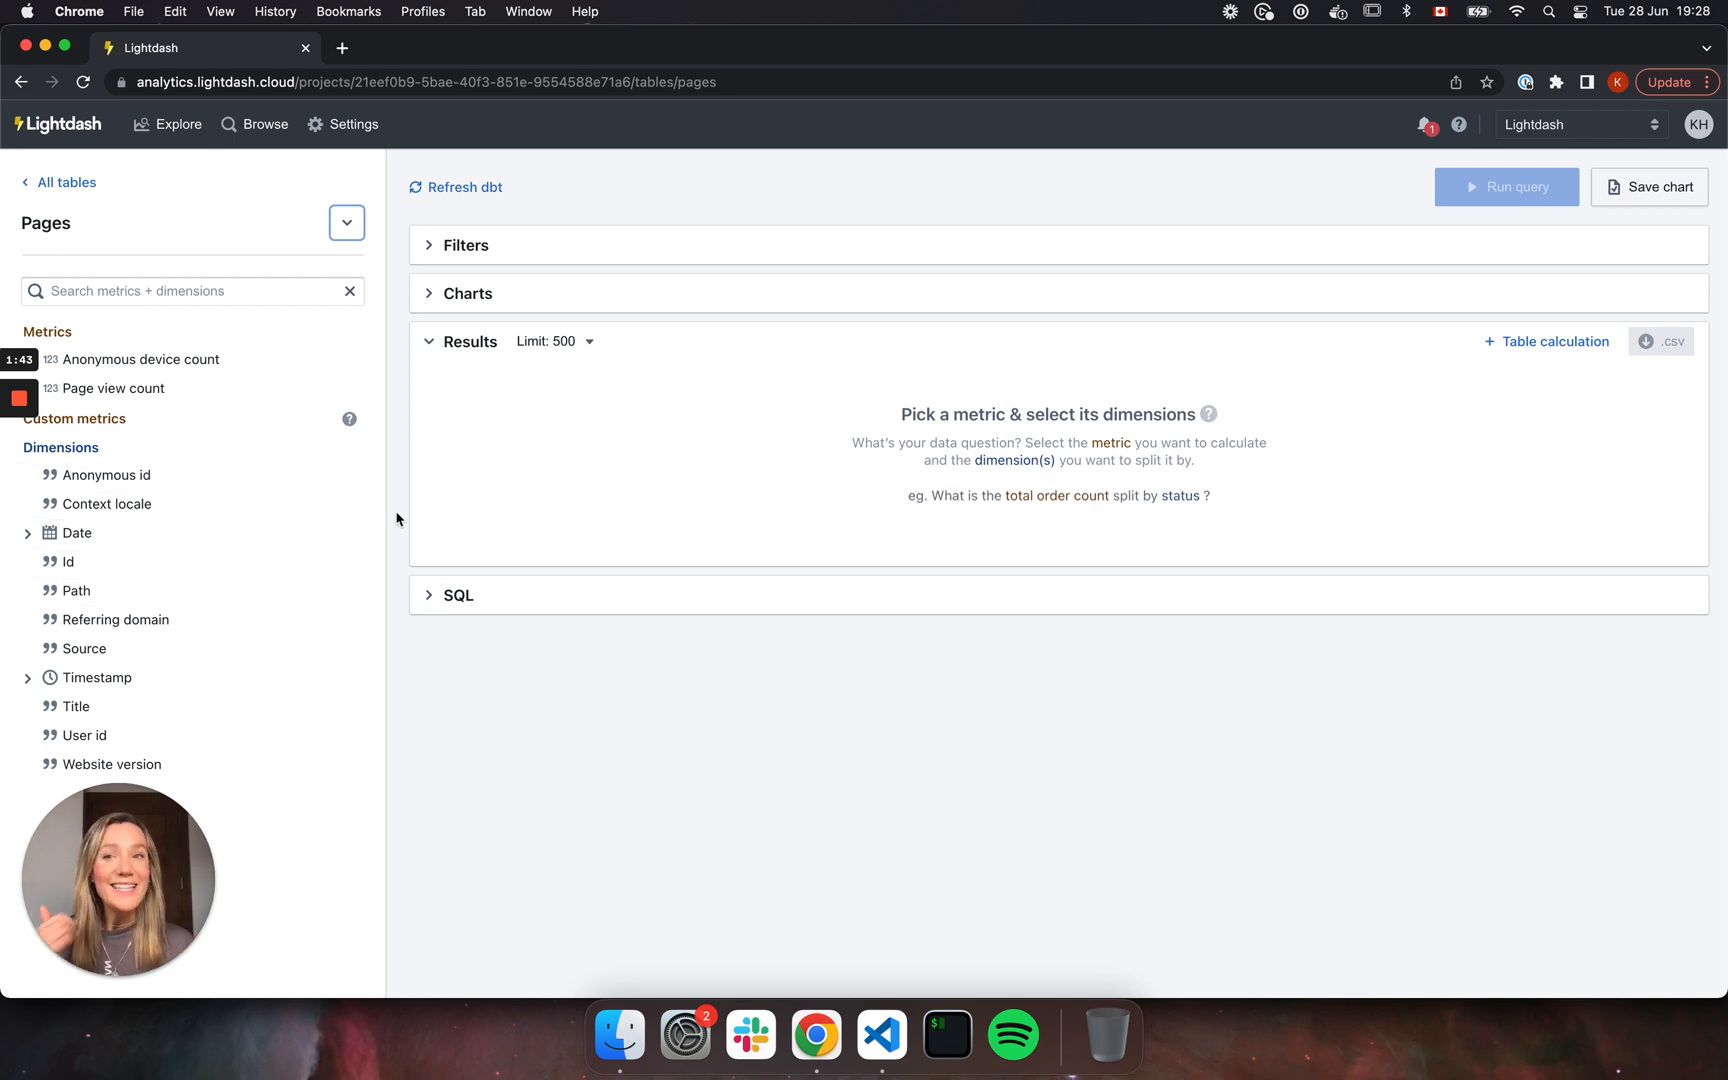
pyautogui.moveTo(679, 777)
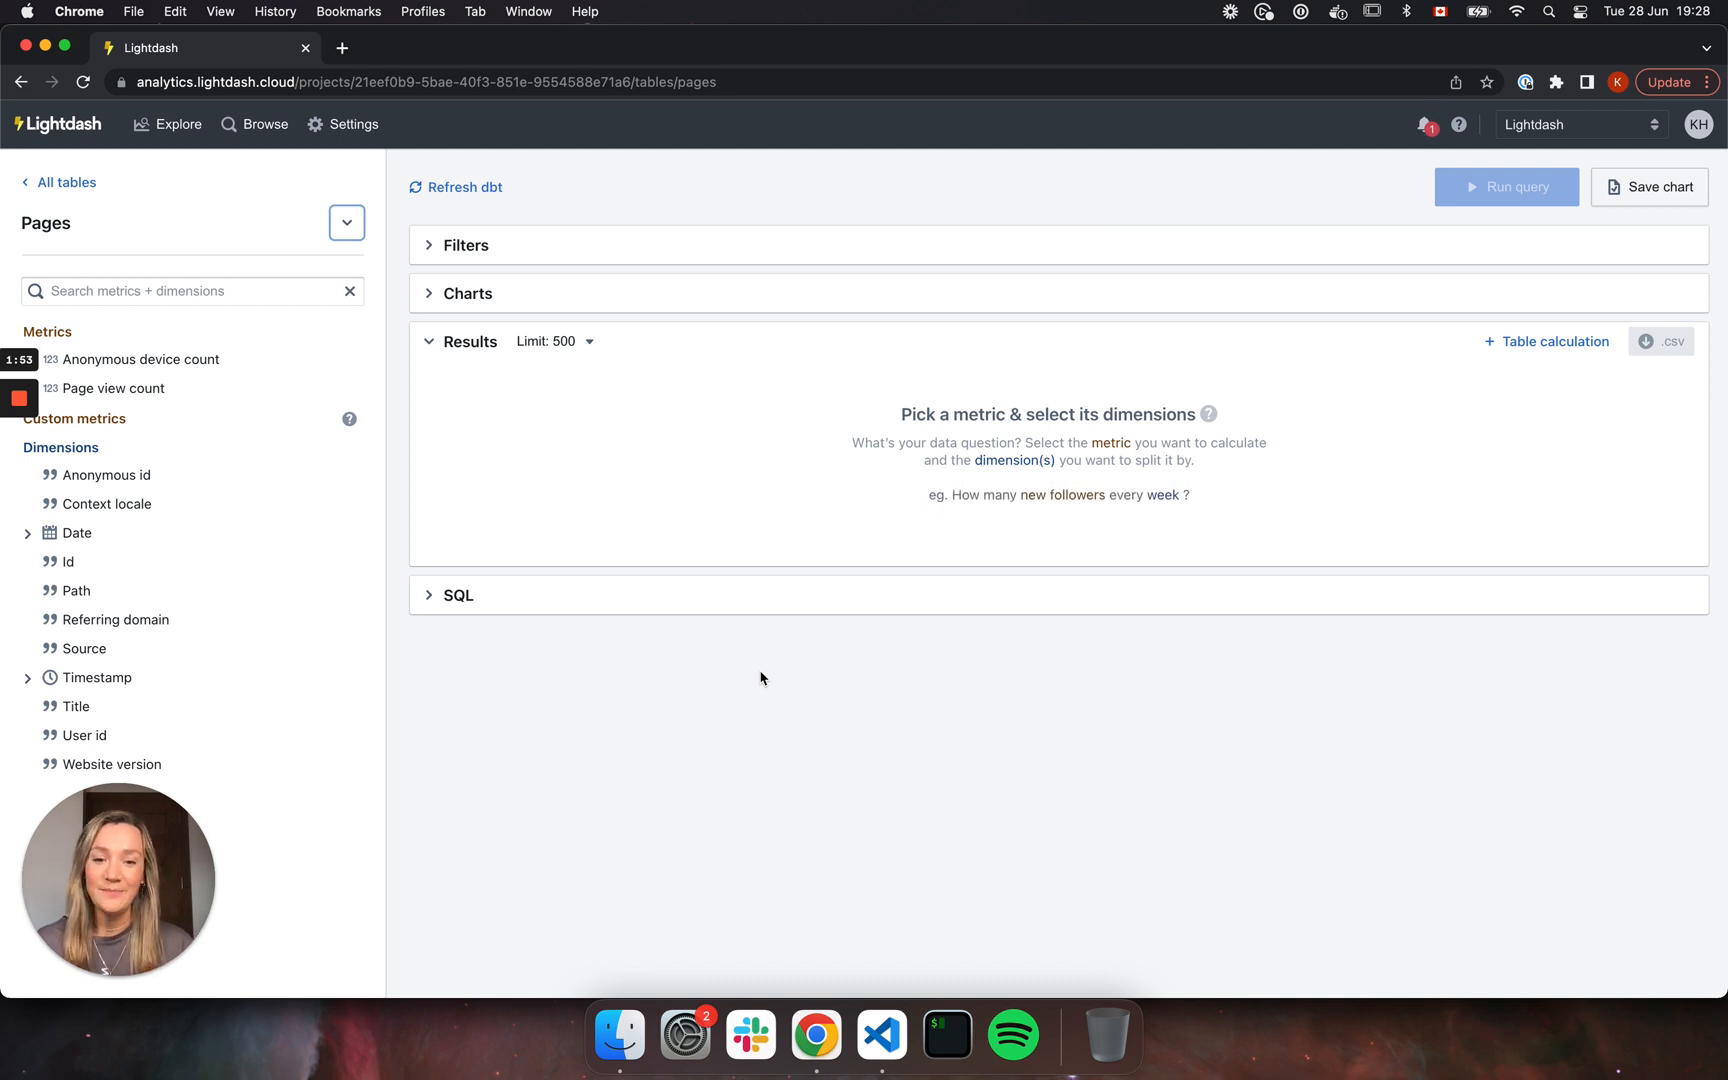
pyautogui.click(881, 1035)
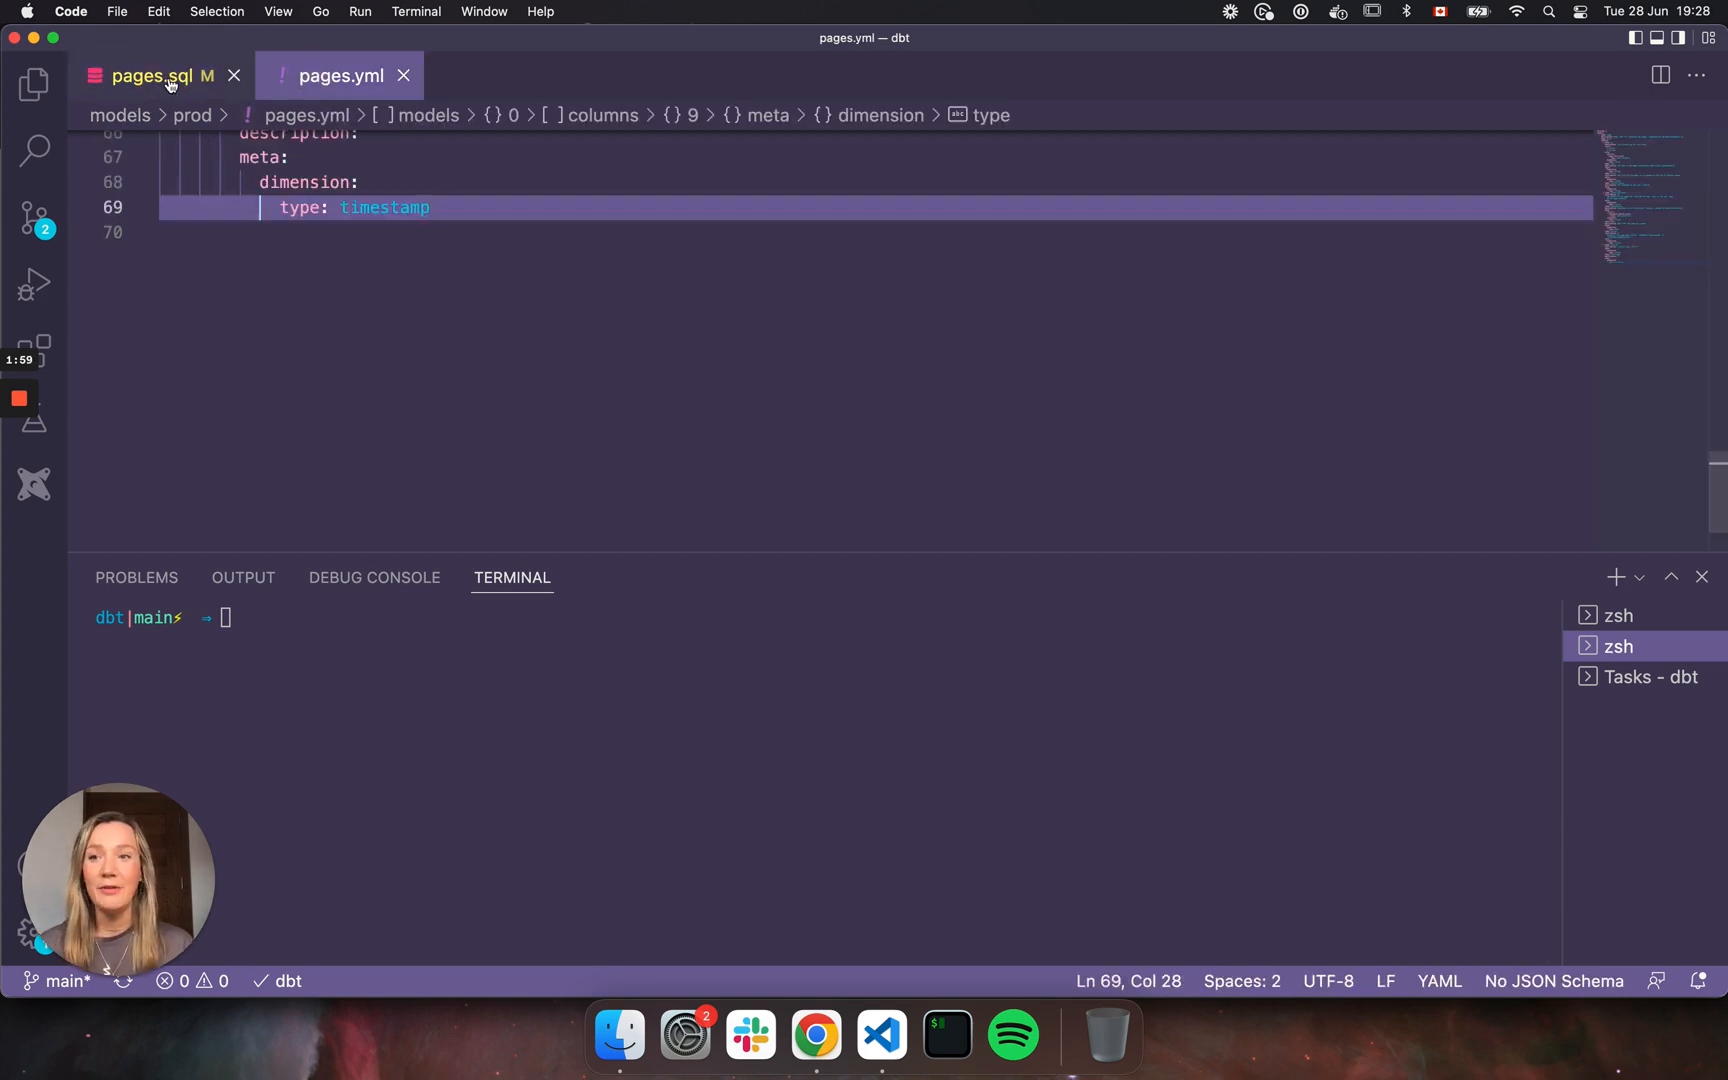
# View the pages.sql model with the website_version line, and begin a lightdash command in the terminal.
pyautogui.click(154, 75)
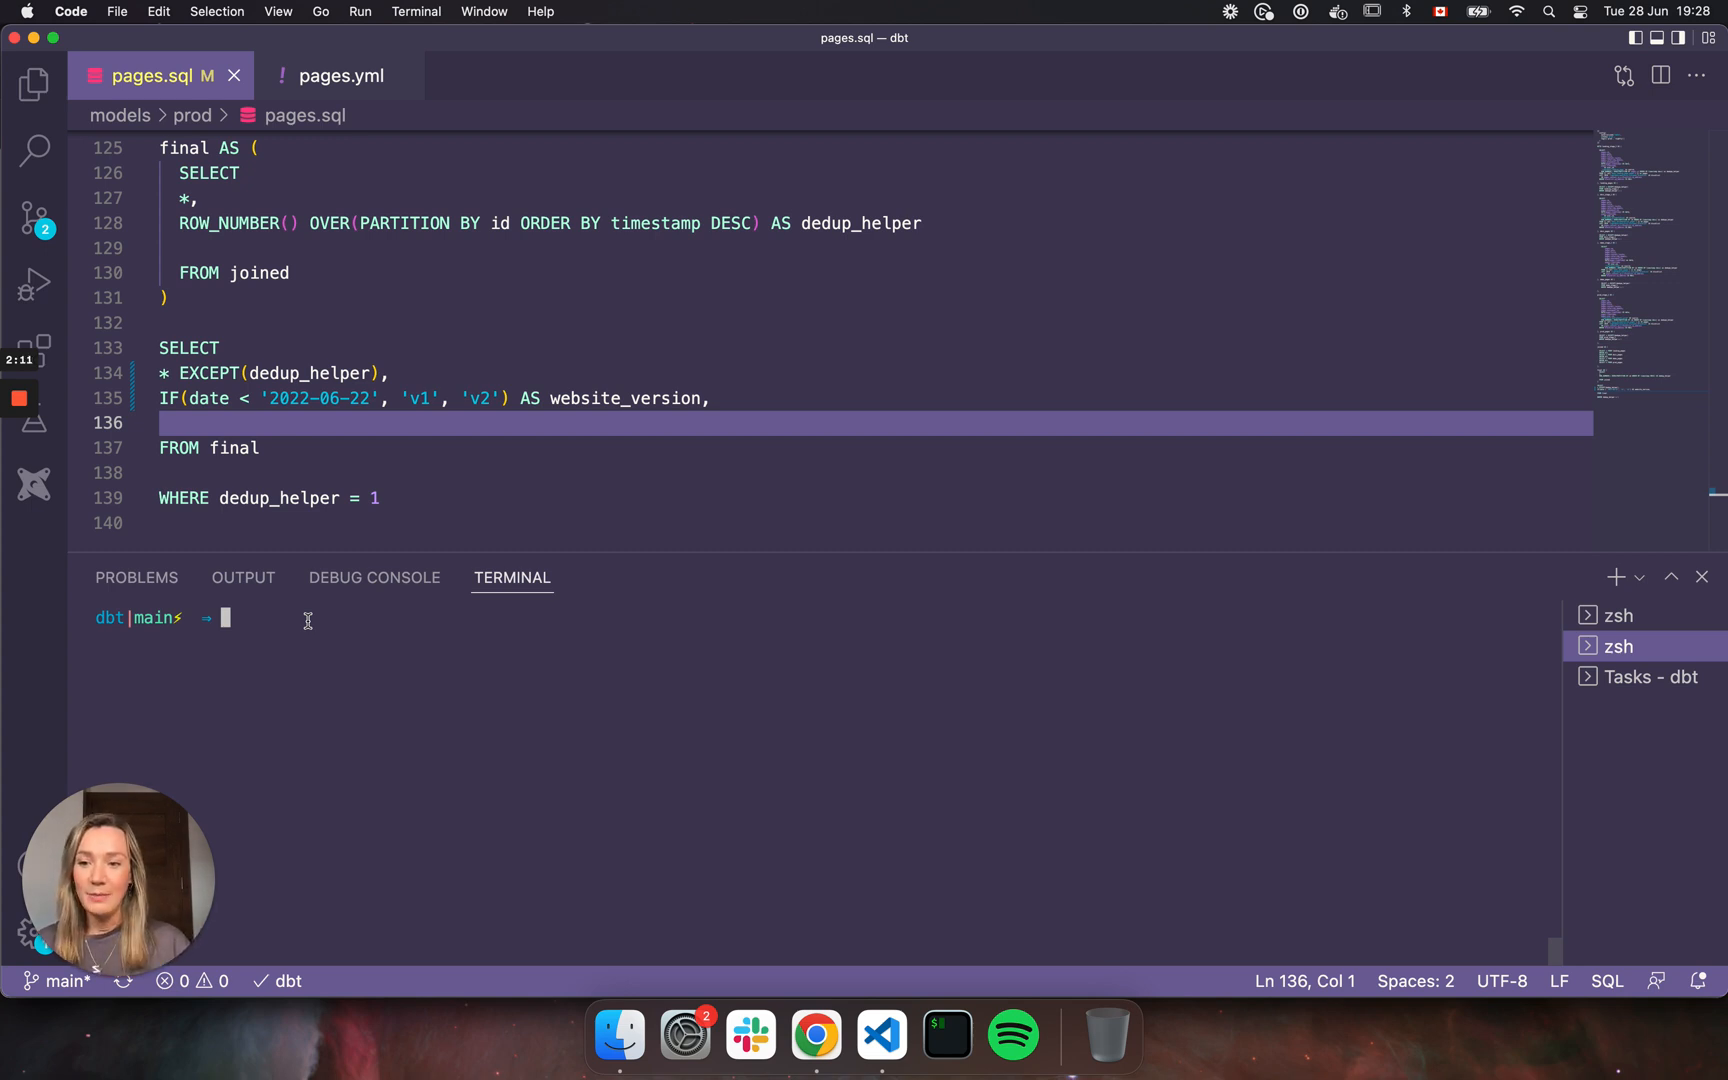
pyautogui.write('lightdash dbt run -')
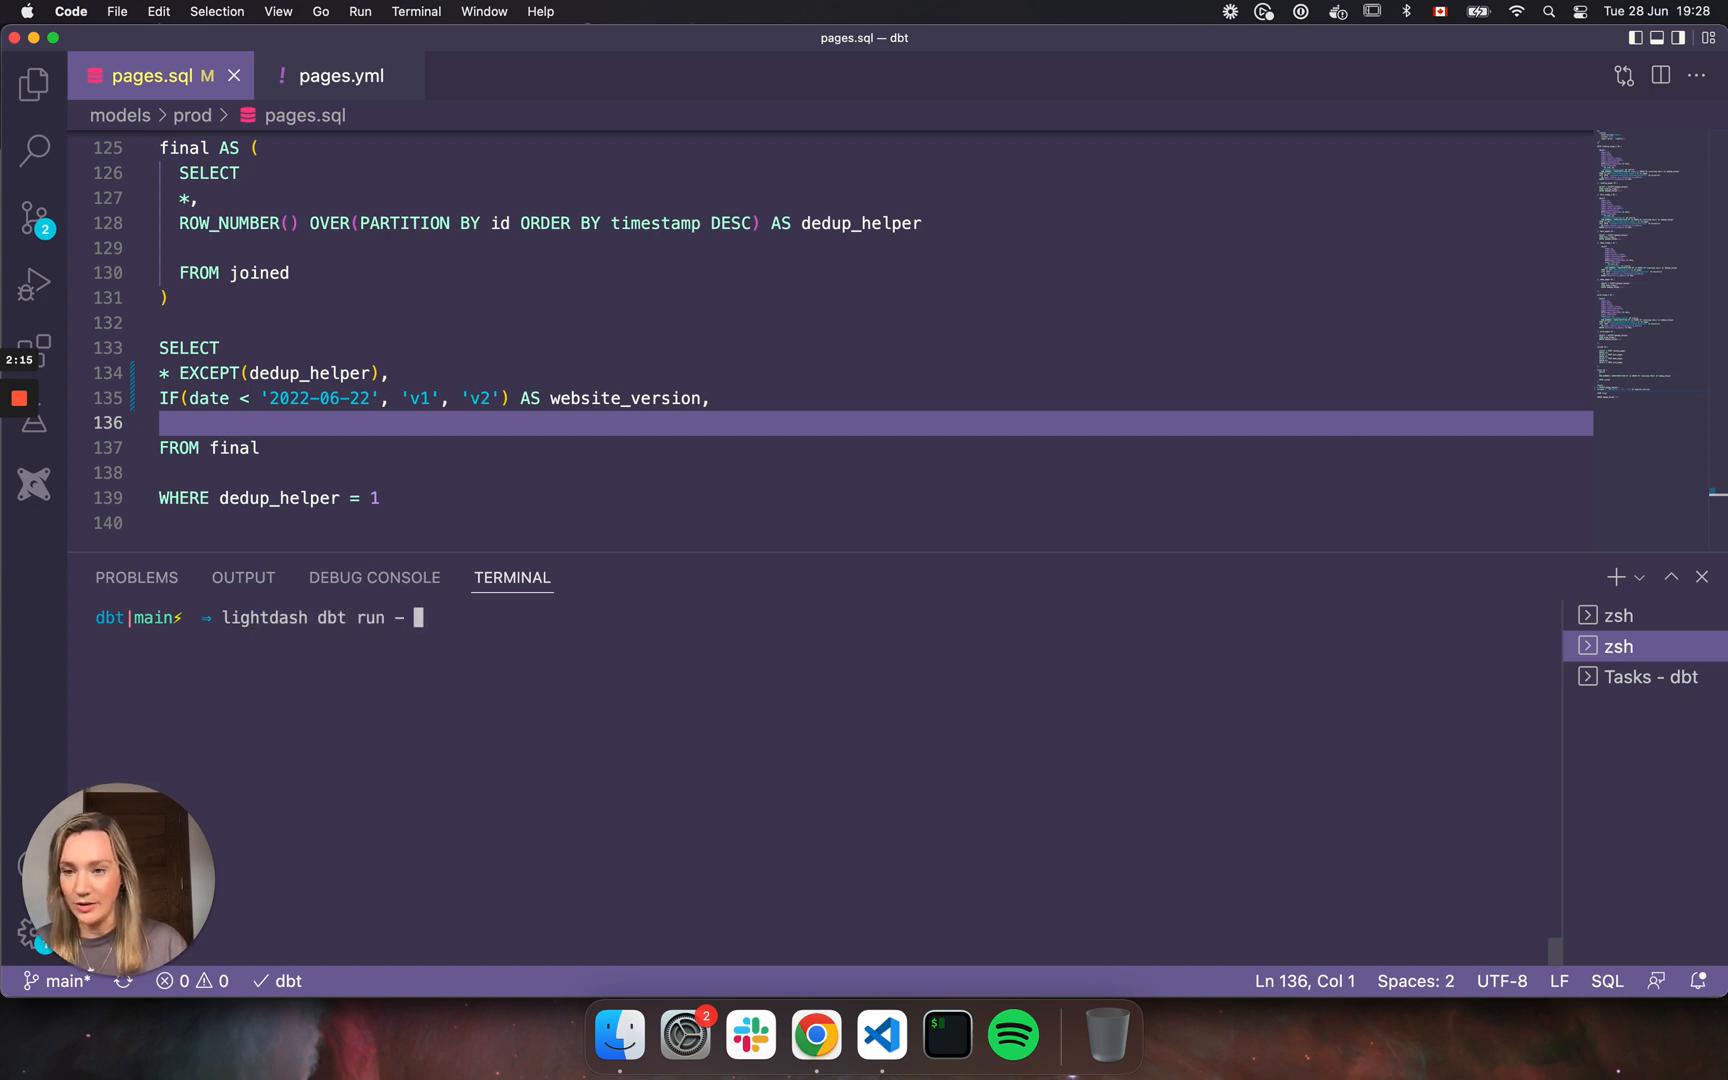
# Run 'lightdash dbt run -s pages' to rebuild the pages model.
pyautogui.write('s page')
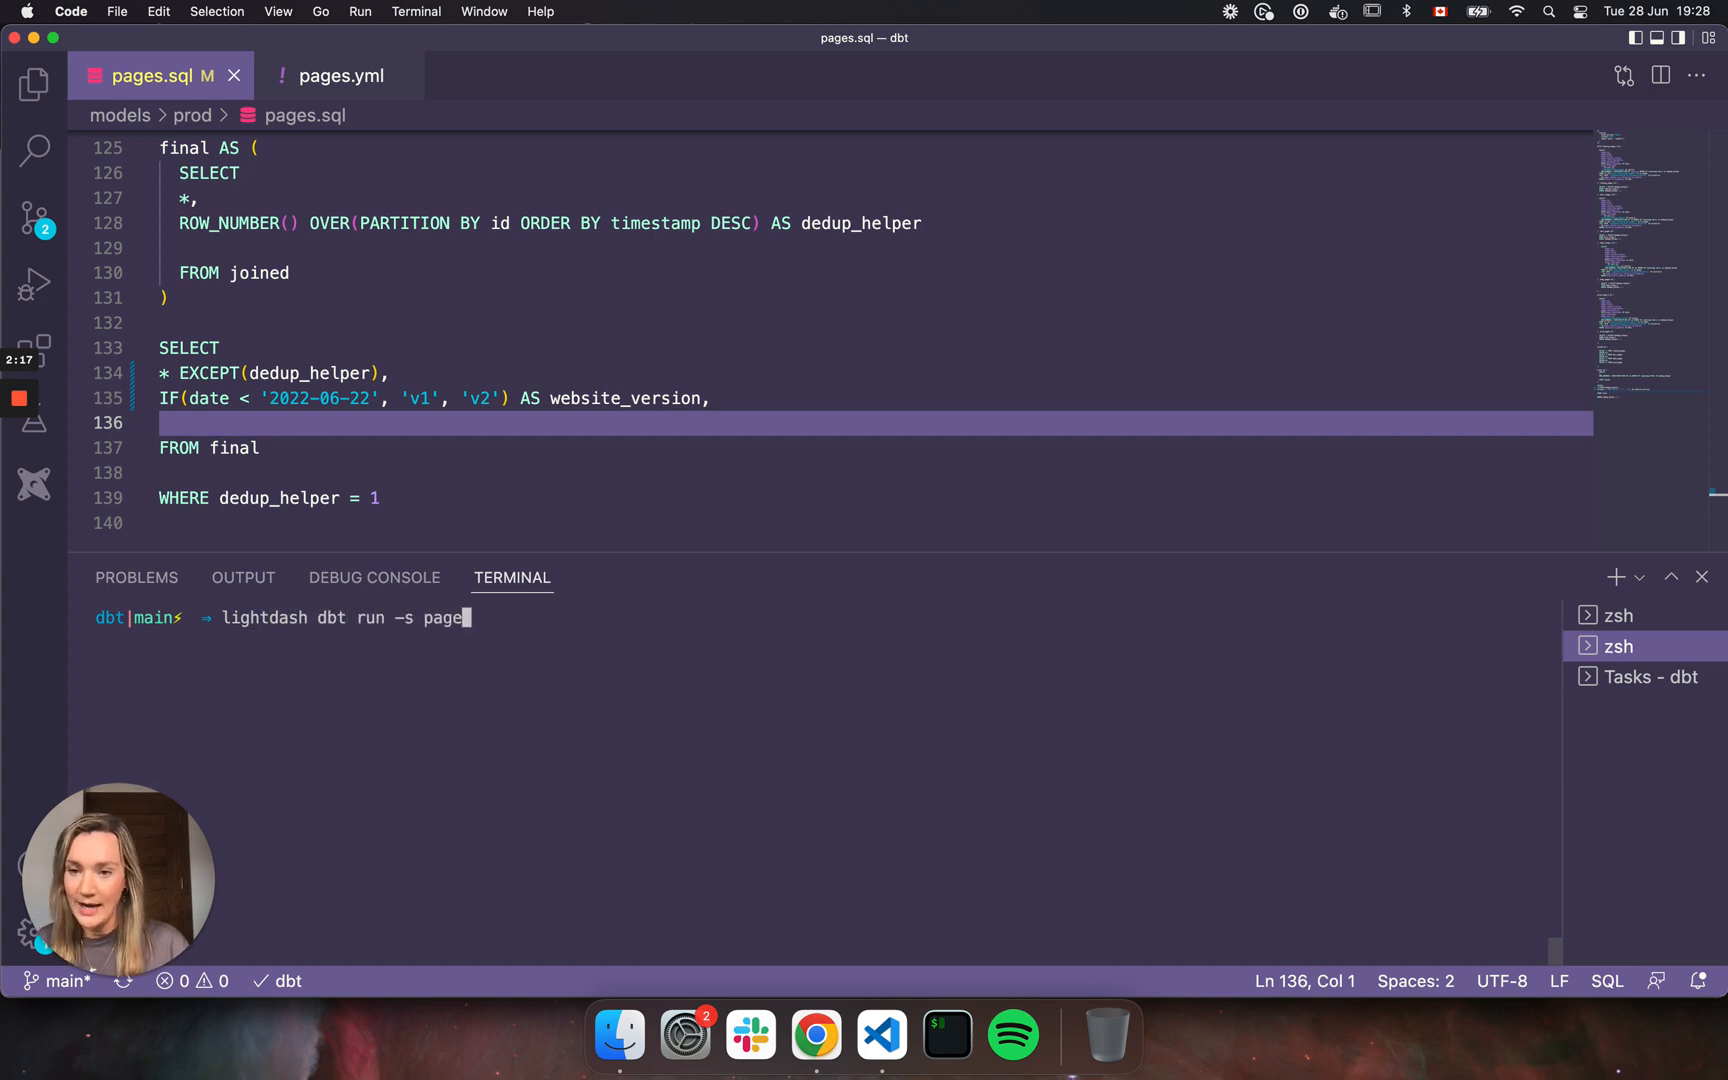
pyautogui.press('enter')
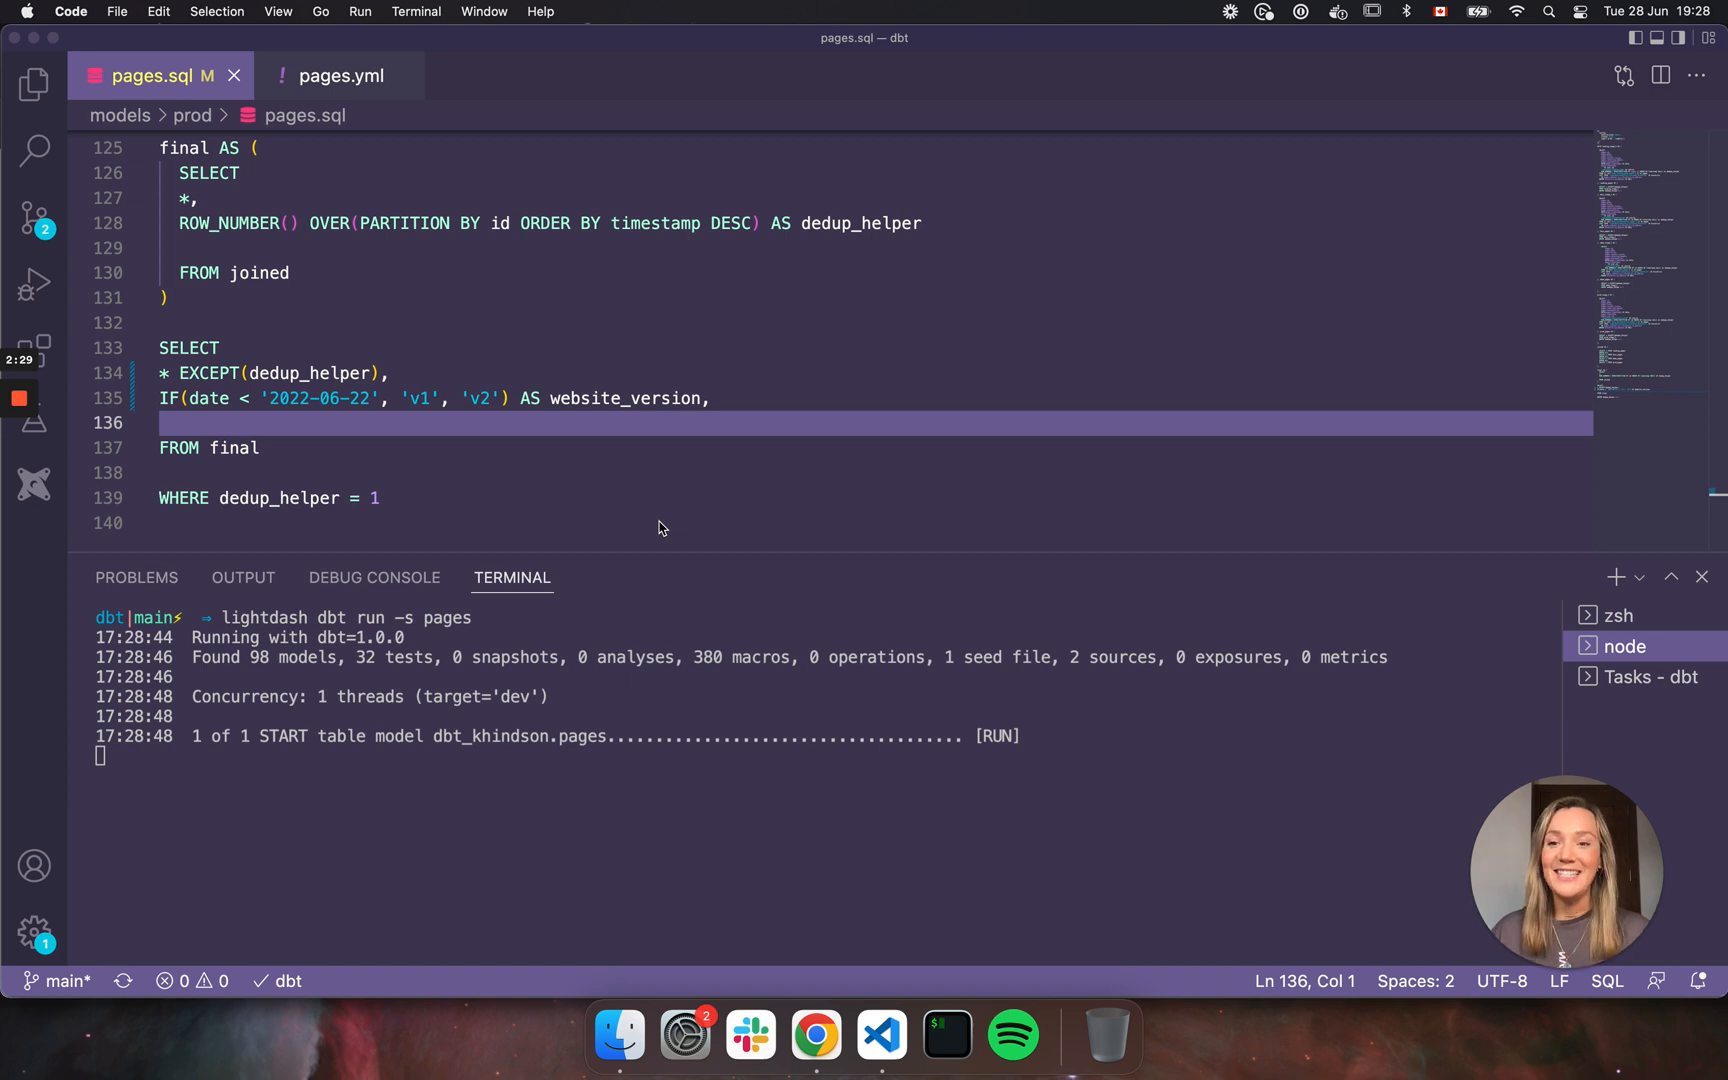
pyautogui.moveTo(432, 105)
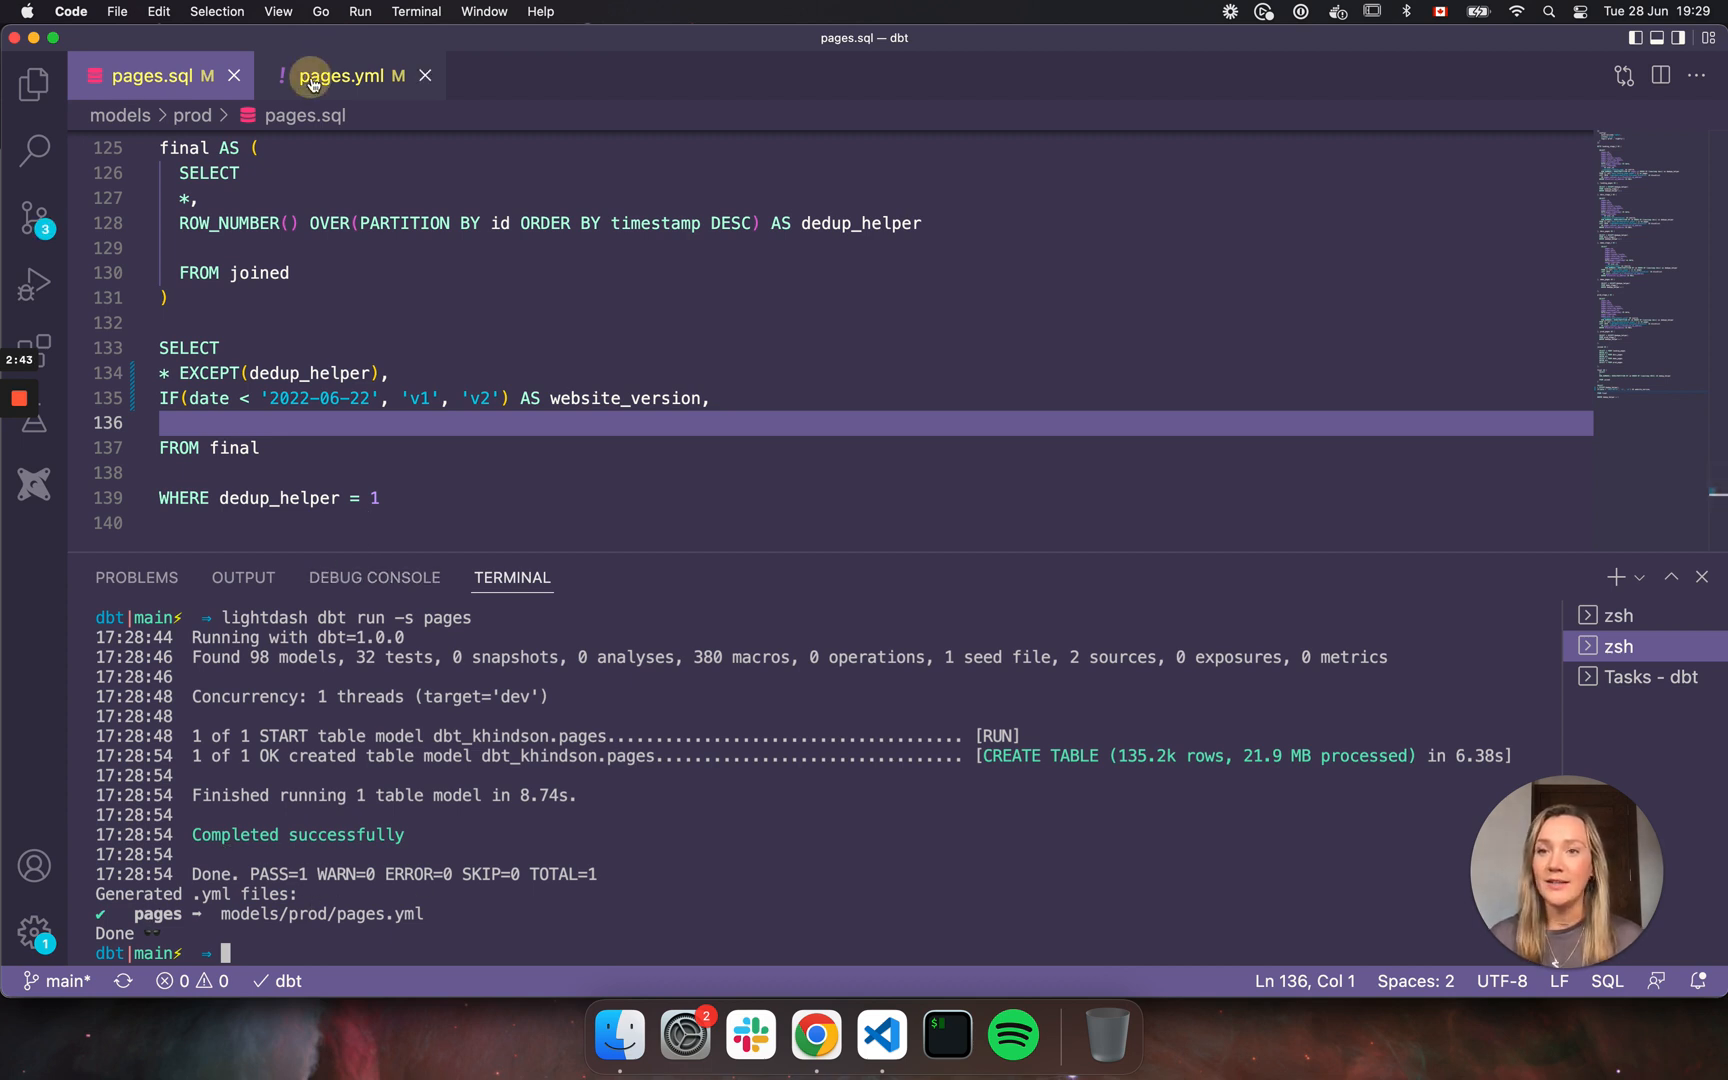
# Review the regenerated pages.yml down to its new website_version string dimension.
pyautogui.click(344, 75)
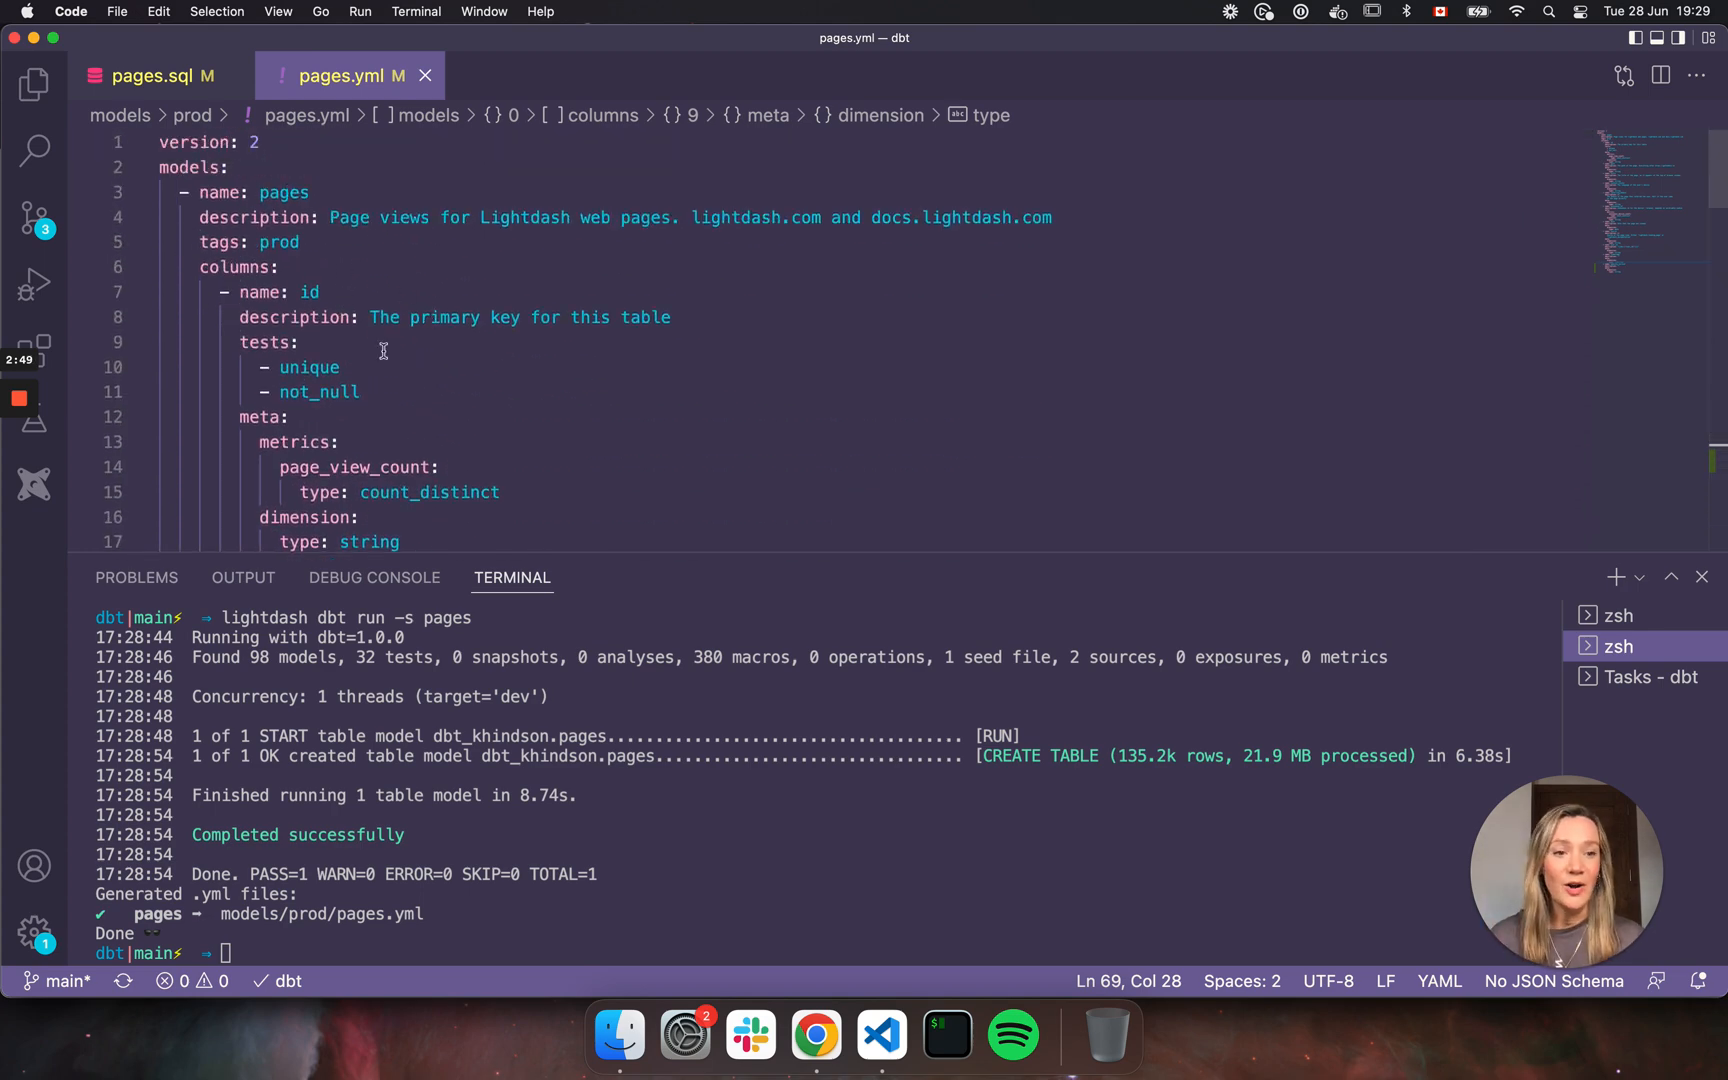
pyautogui.scroll(-3)
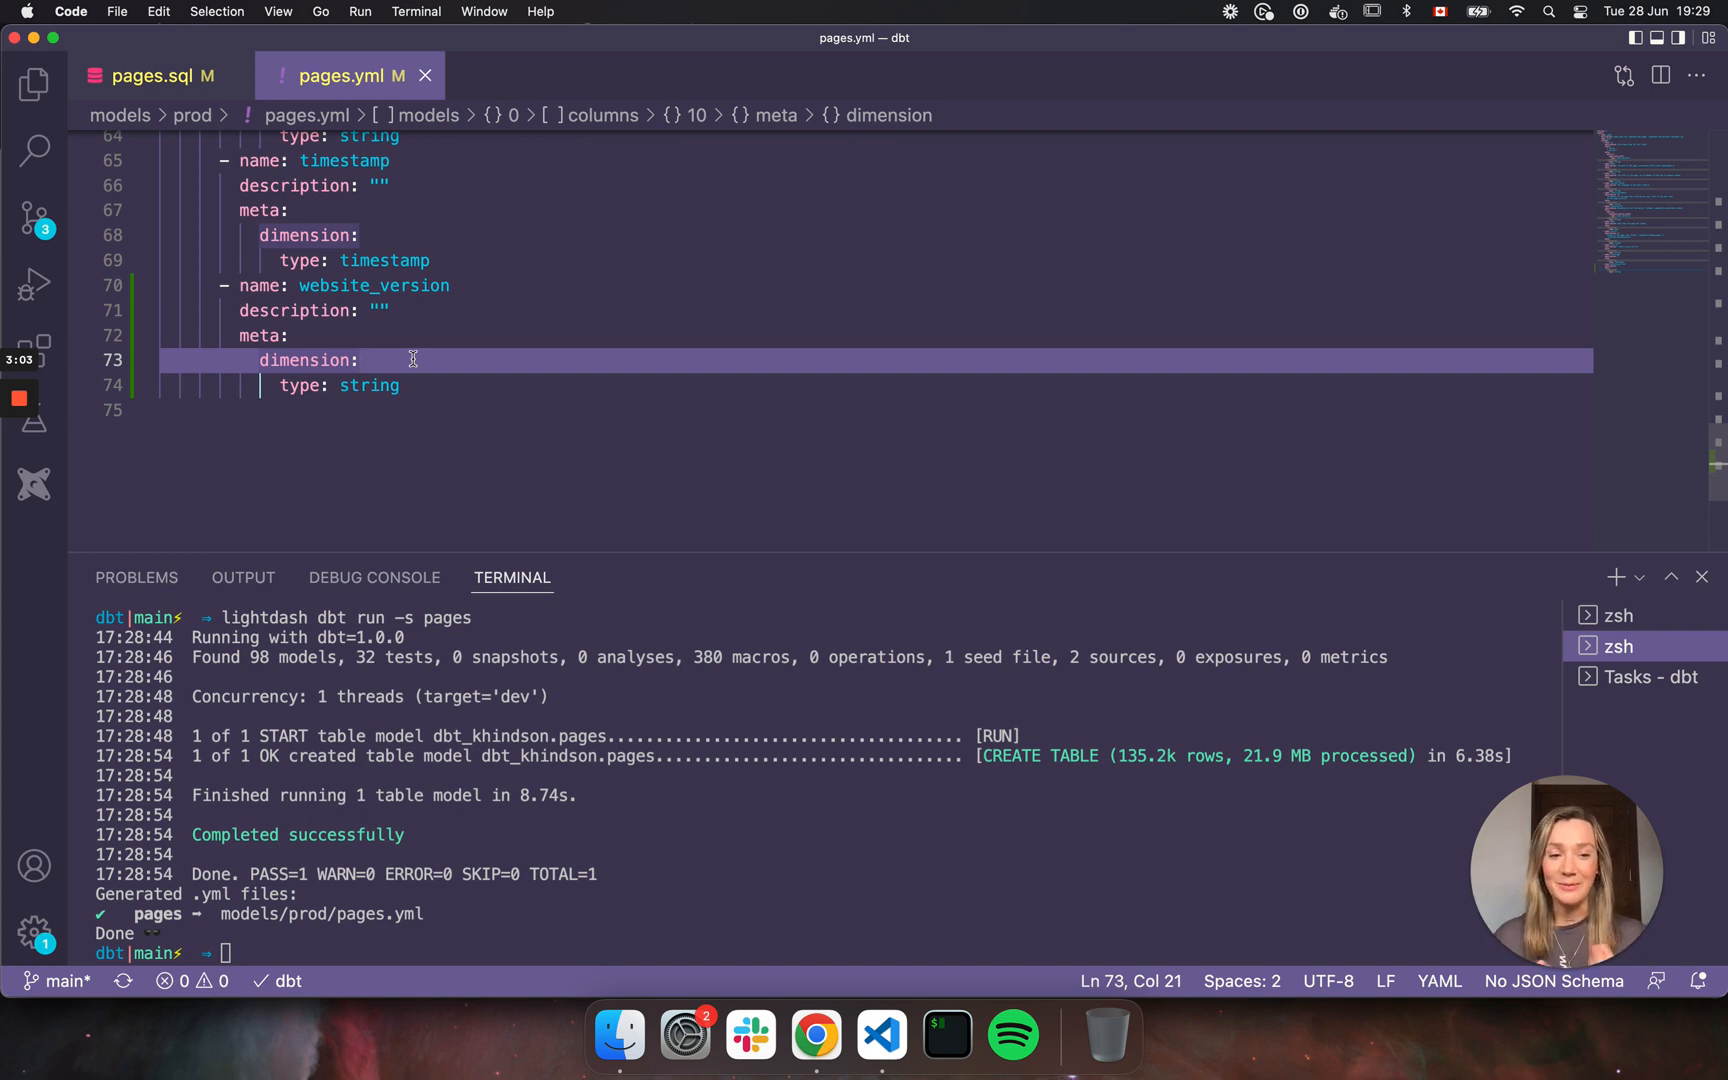
pyautogui.moveTo(458, 863)
pyautogui.write('dbt compile')
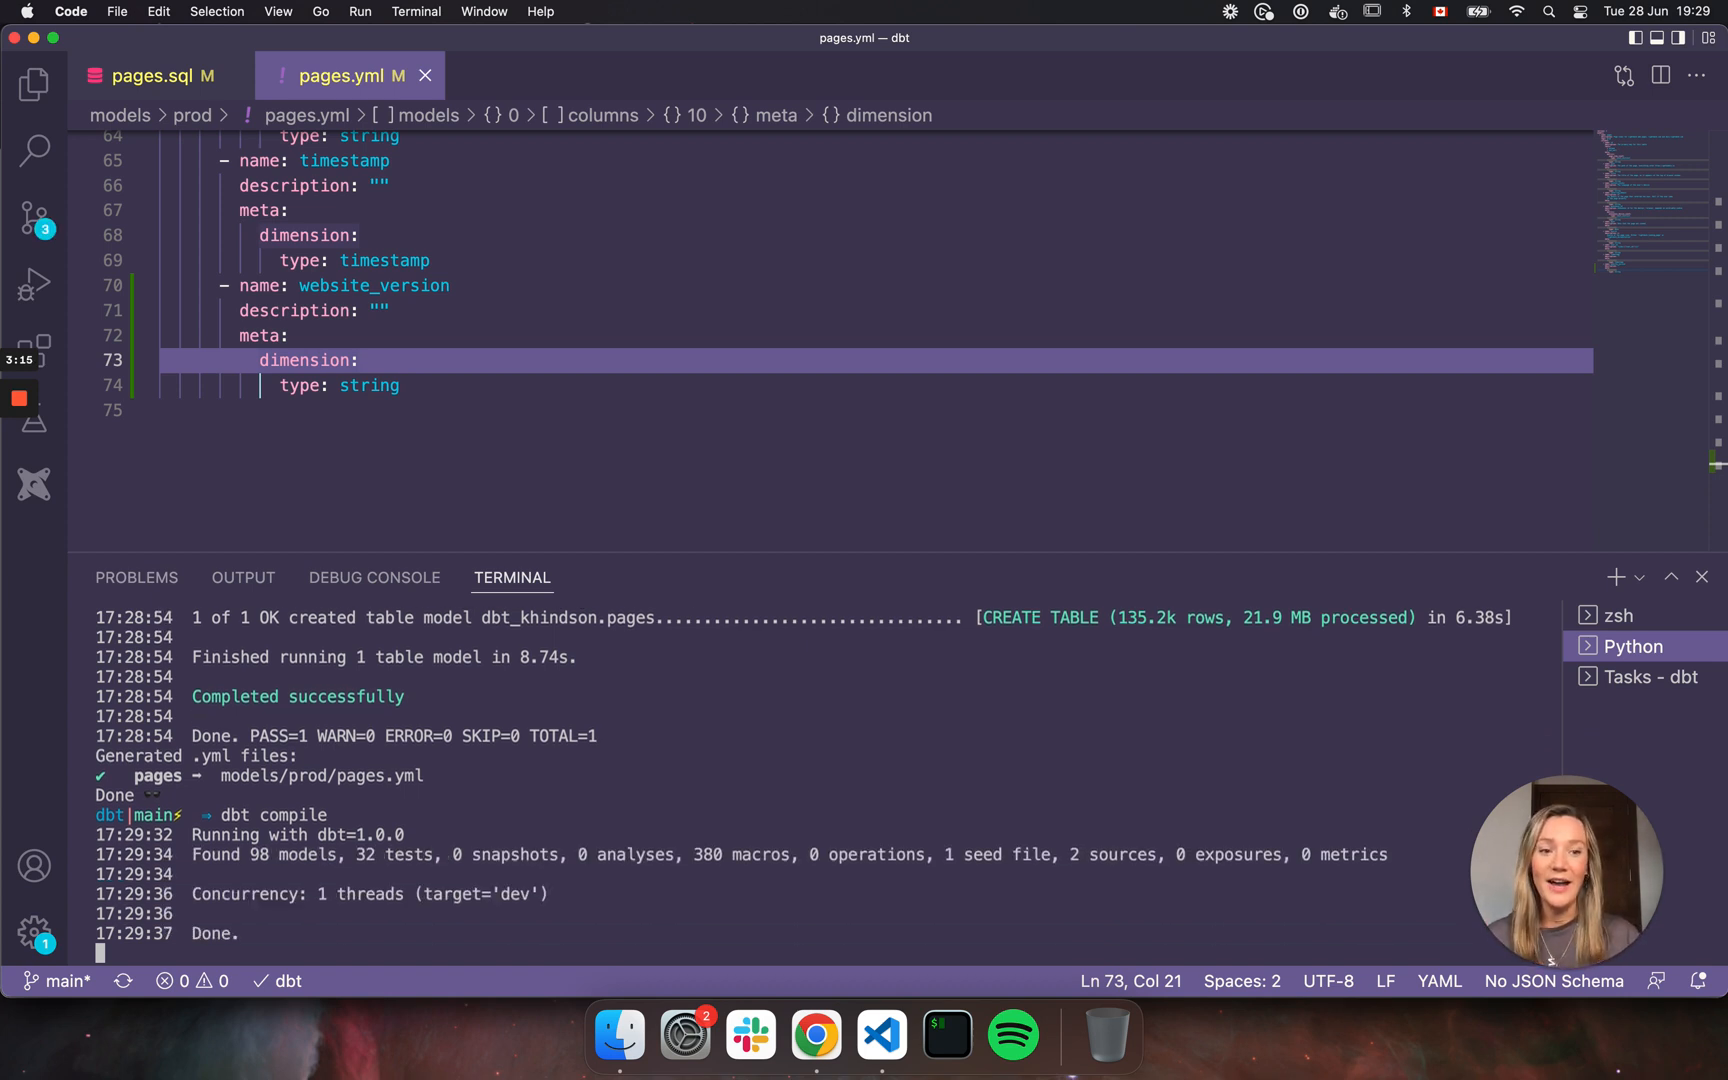
# Launch a Lightdash developer preview from the terminal and follow its preview link.
pyautogui.write('lightdash preview')
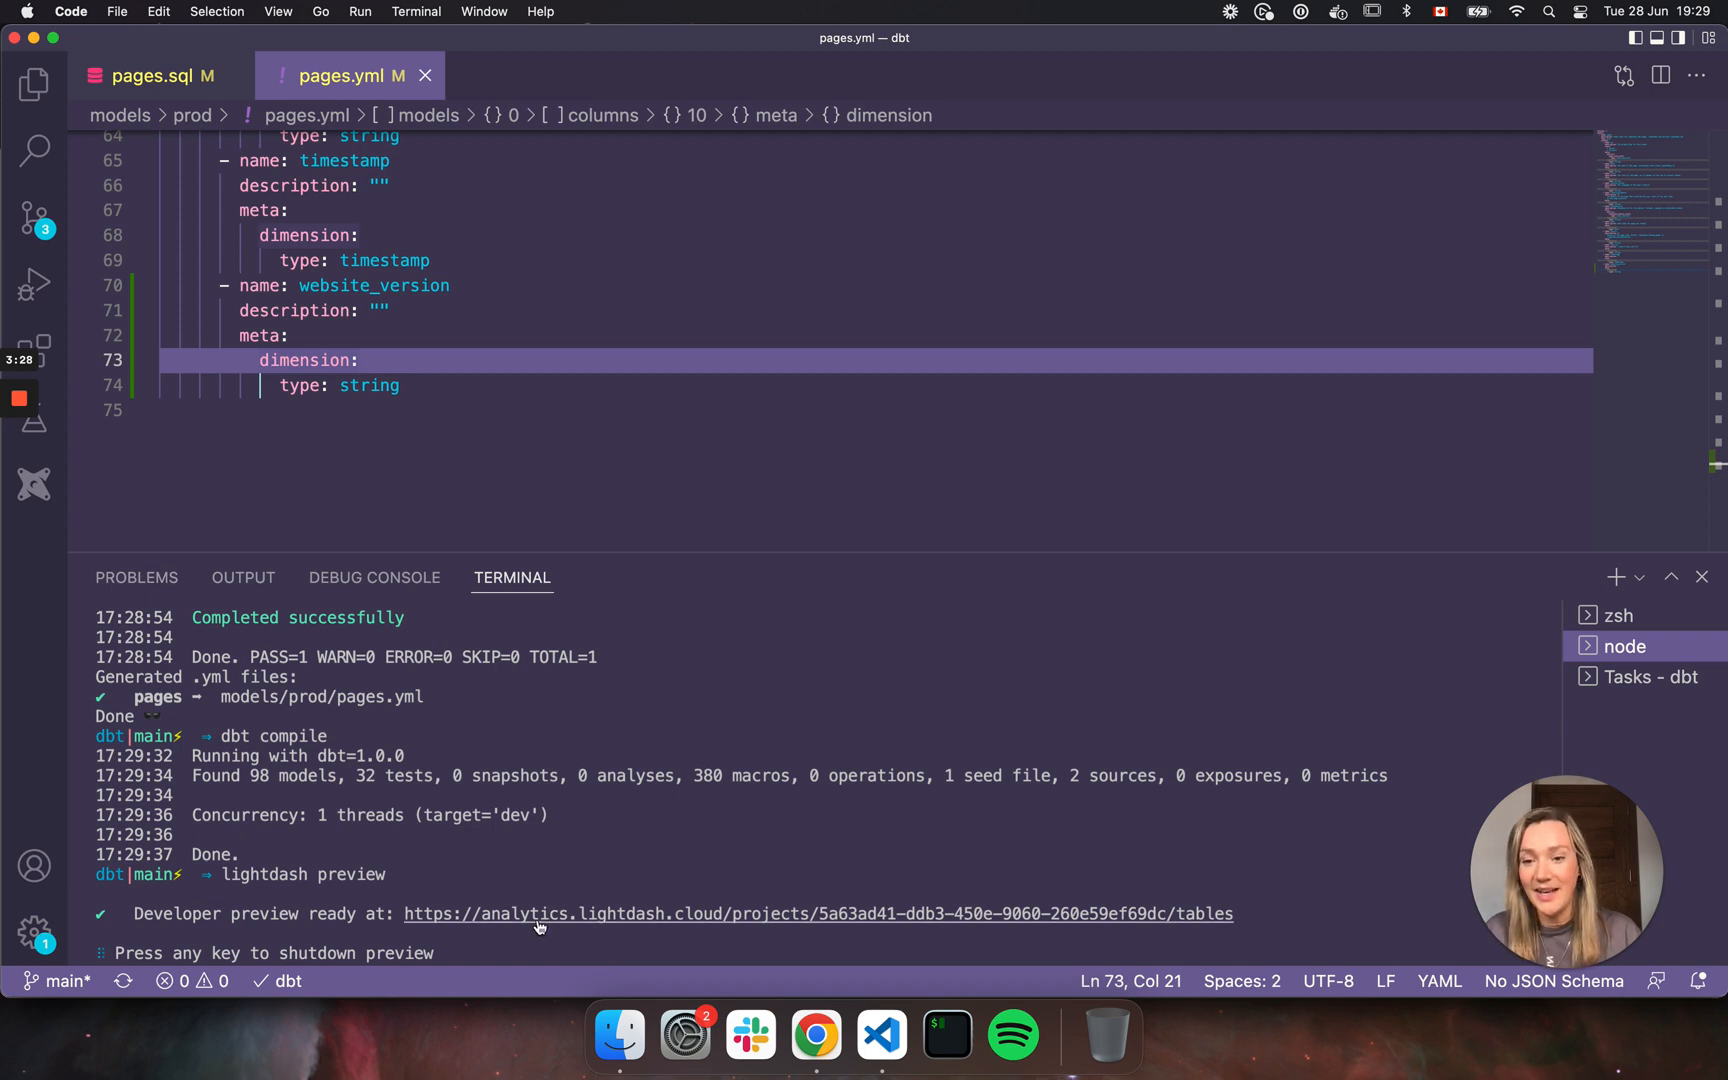
pyautogui.click(539, 920)
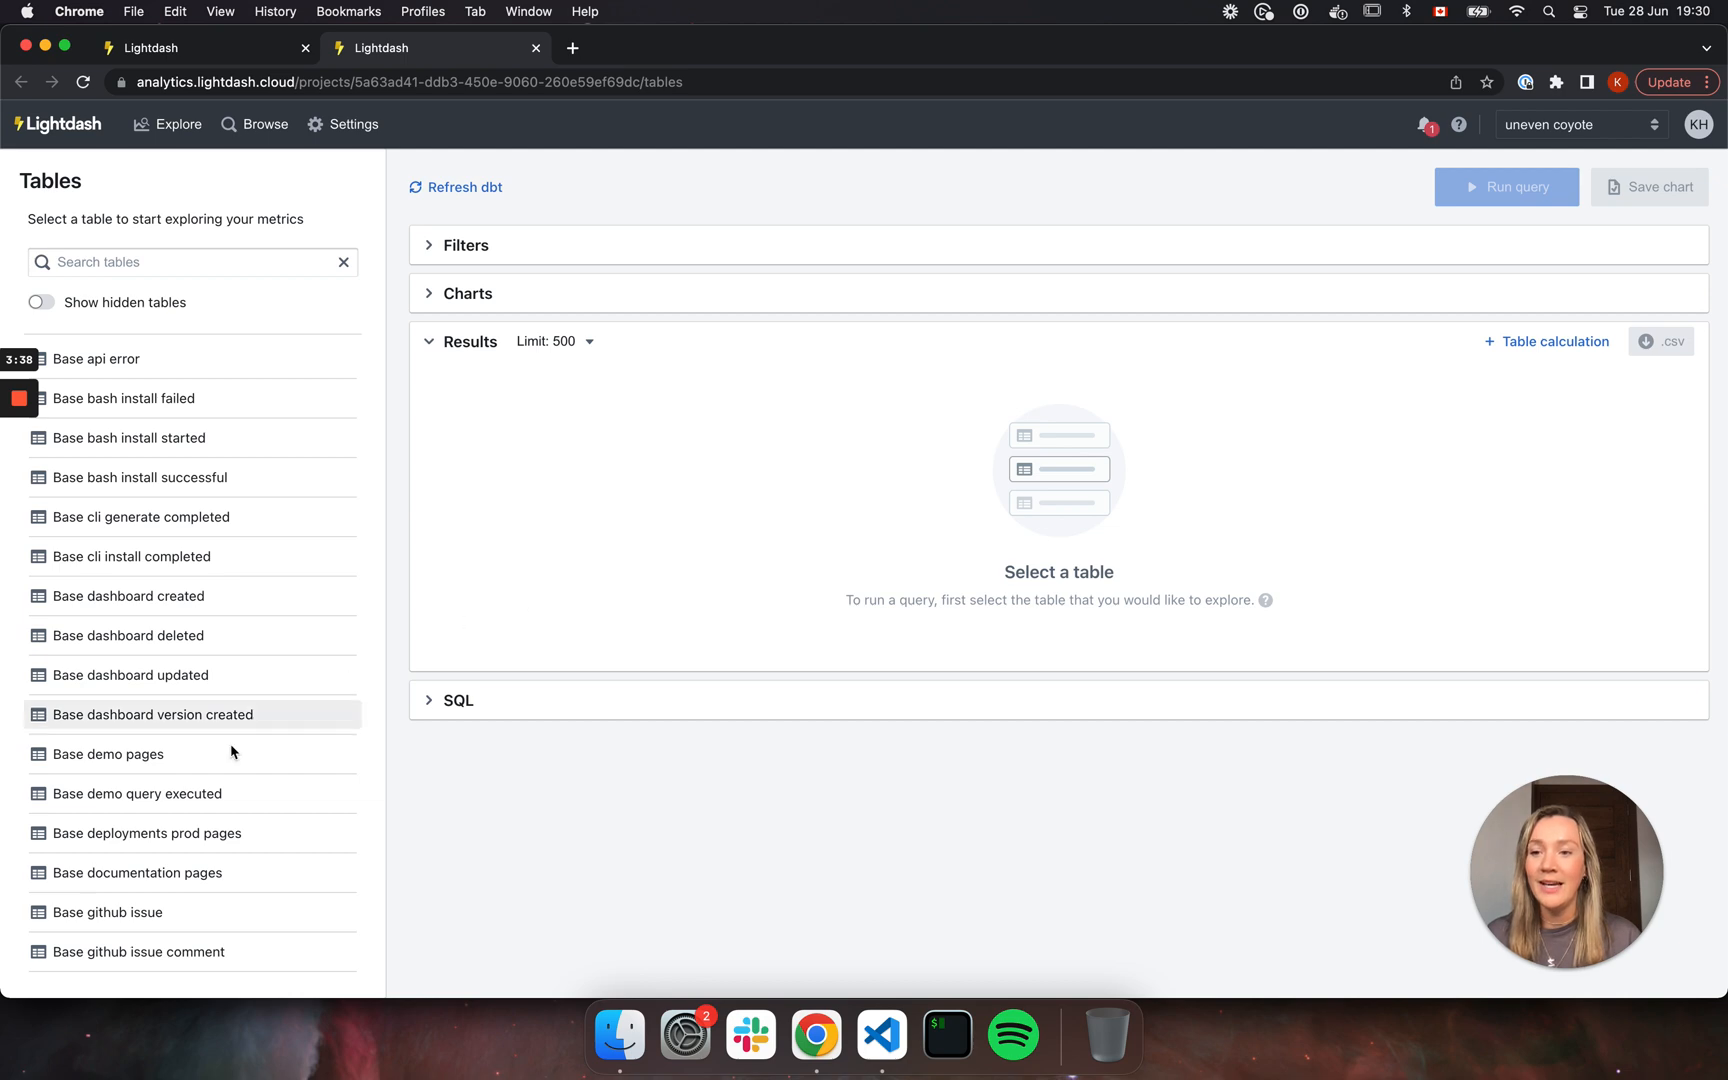
# Open the Pages table in the developer preview project.
pyautogui.scroll(-3)
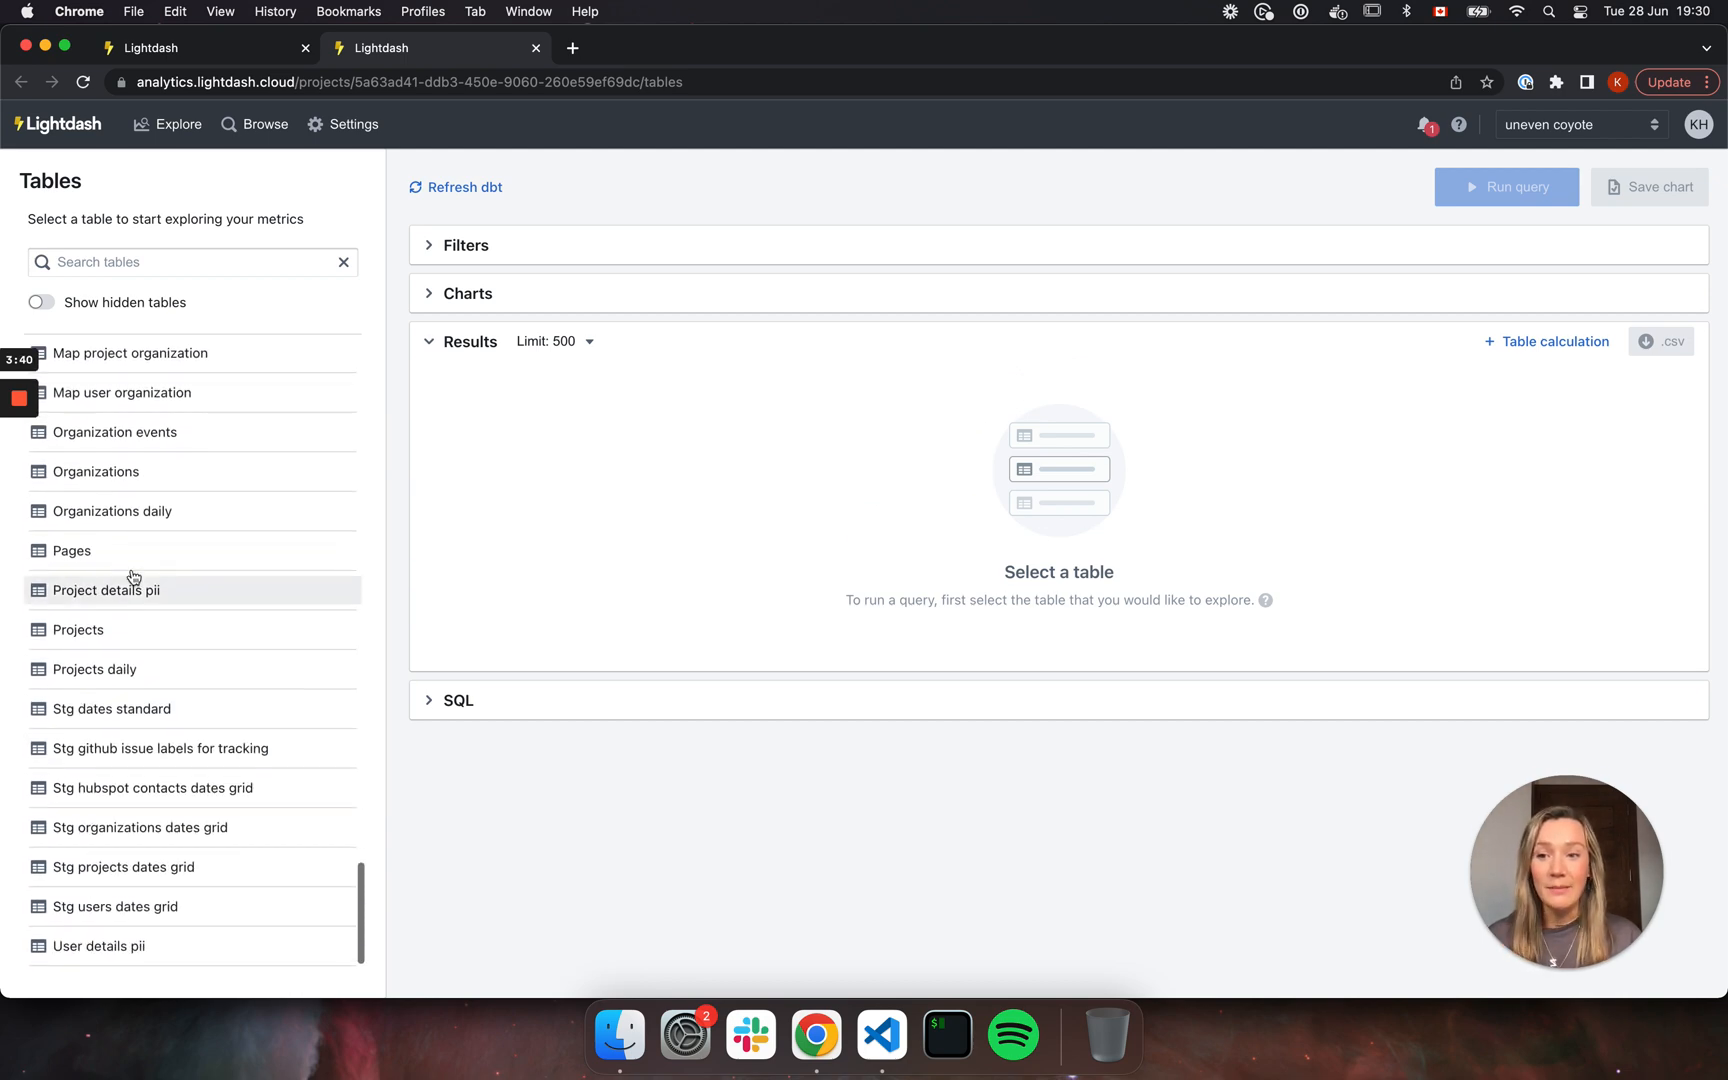
pyautogui.click(71, 550)
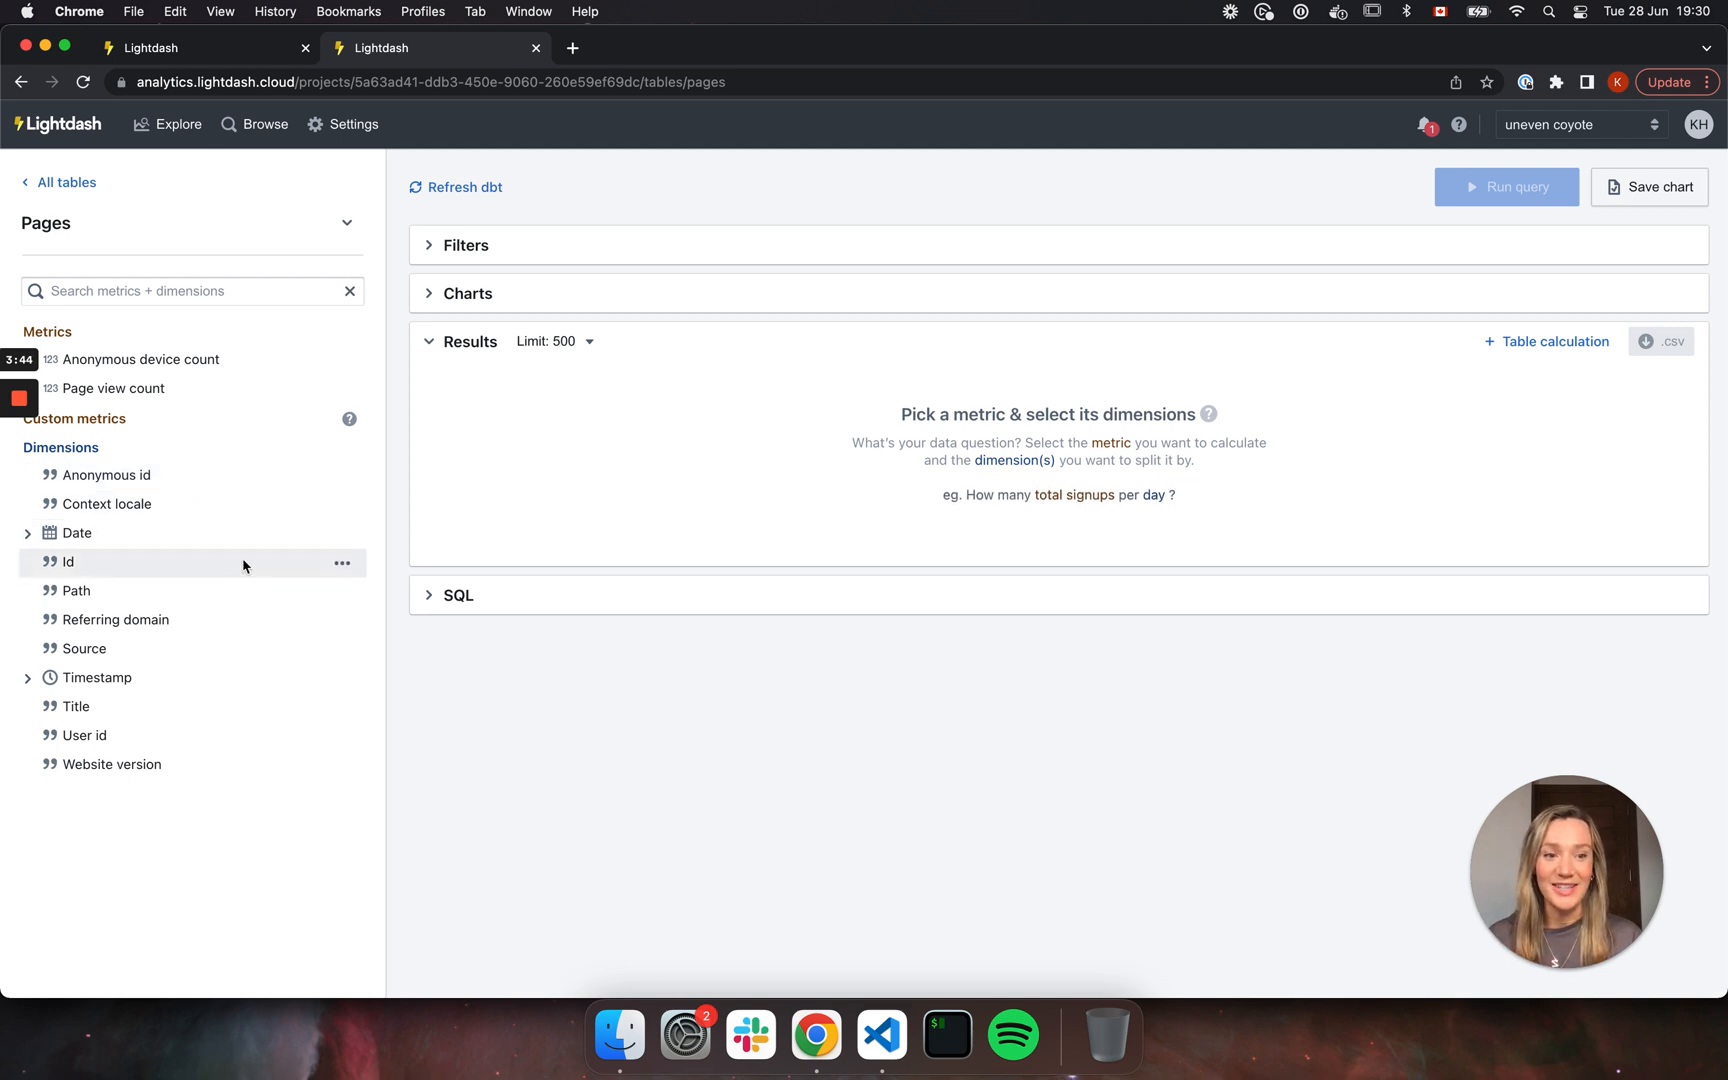
pyautogui.moveTo(138, 597)
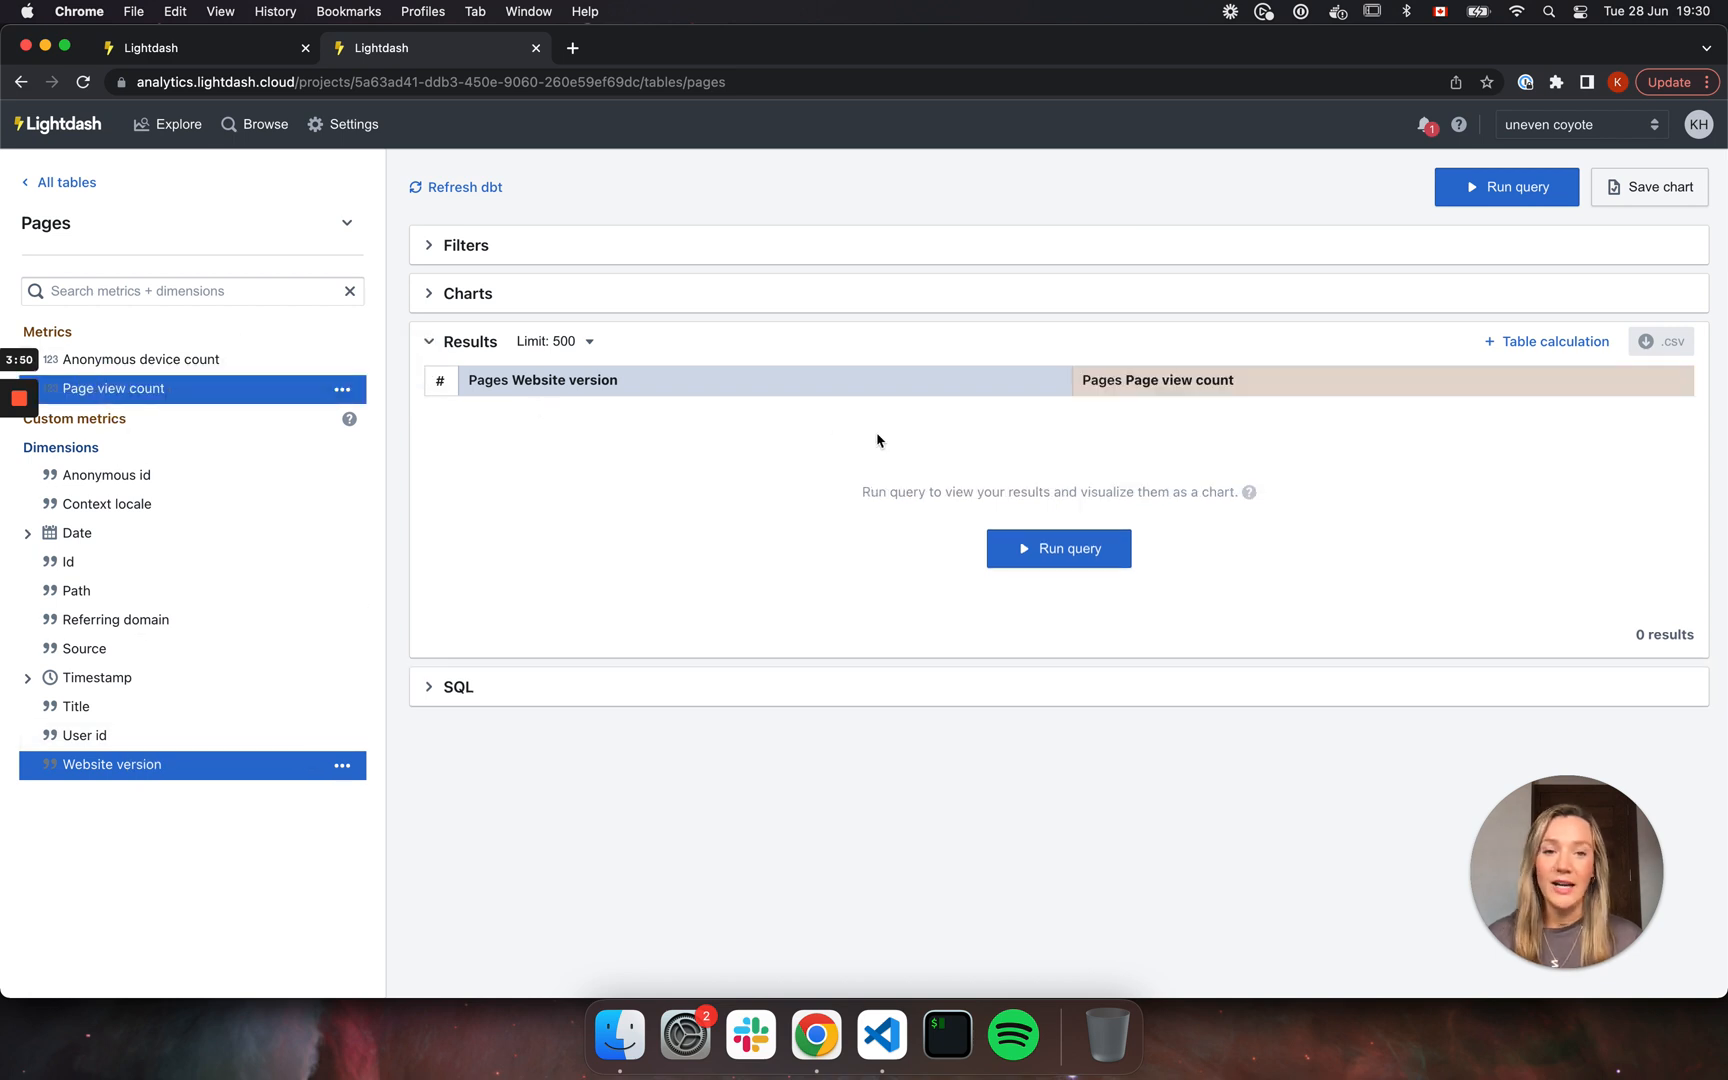
# Query Page view count by Website version, returning v1 133,380 and v2 1,820.
pyautogui.click(1505, 186)
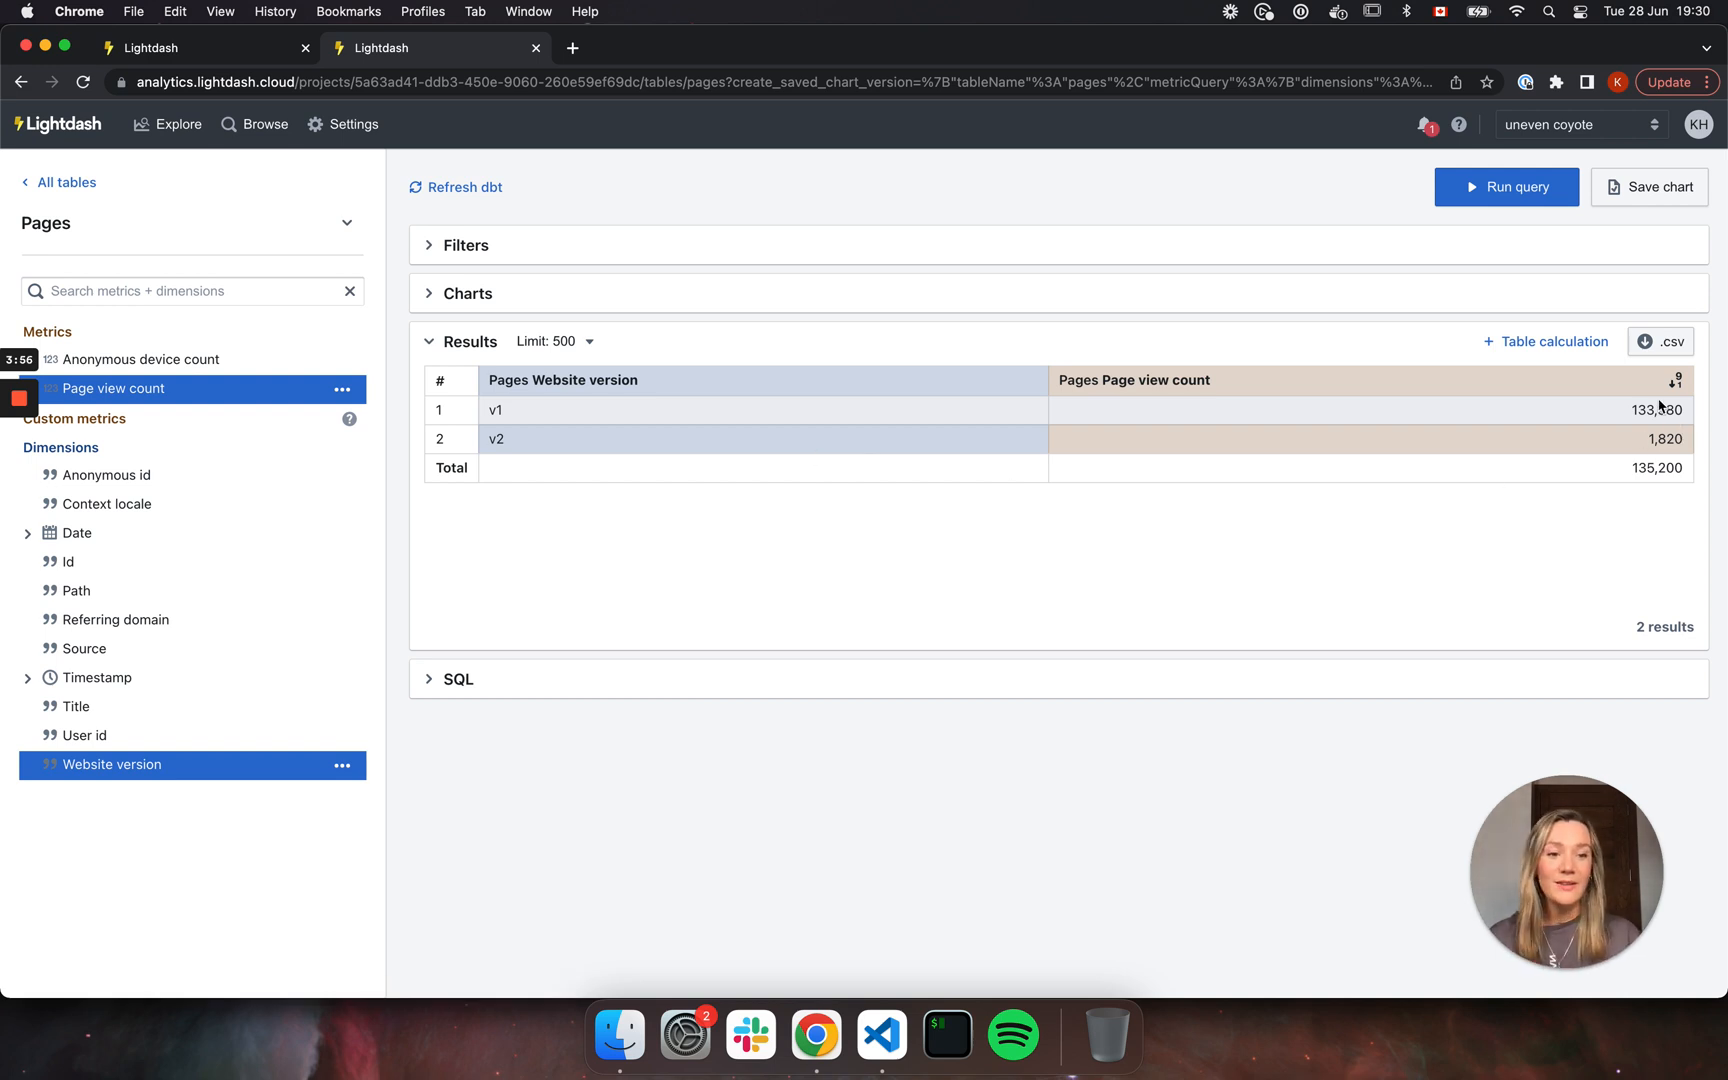
pyautogui.moveTo(1664, 409)
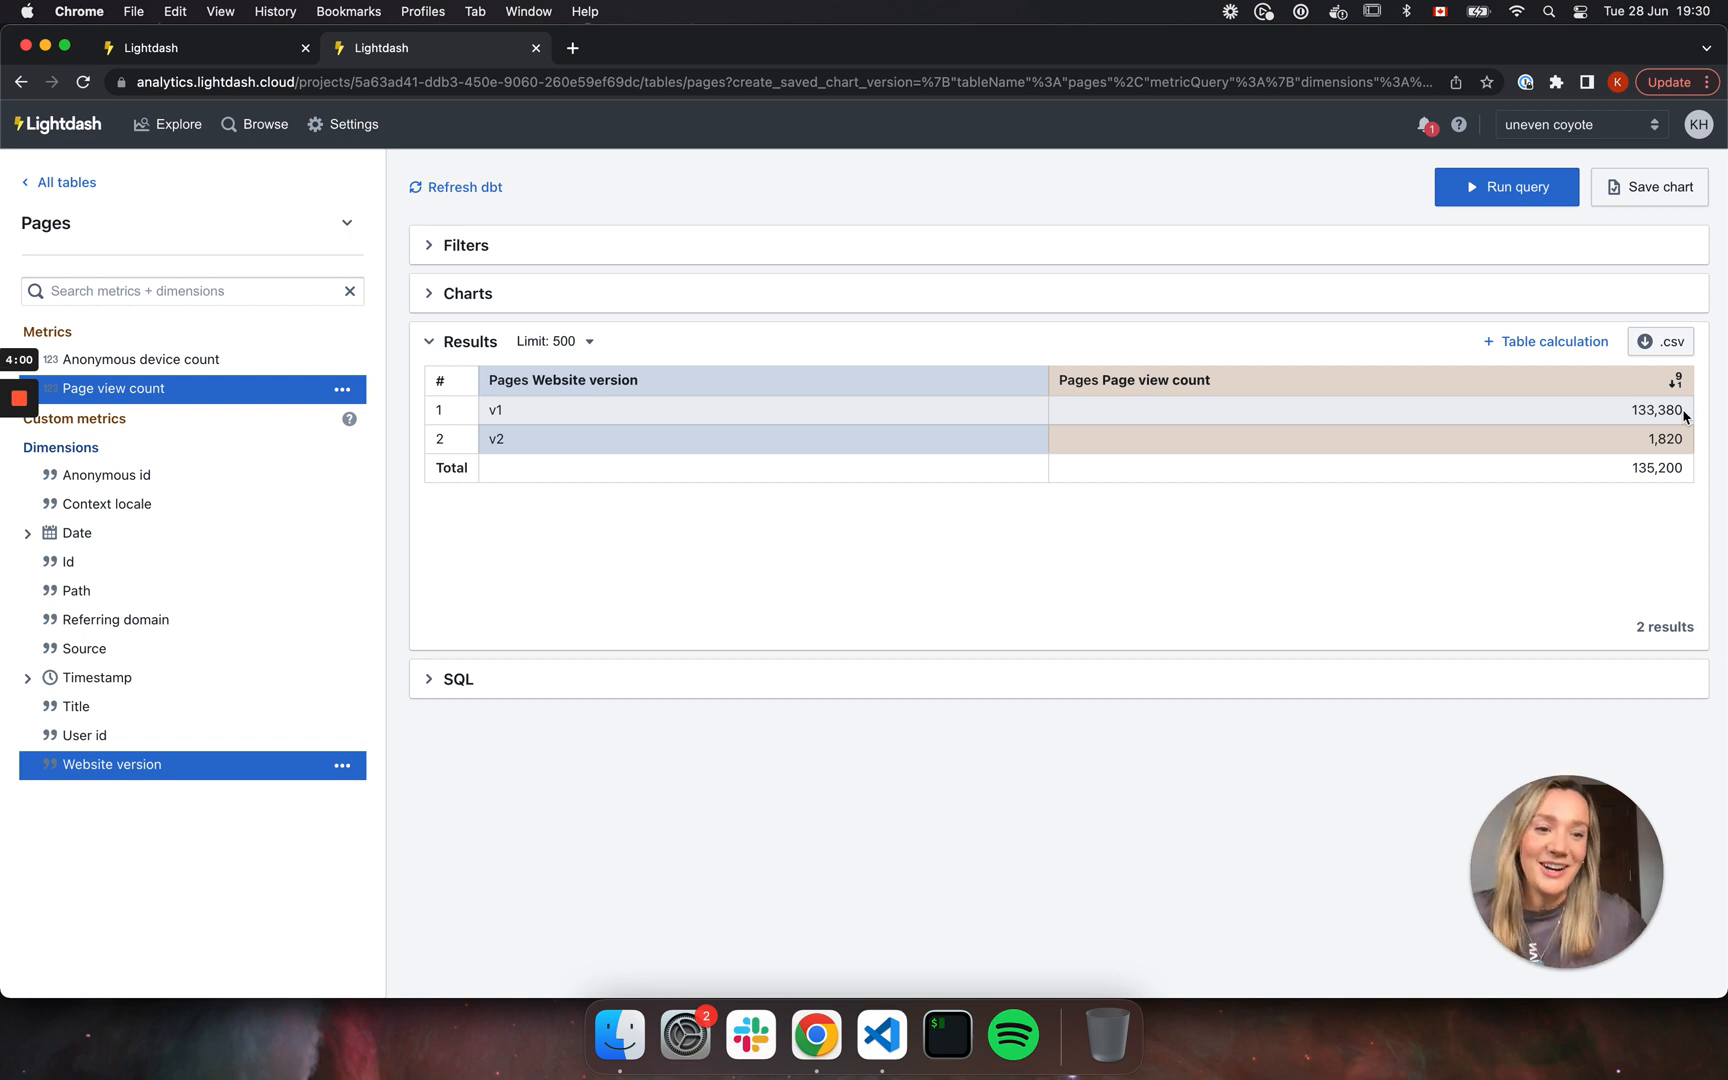
pyautogui.moveTo(1606, 438)
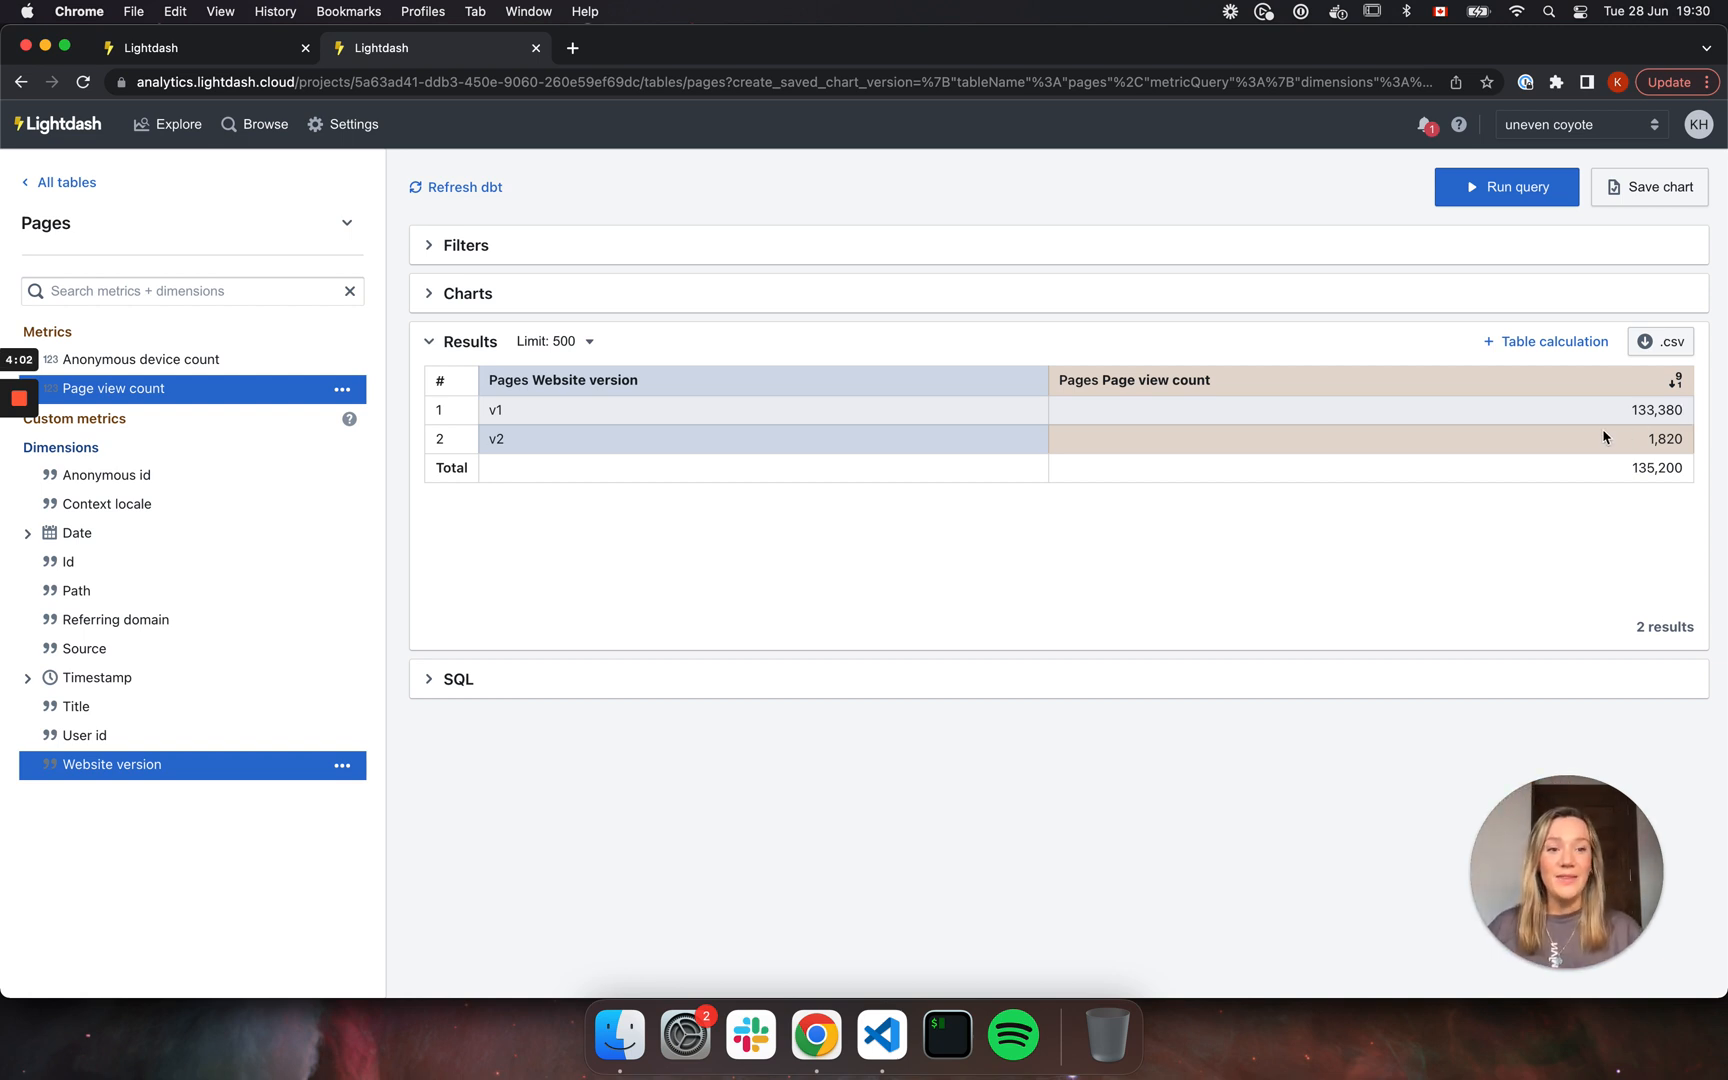
pyautogui.moveTo(587, 655)
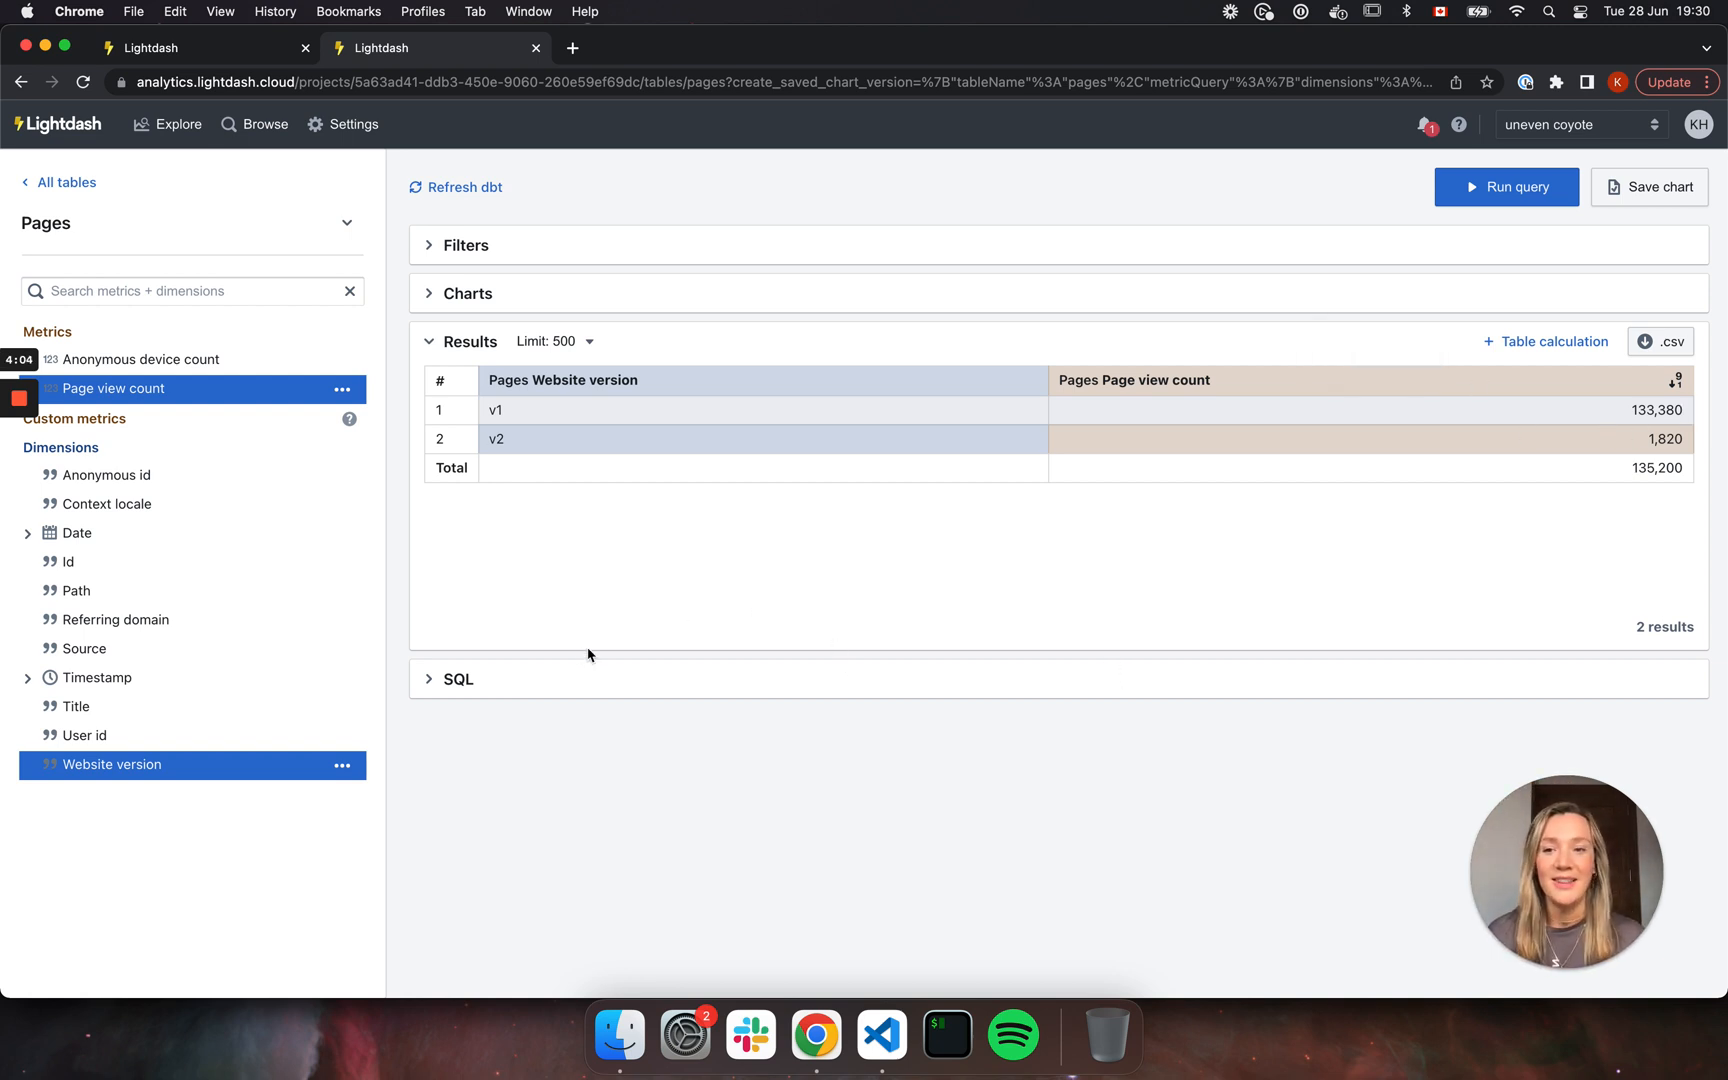
pyautogui.moveTo(555, 591)
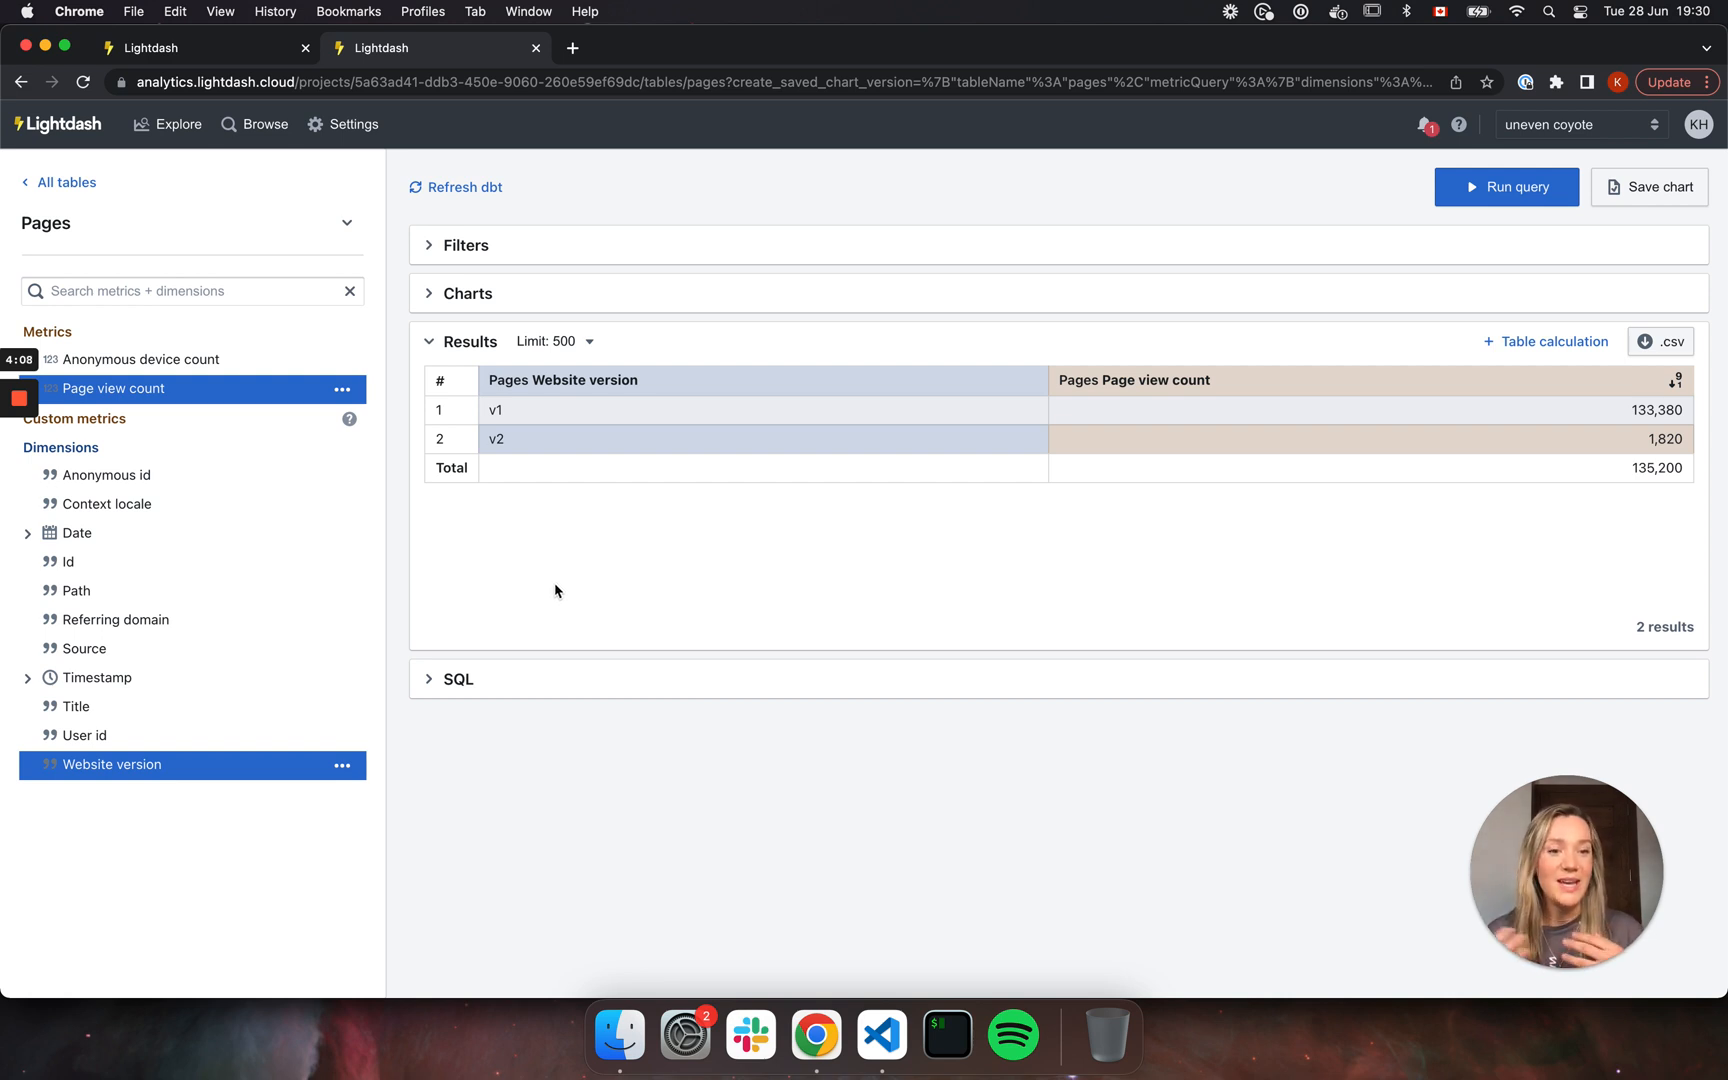
pyautogui.moveTo(881, 1034)
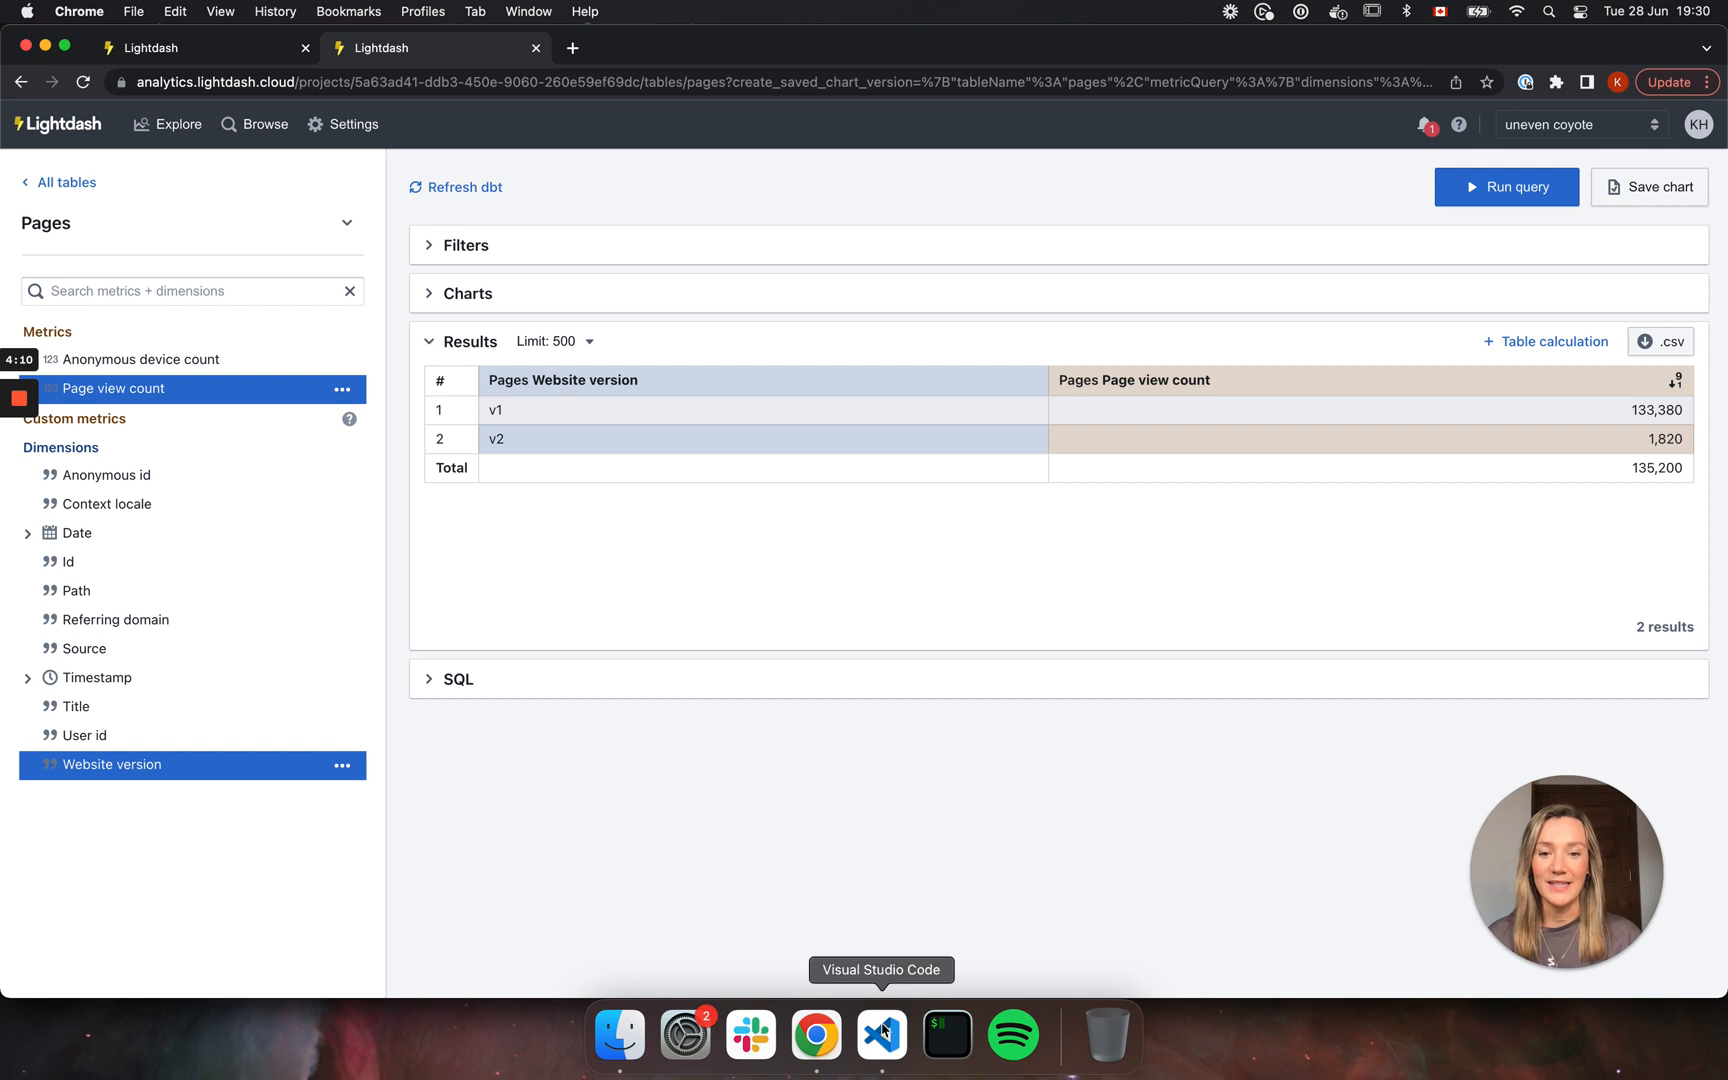
# Run 'lightdash deploy' in the VS Code terminal.
pyautogui.click(881, 1034)
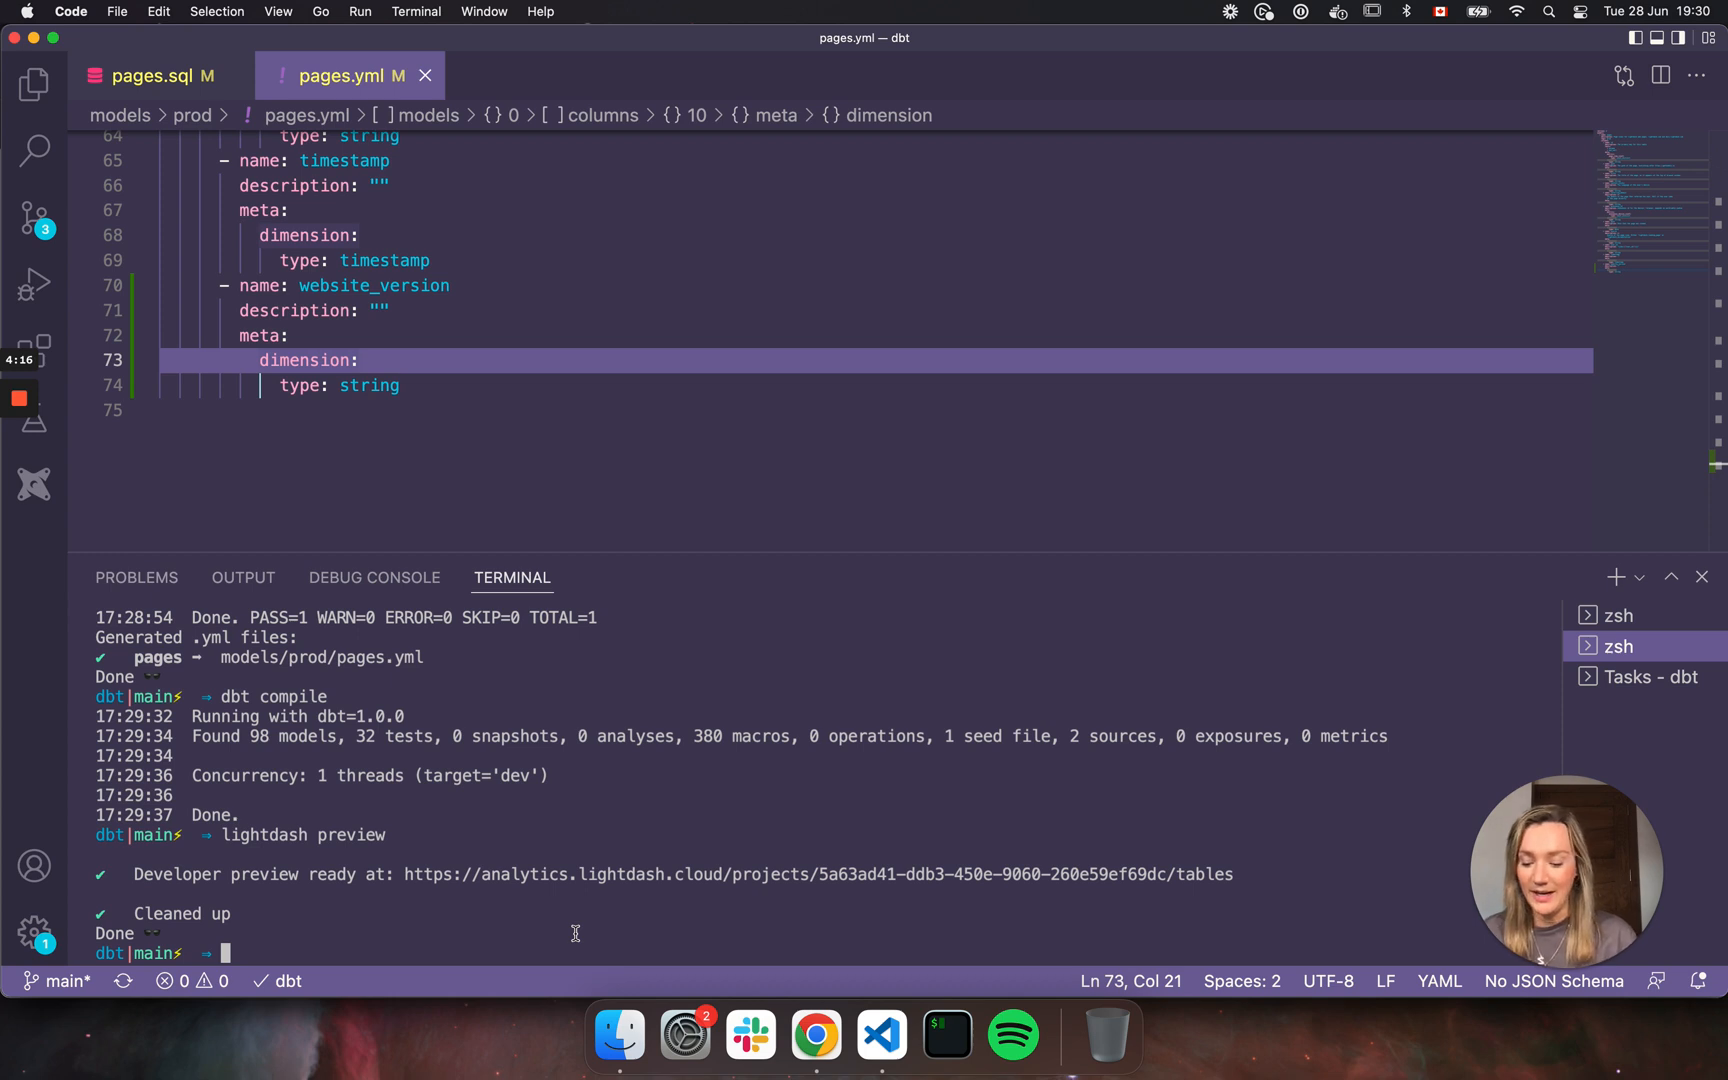
pyautogui.write('lightdas')
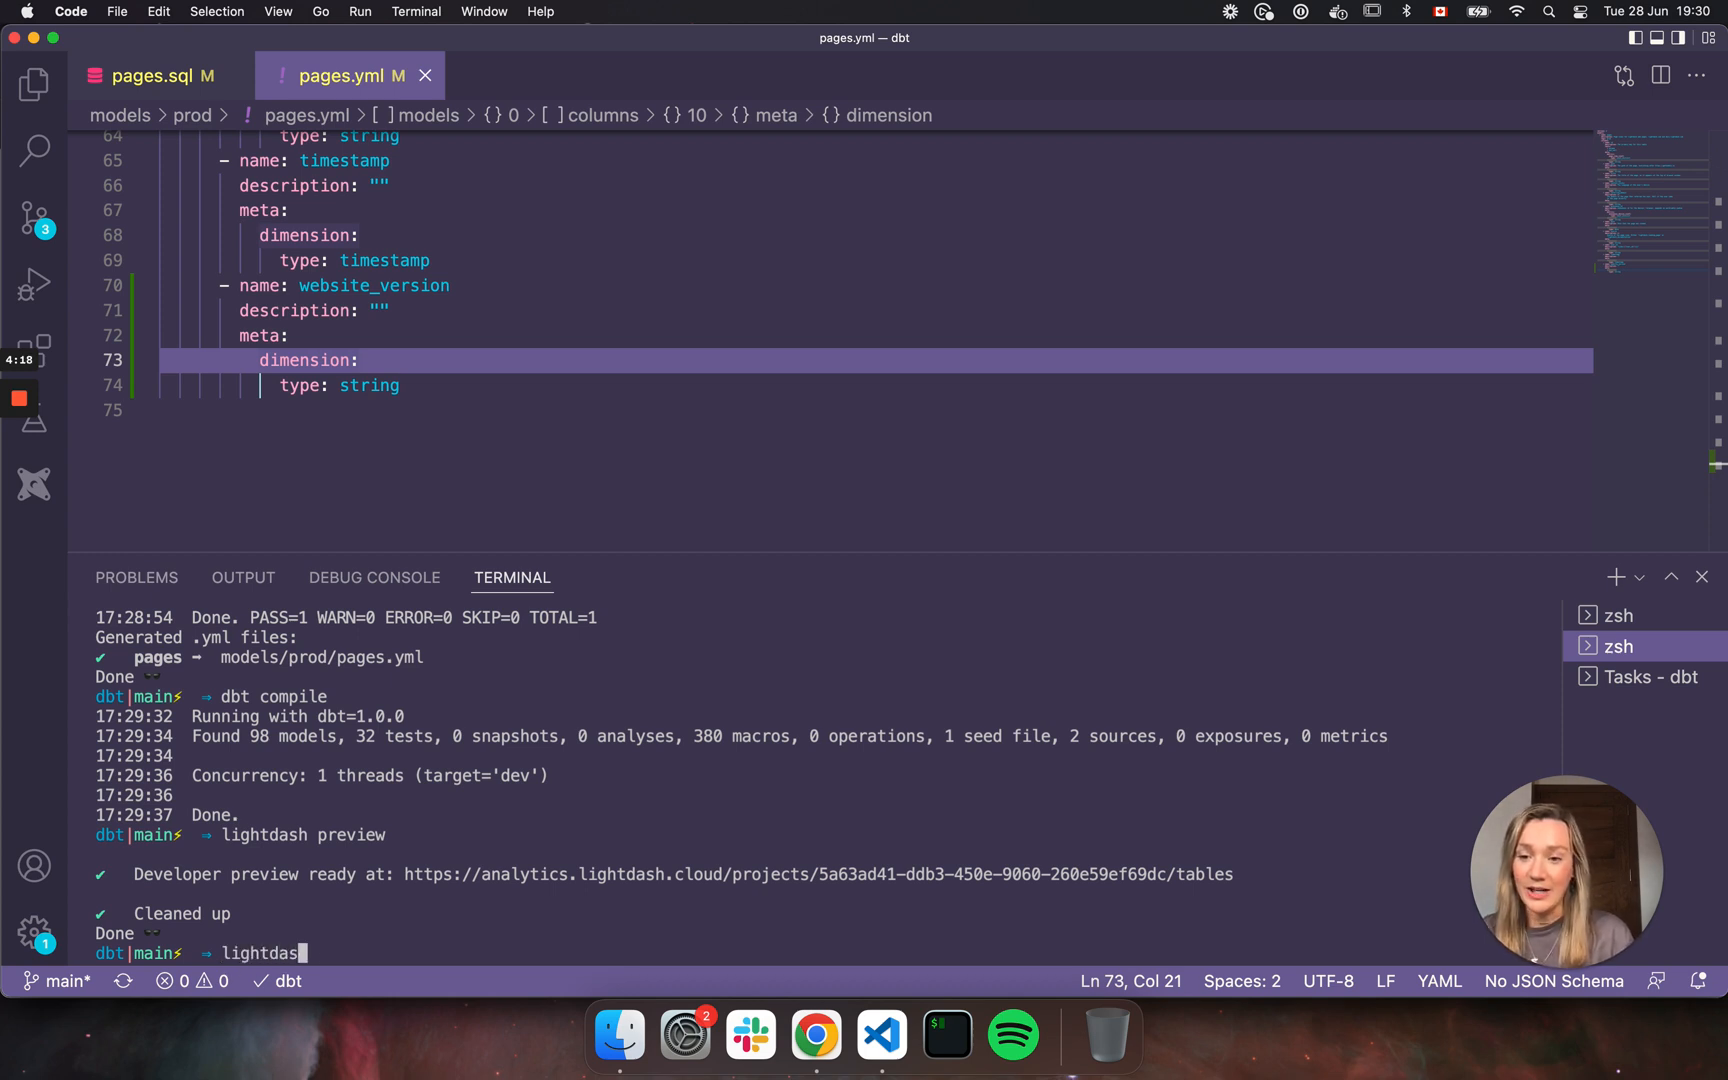
pyautogui.write('deploy')
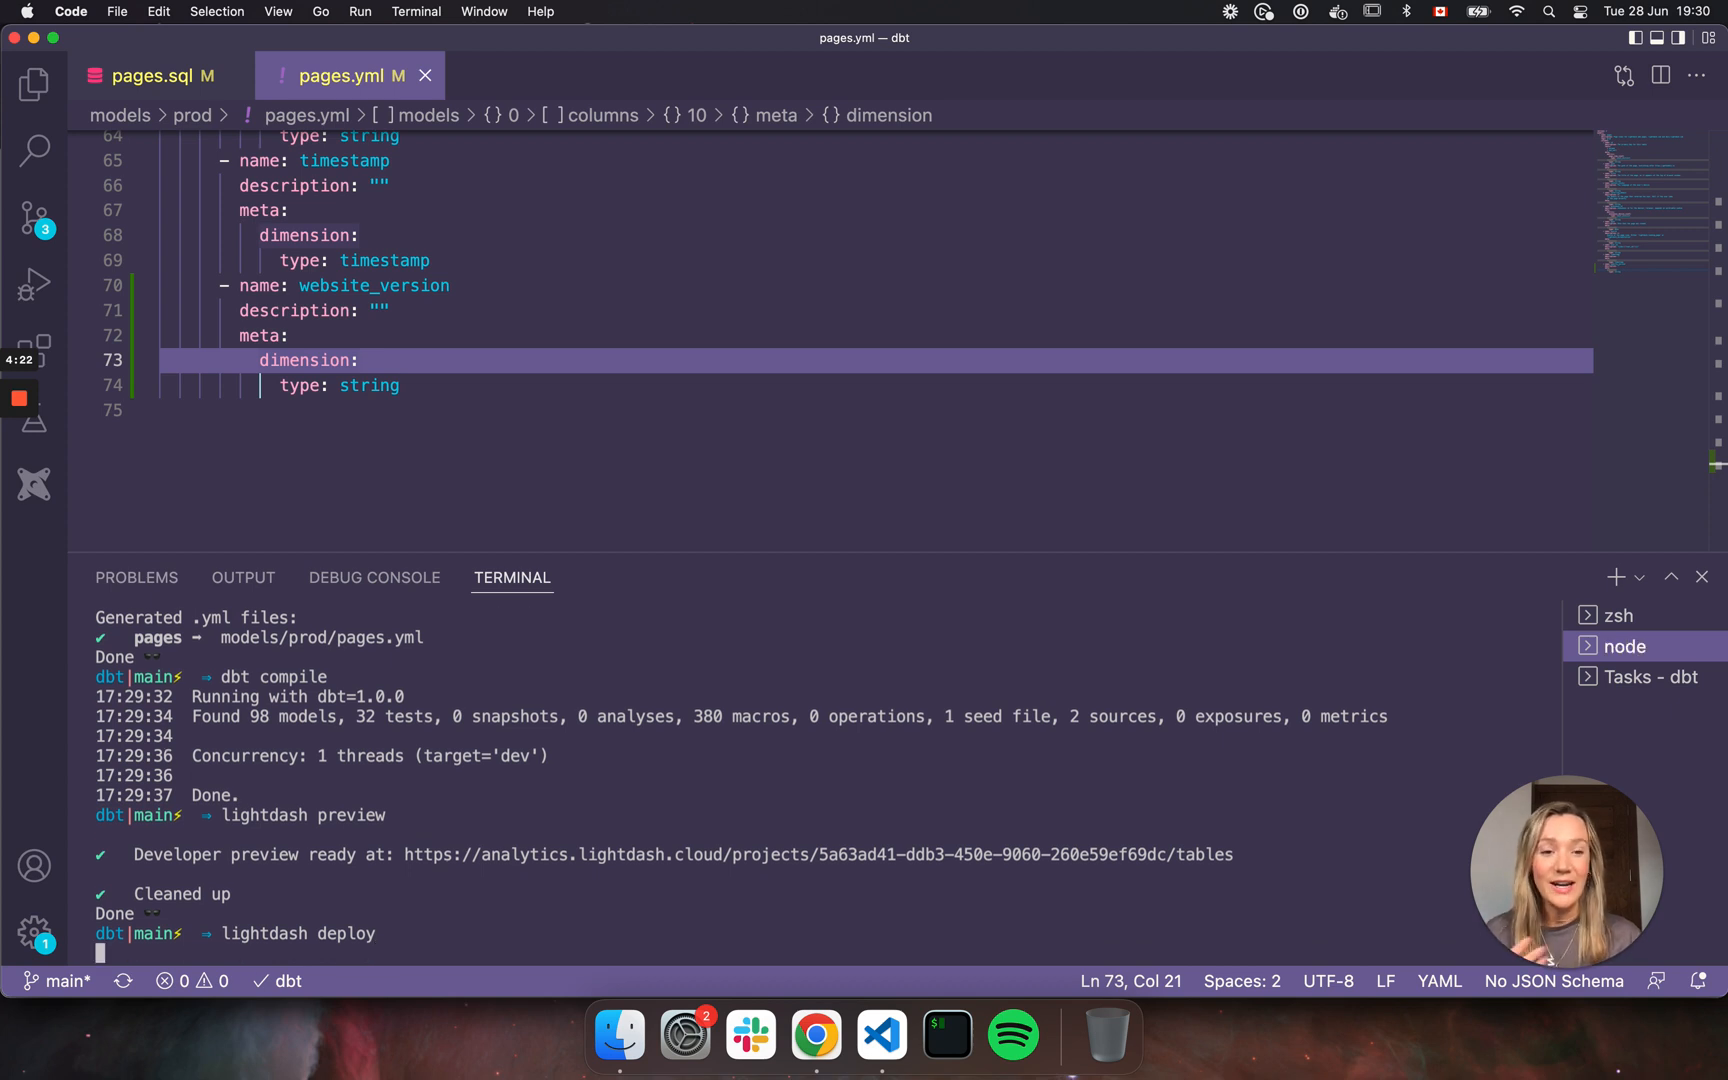
pyautogui.moveTo(500, 845)
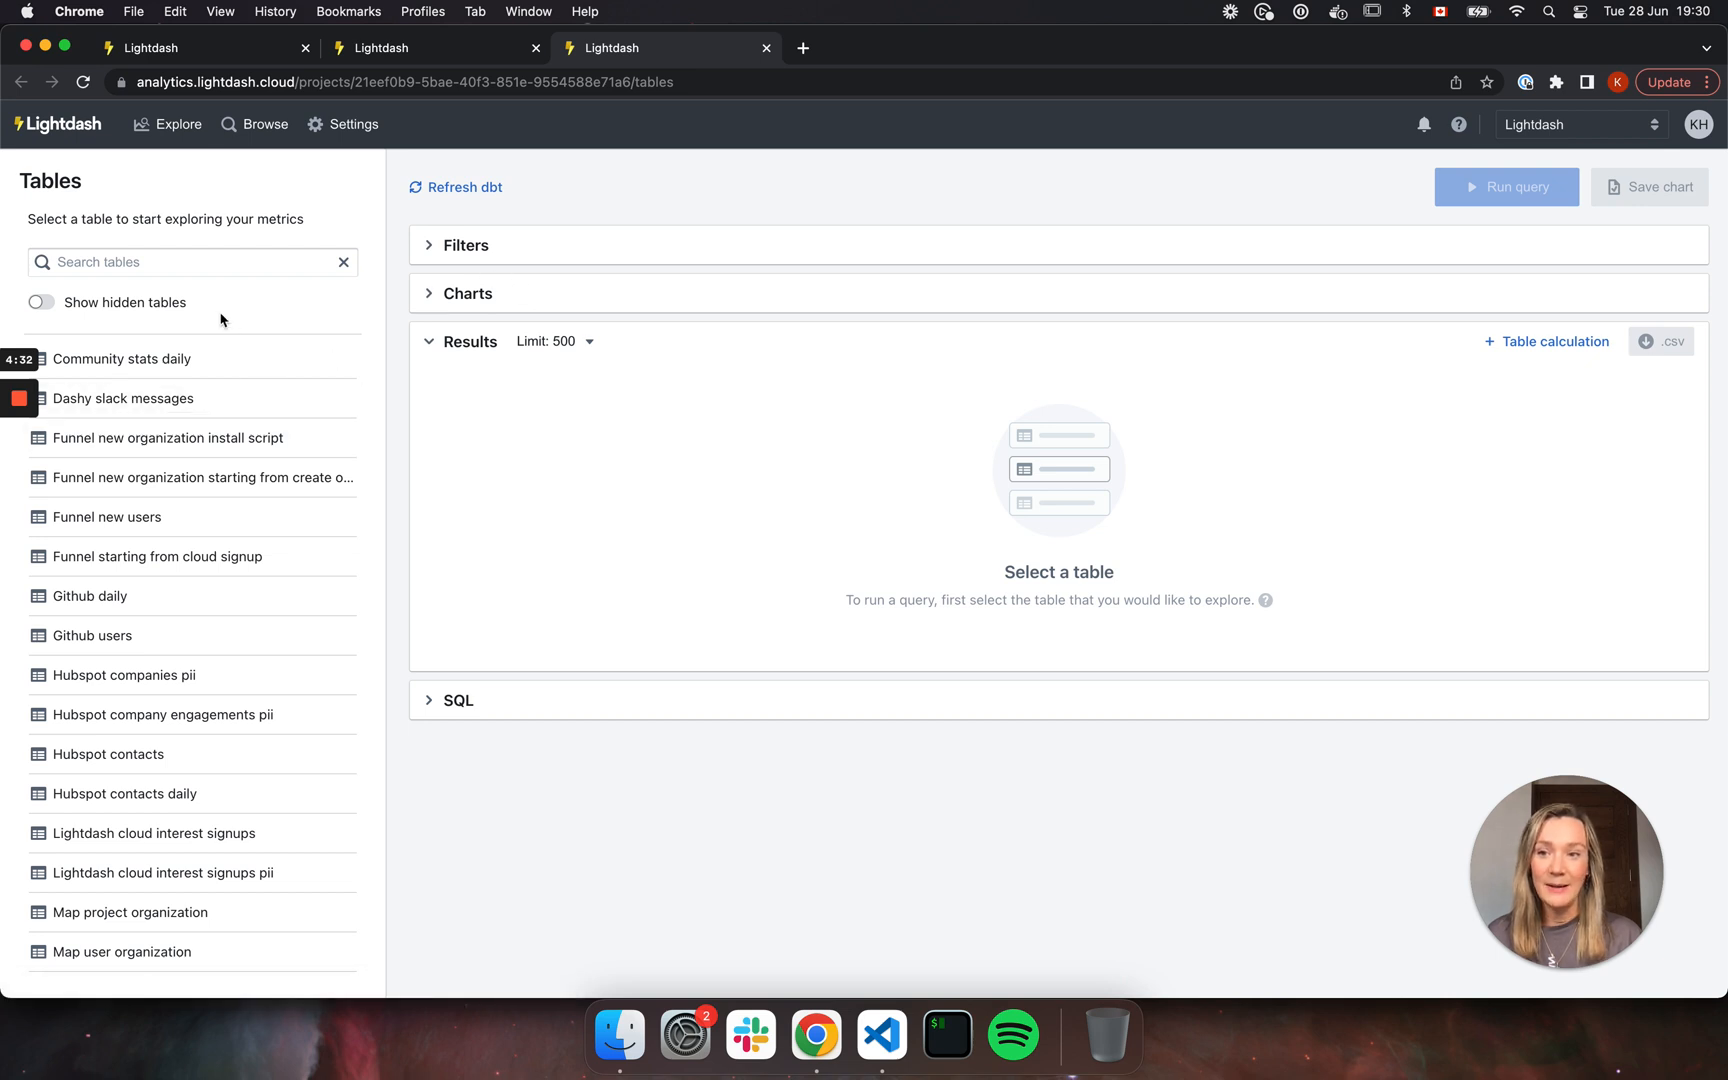
# In production, query Pages page view count by Website version: v1 133,380, v2 1,820.
pyautogui.scroll(-3)
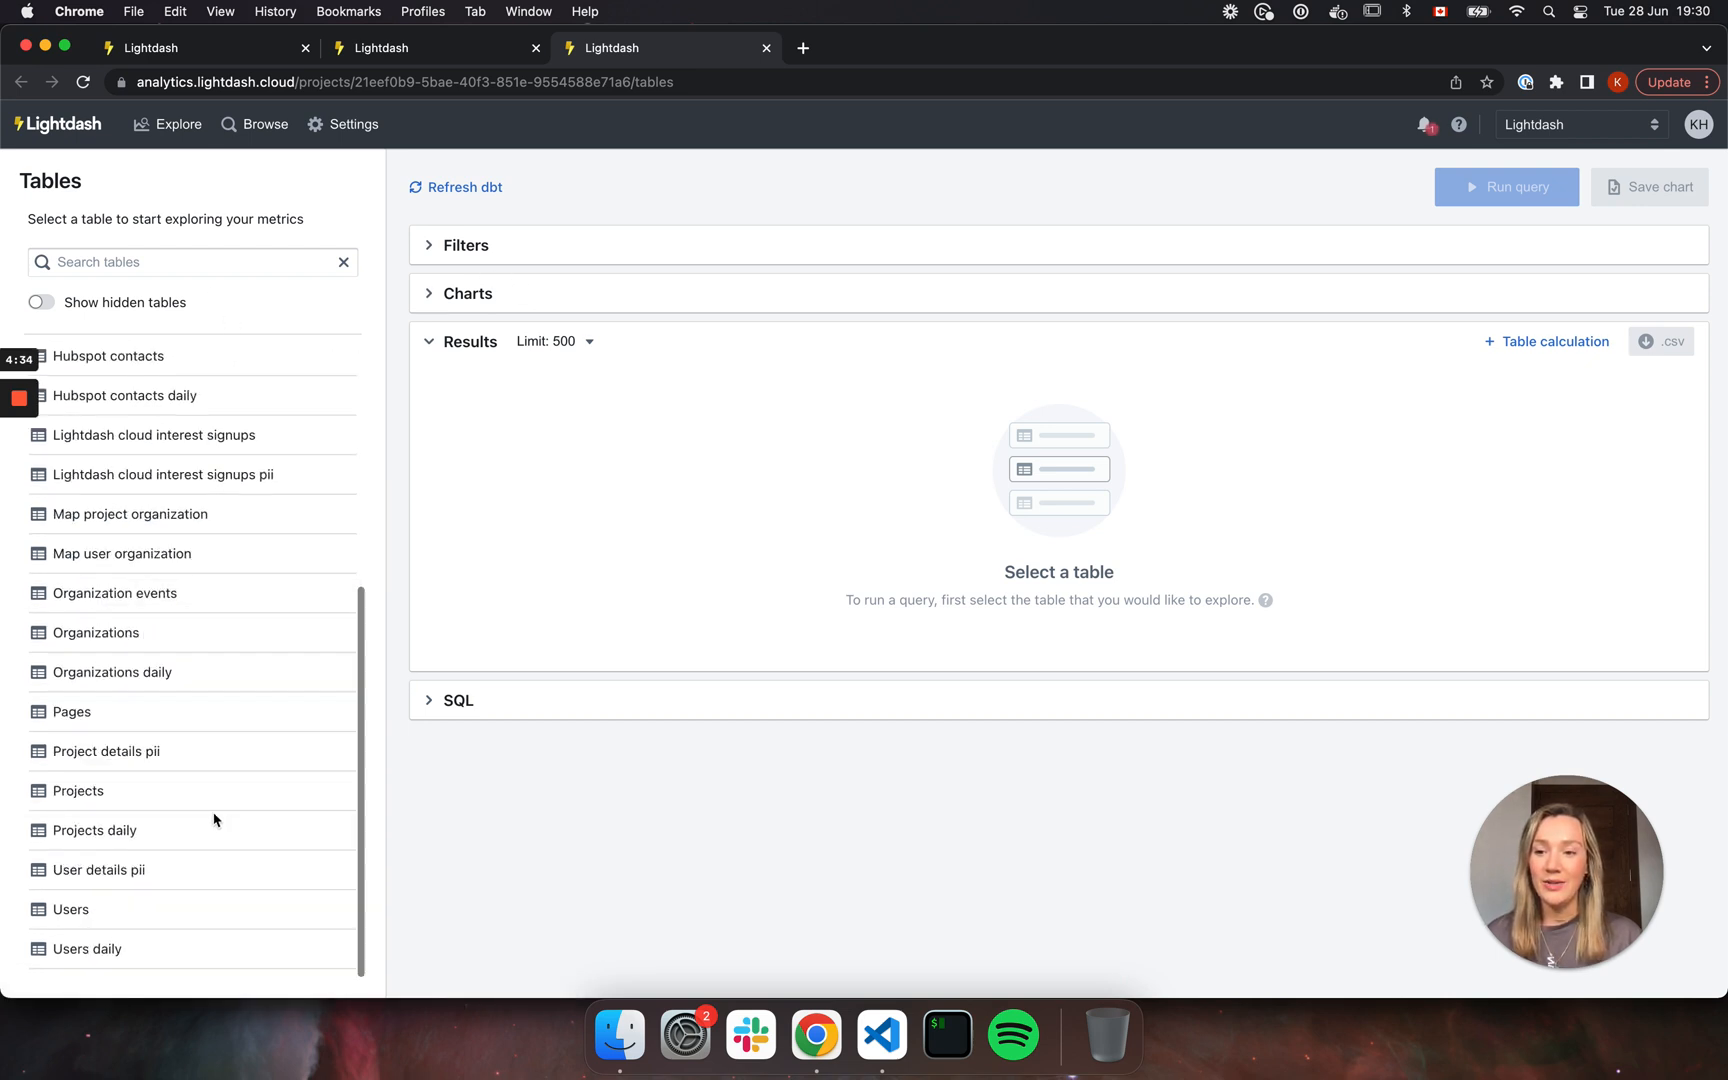
pyautogui.click(71, 711)
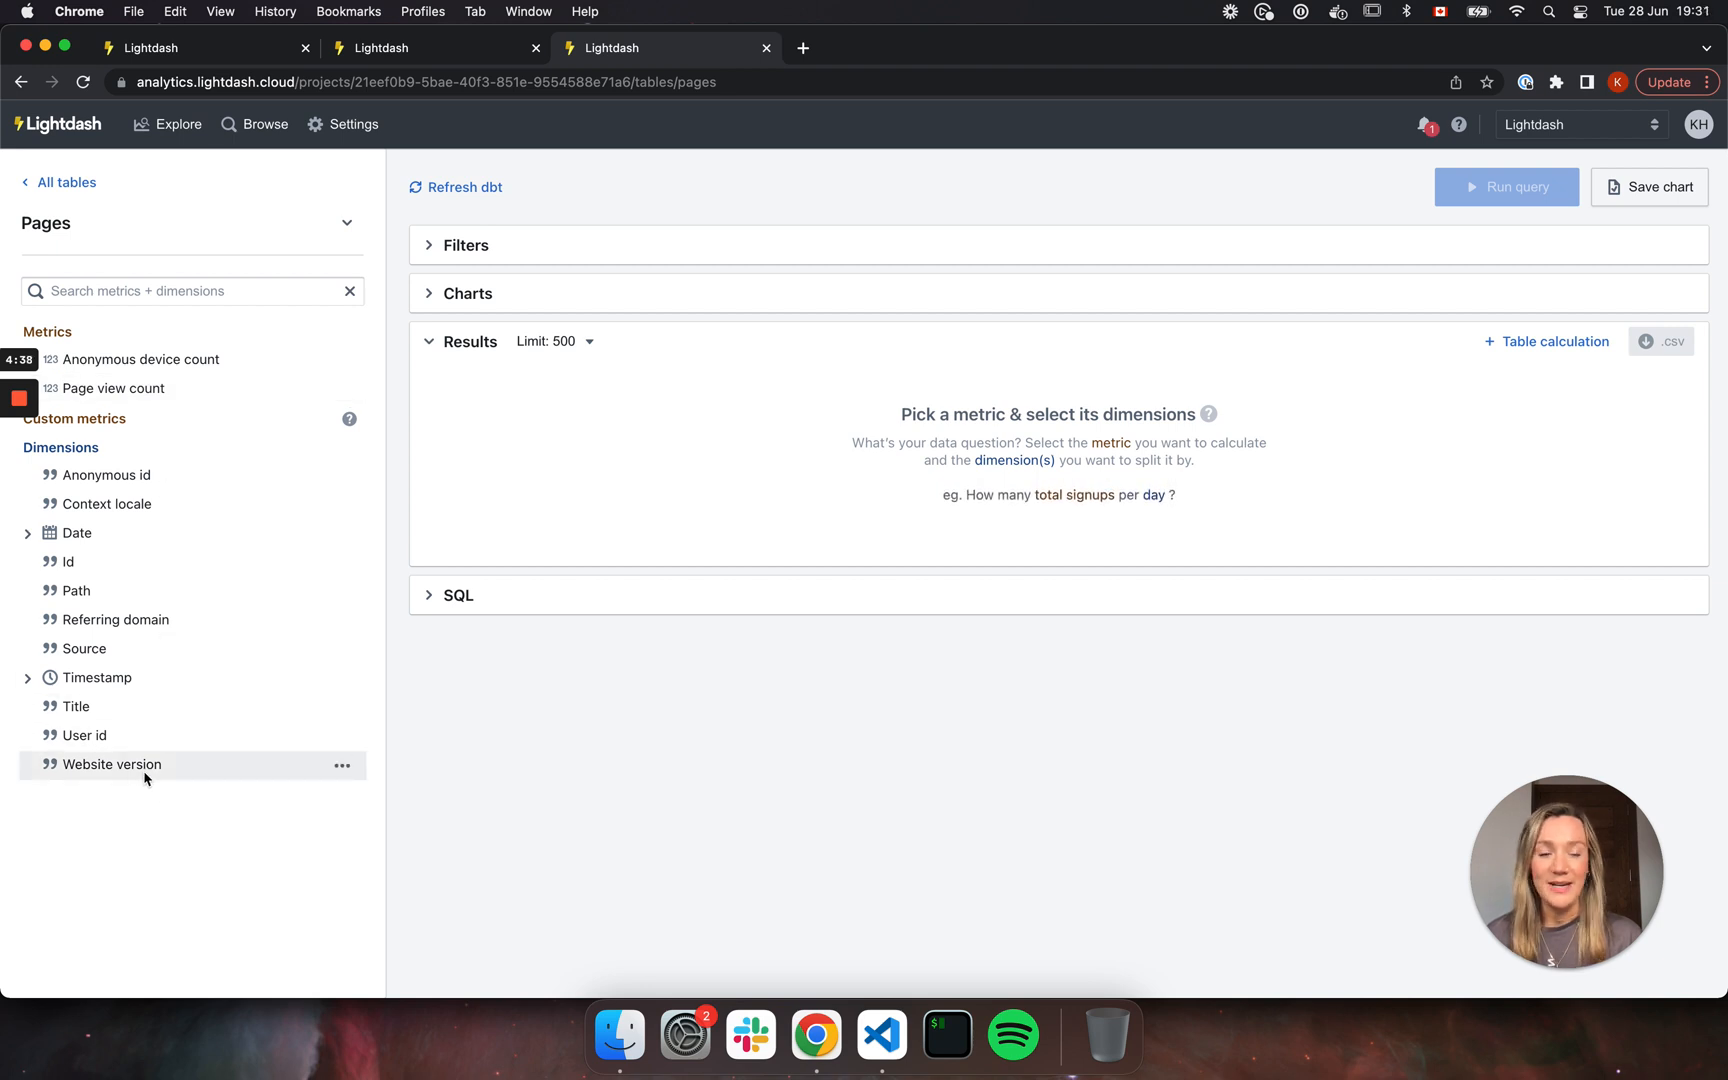
pyautogui.click(111, 764)
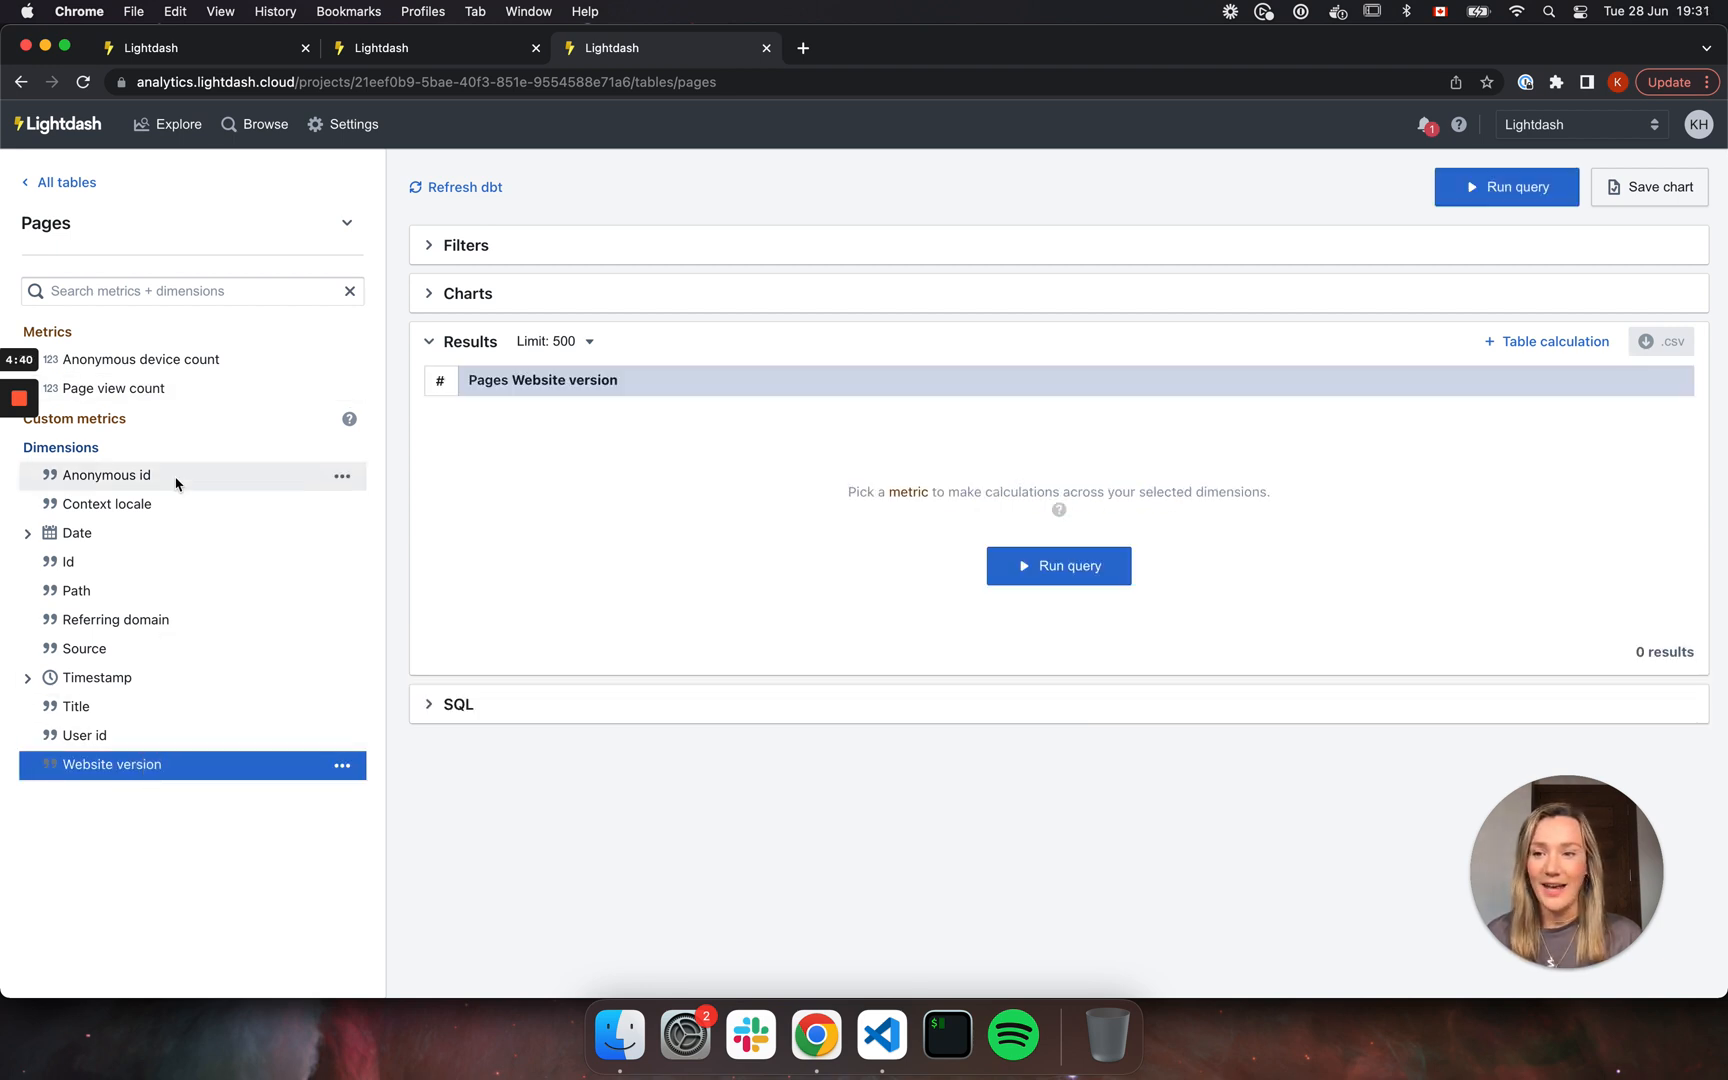
pyautogui.click(114, 388)
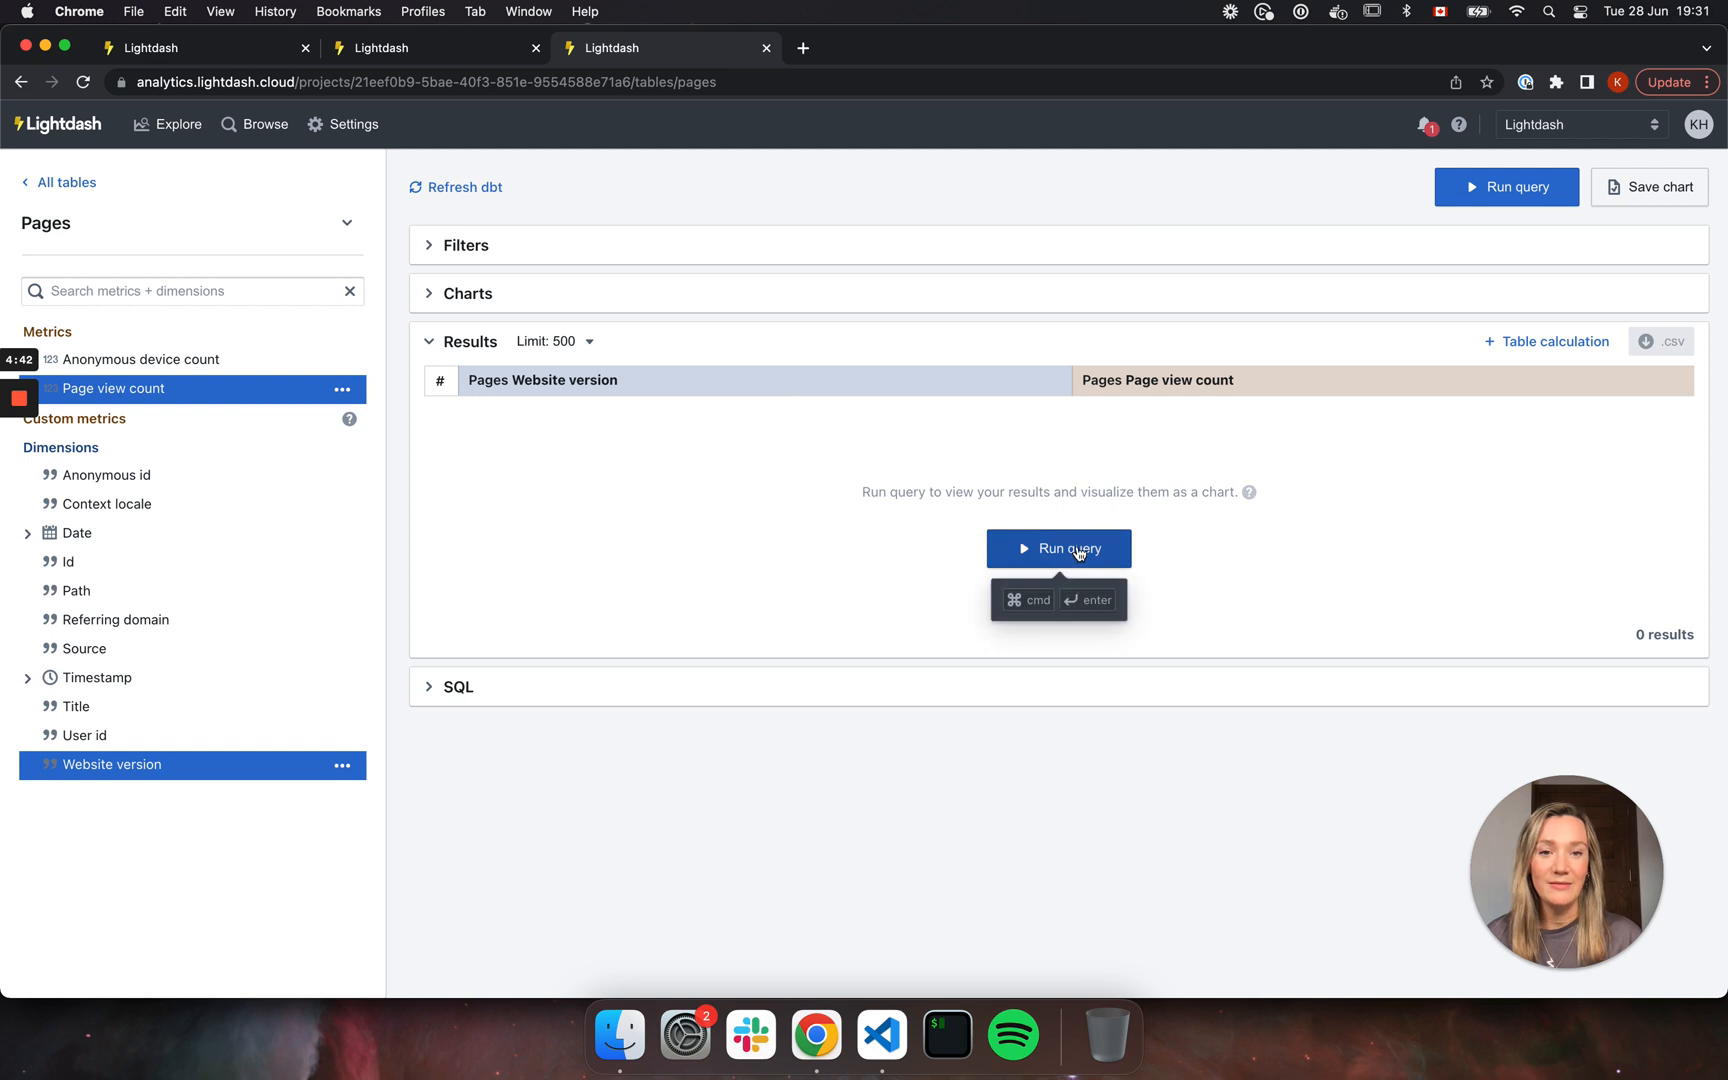
pyautogui.click(1058, 548)
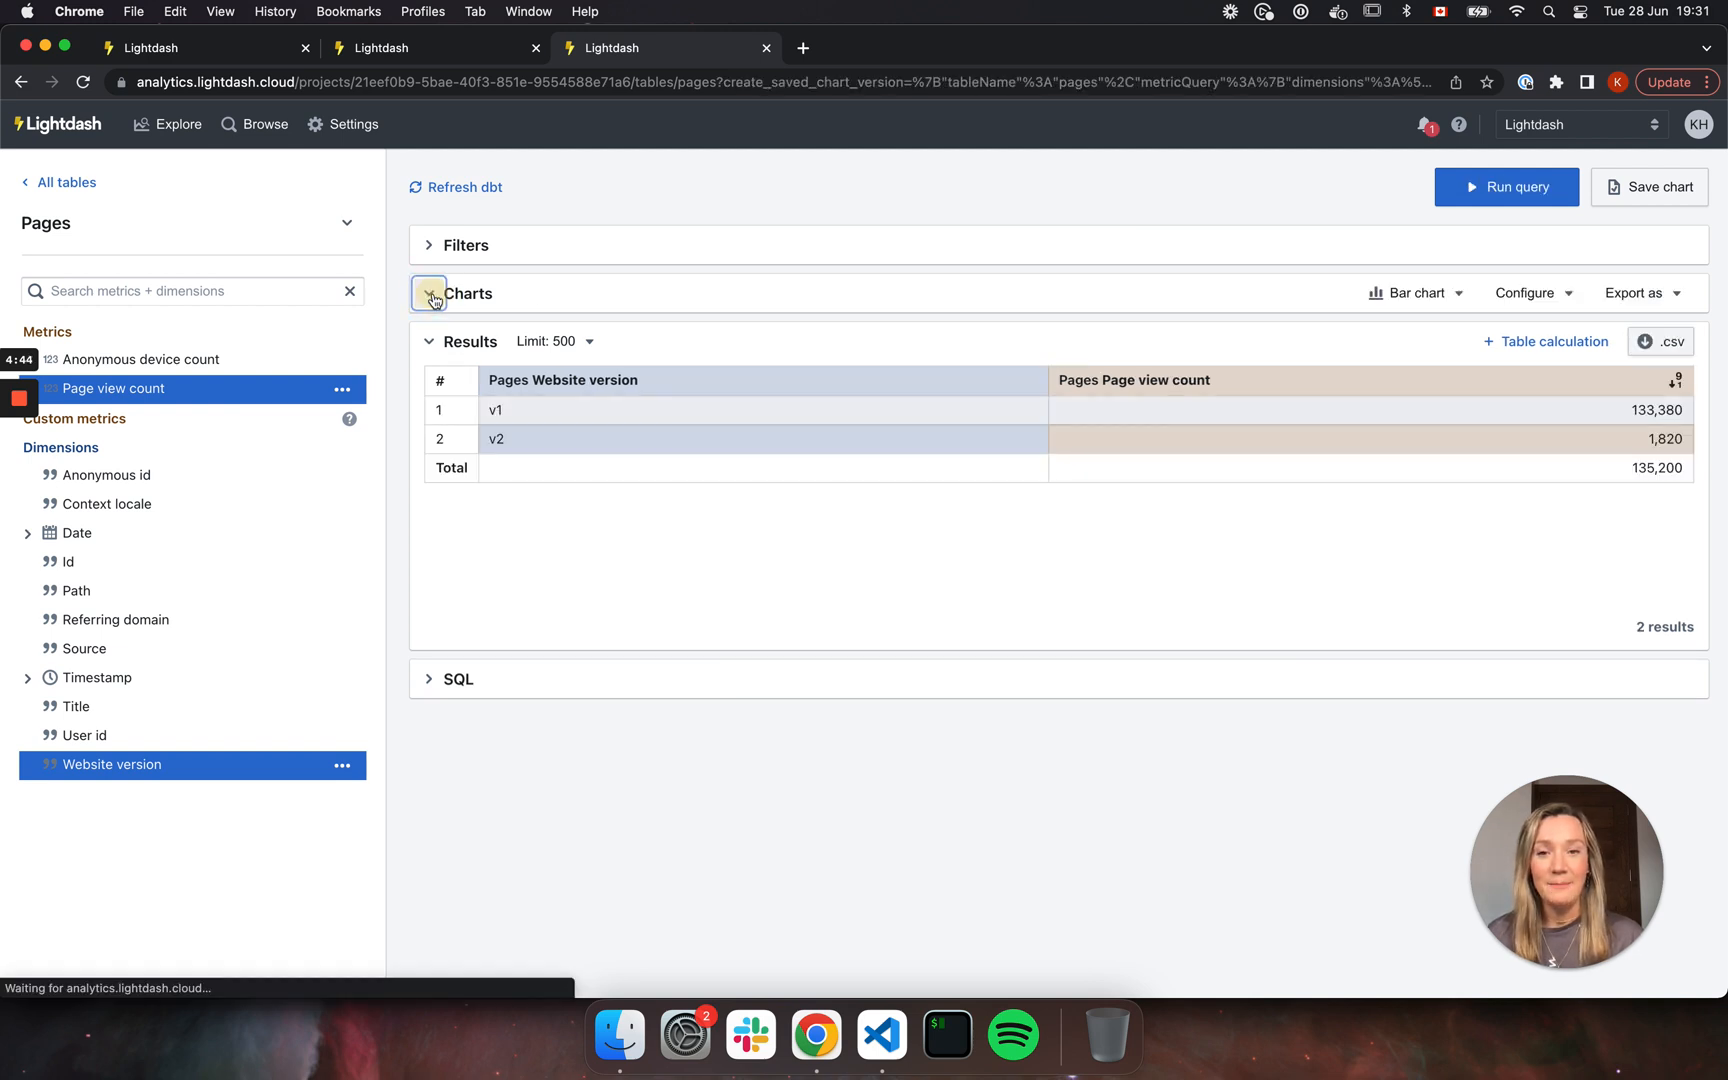
# Show the Pages results chart and filter them to website version v2 (1,820 views).
pyautogui.click(429, 293)
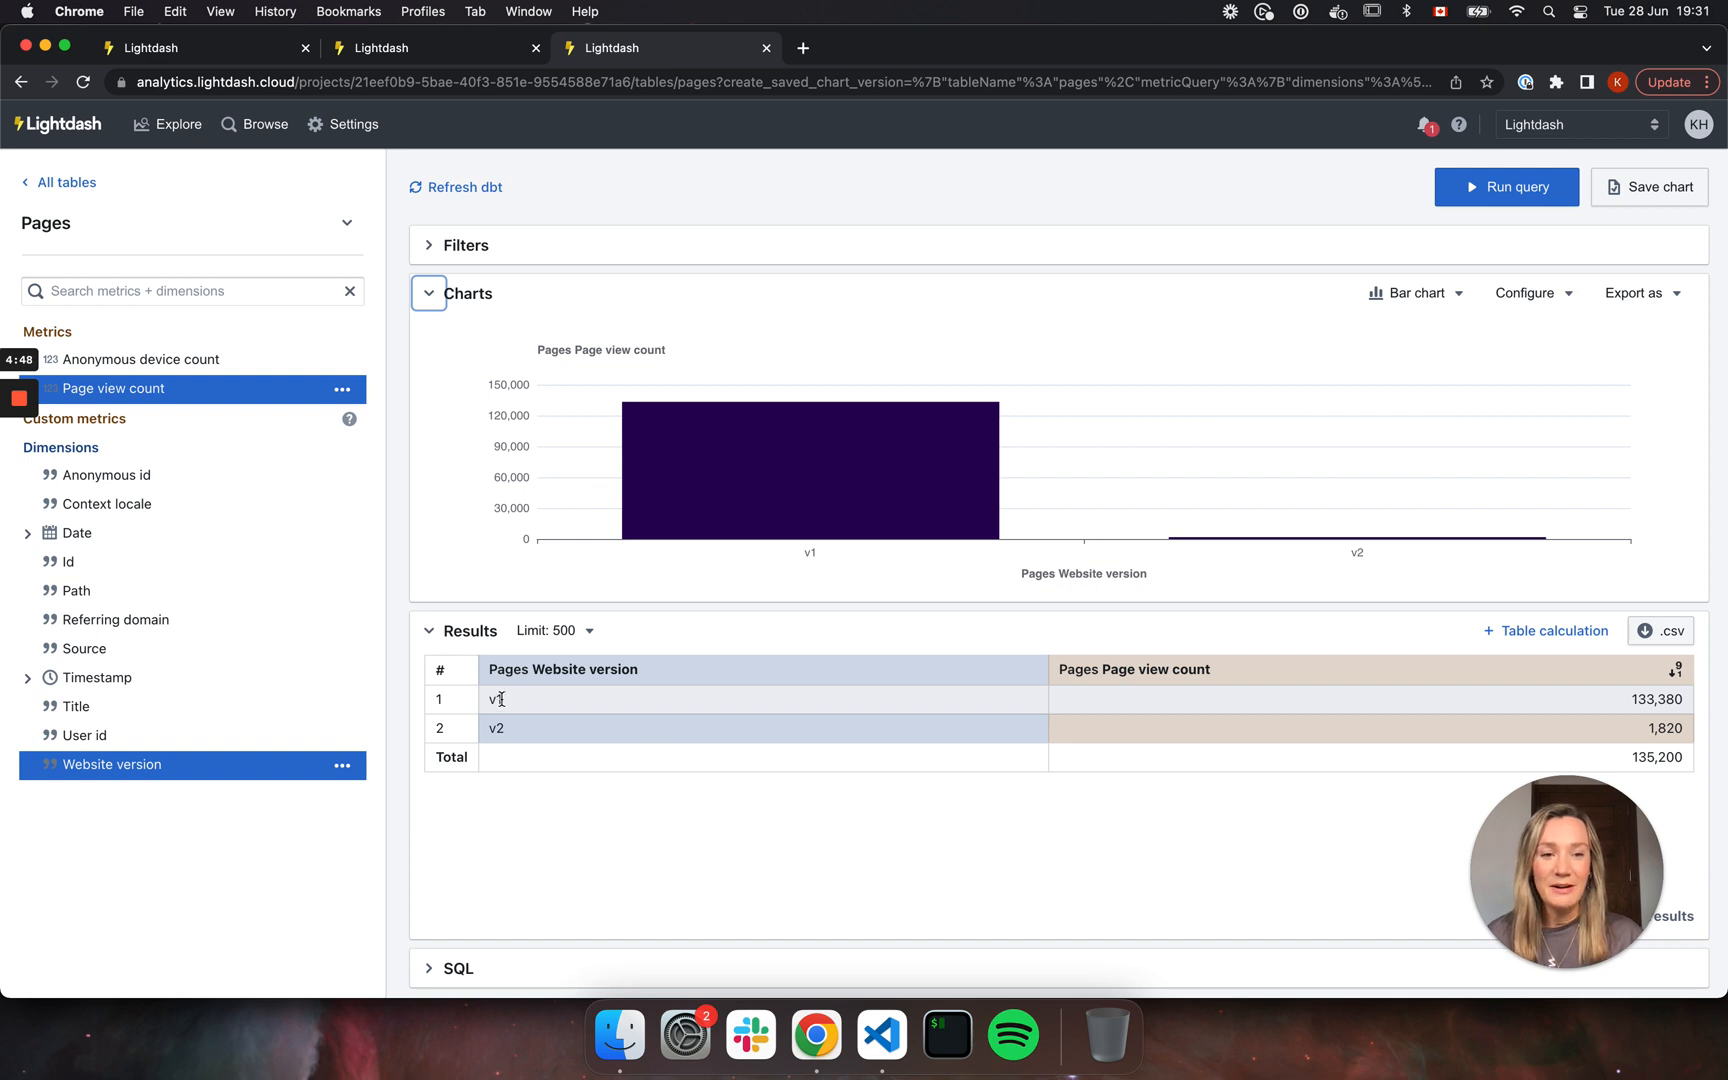
pyautogui.rightClick(496, 727)
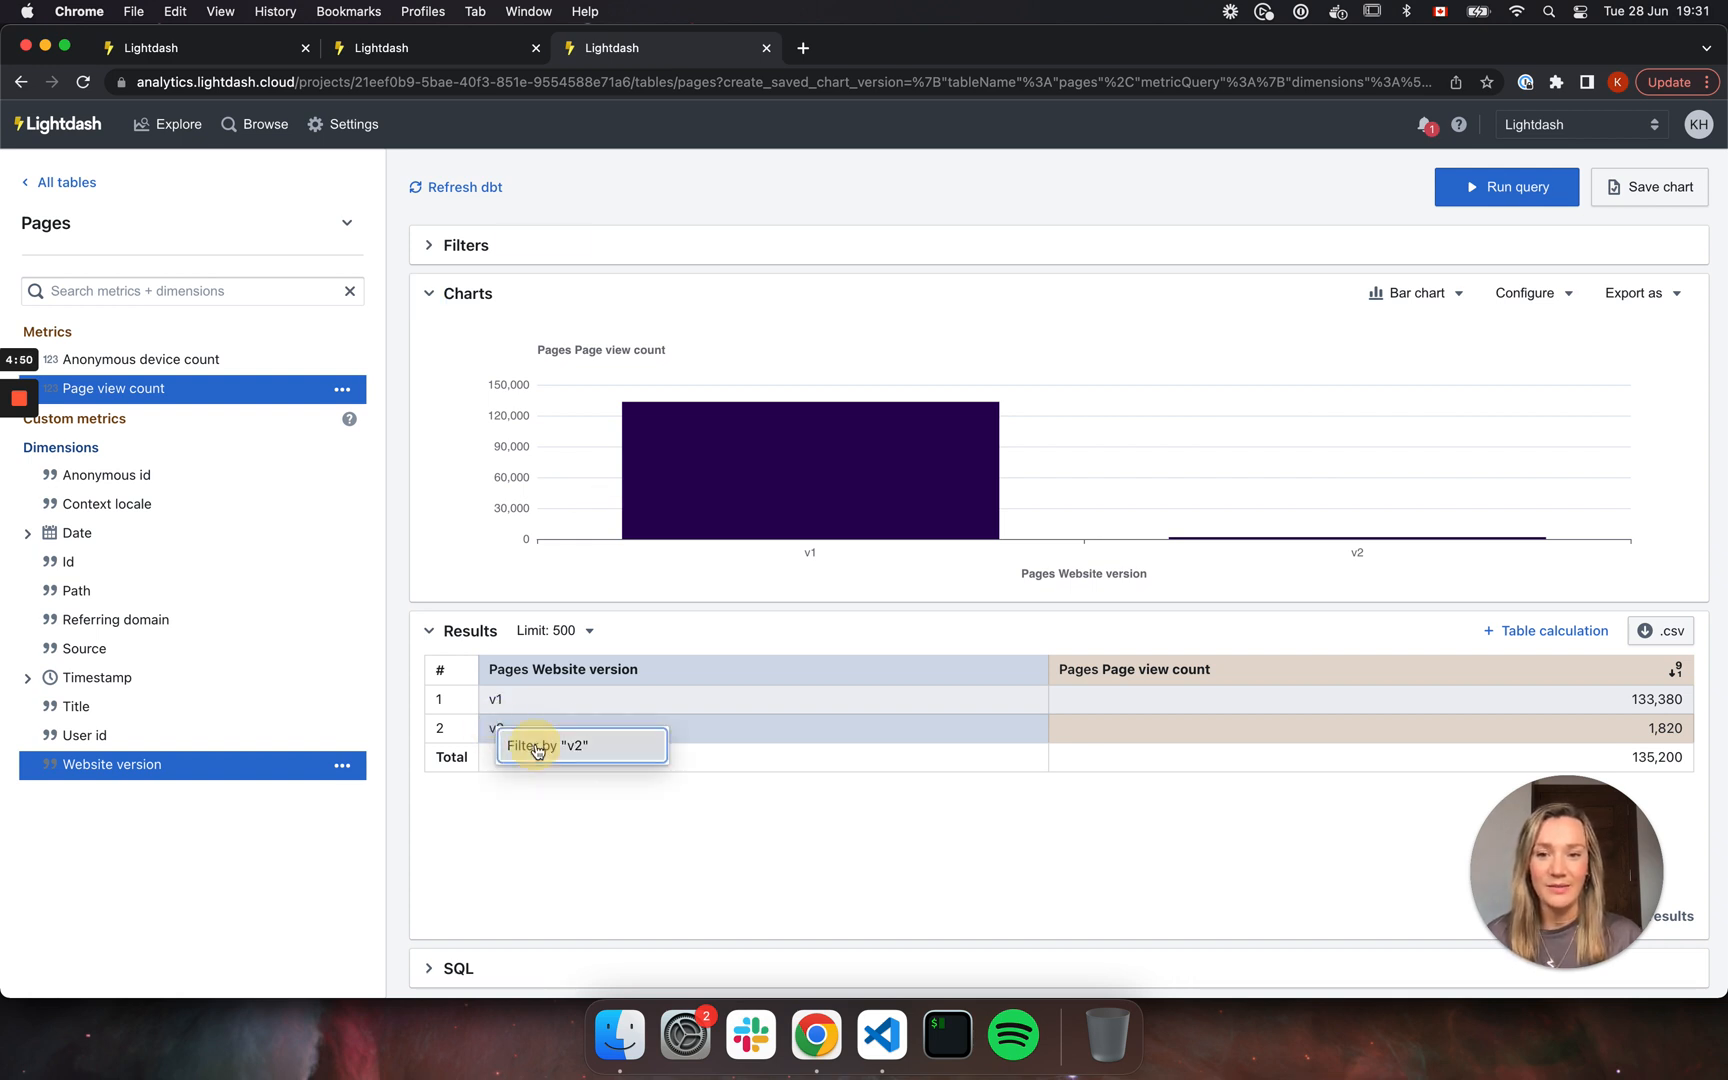
pyautogui.click(573, 746)
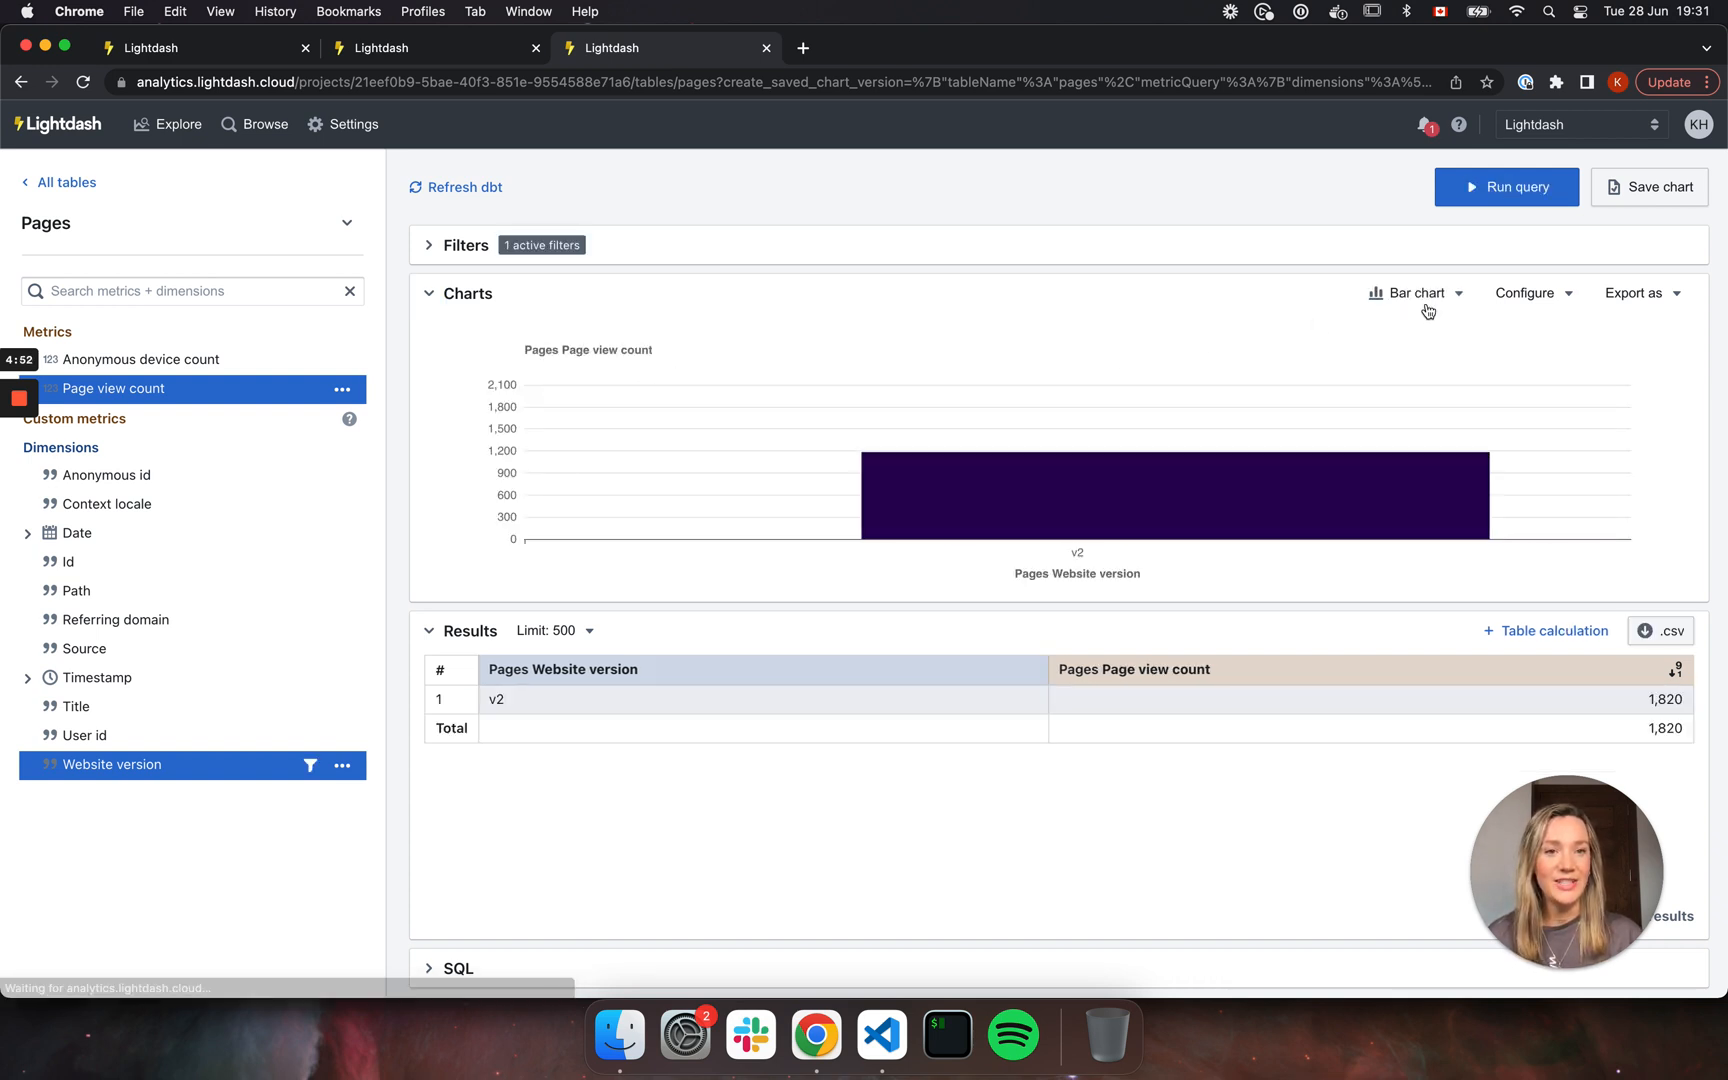
# Switch the v2-filtered chart from Bar chart to Big number showing 1,820.
pyautogui.click(1422, 292)
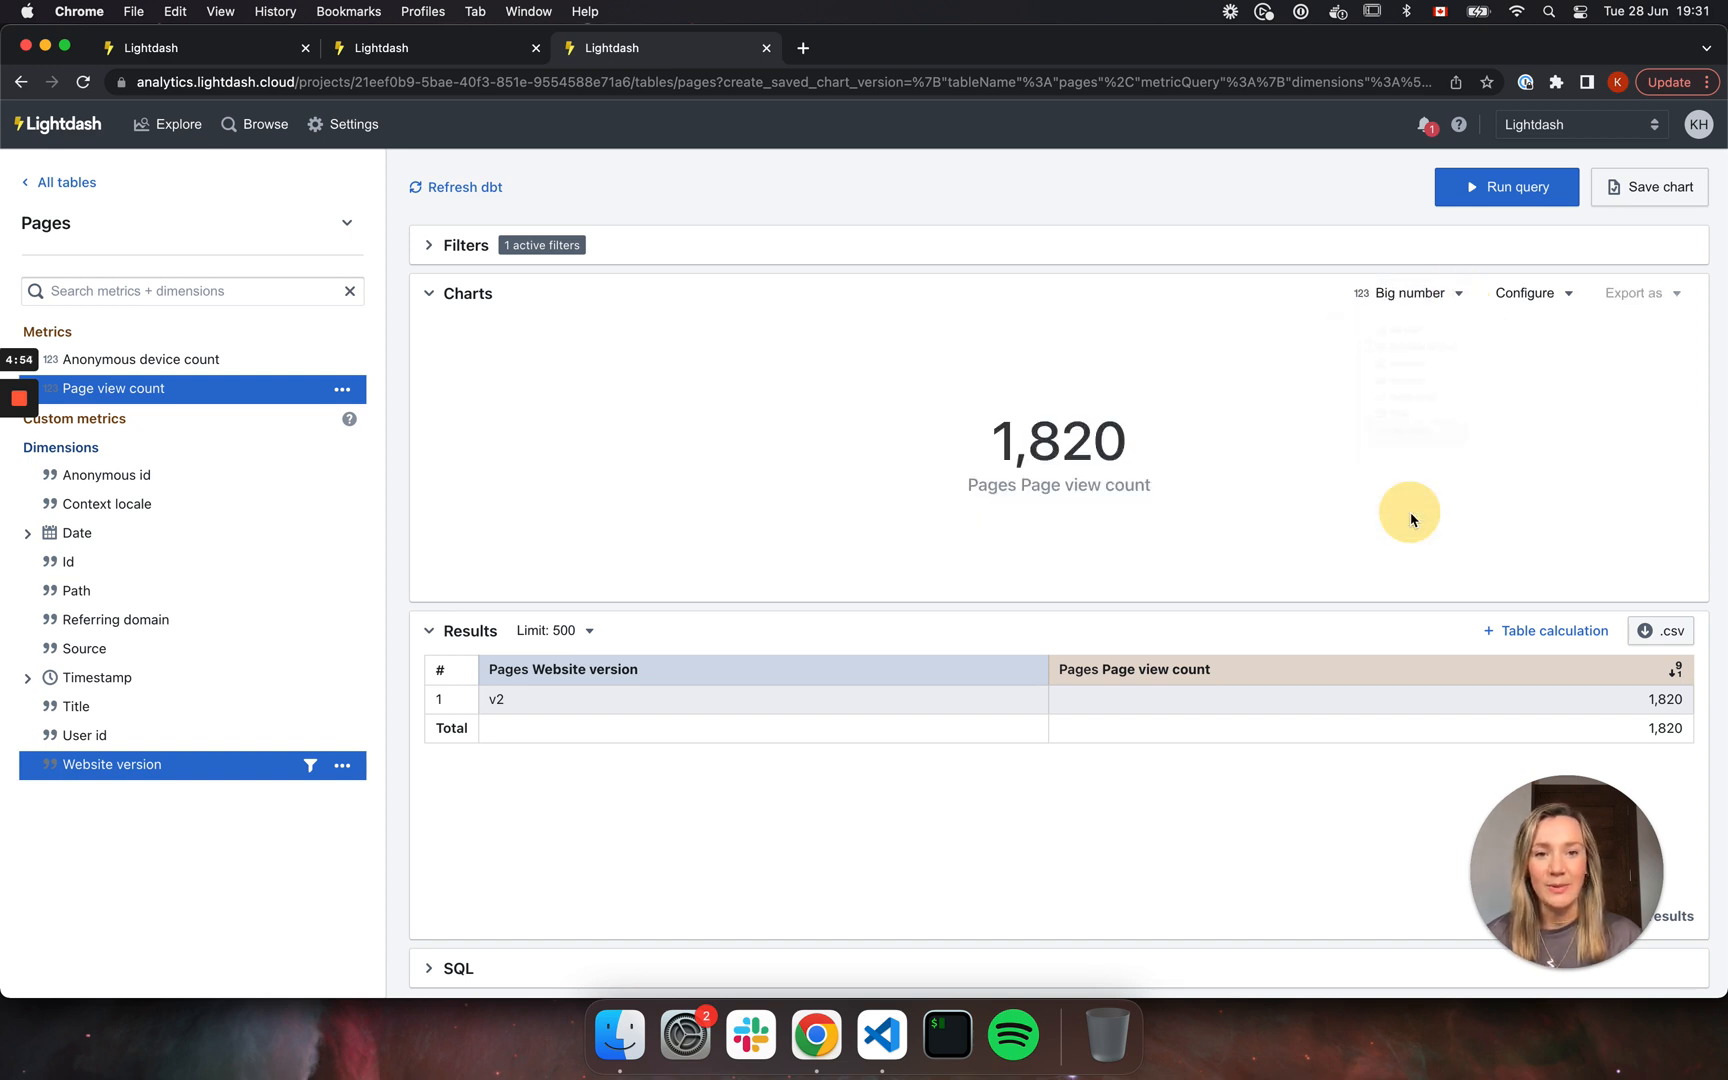
pyautogui.moveTo(1318, 500)
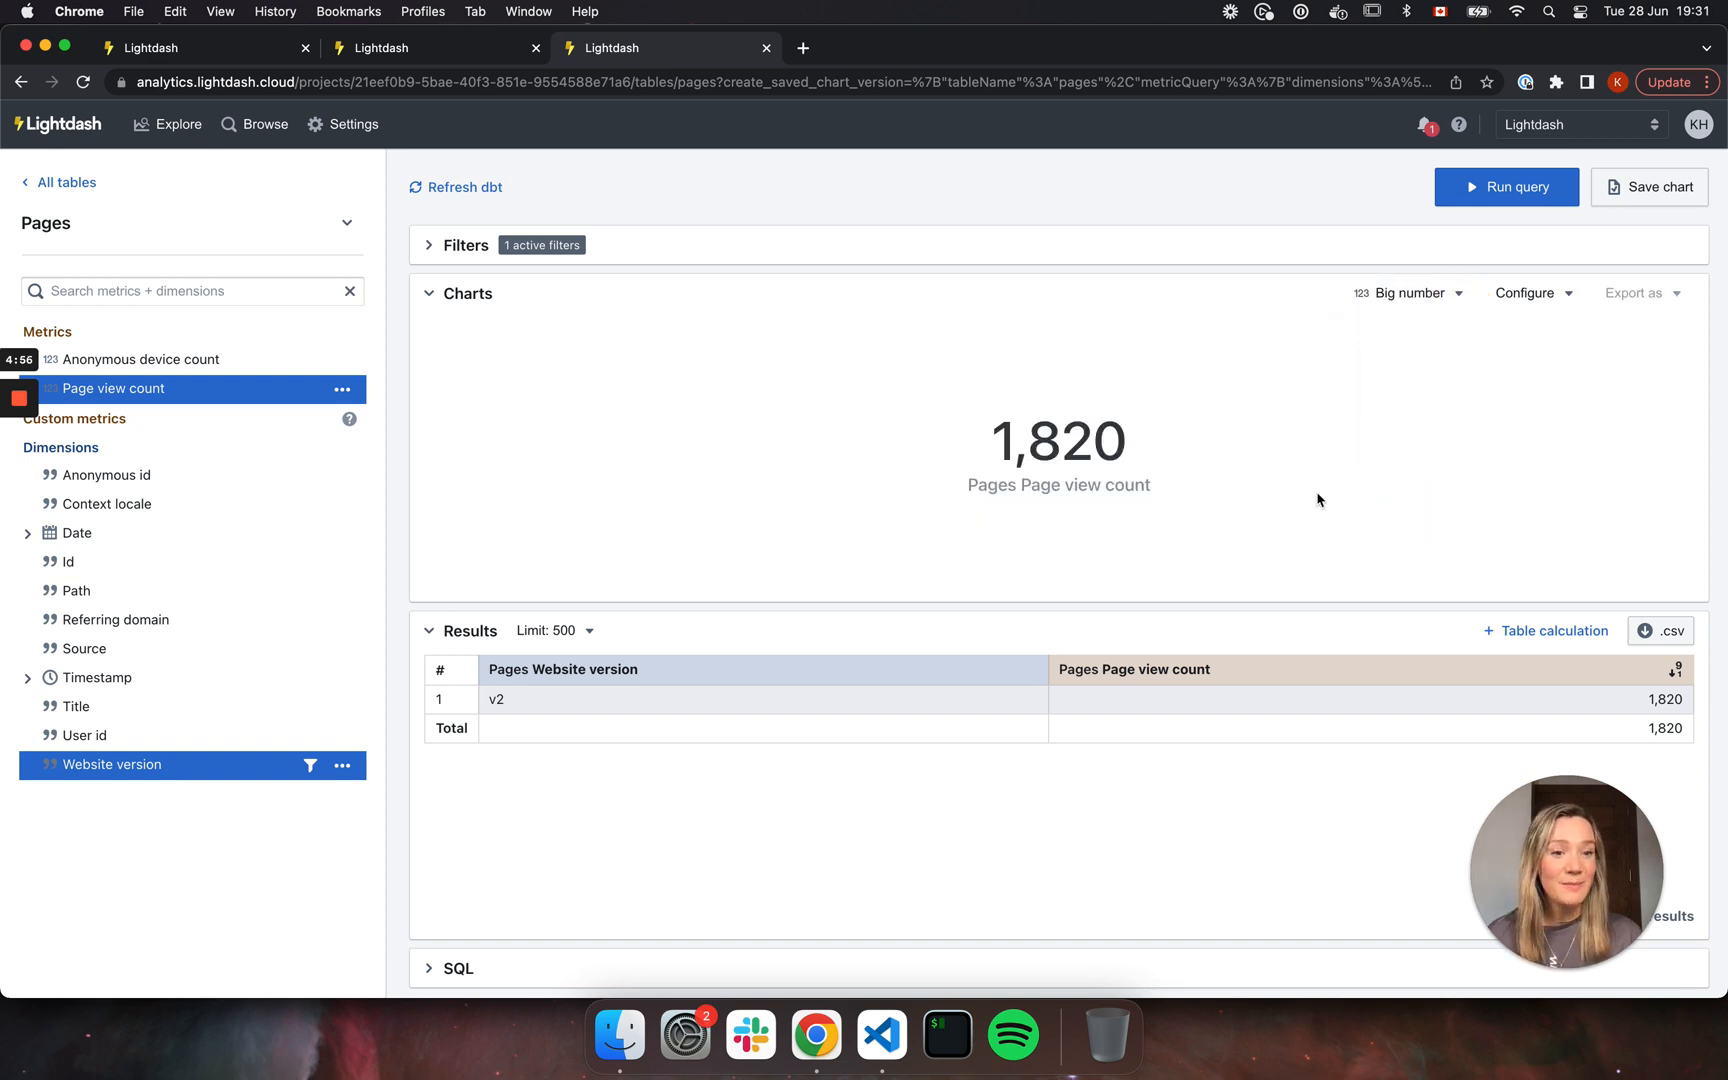
pyautogui.moveTo(1319, 461)
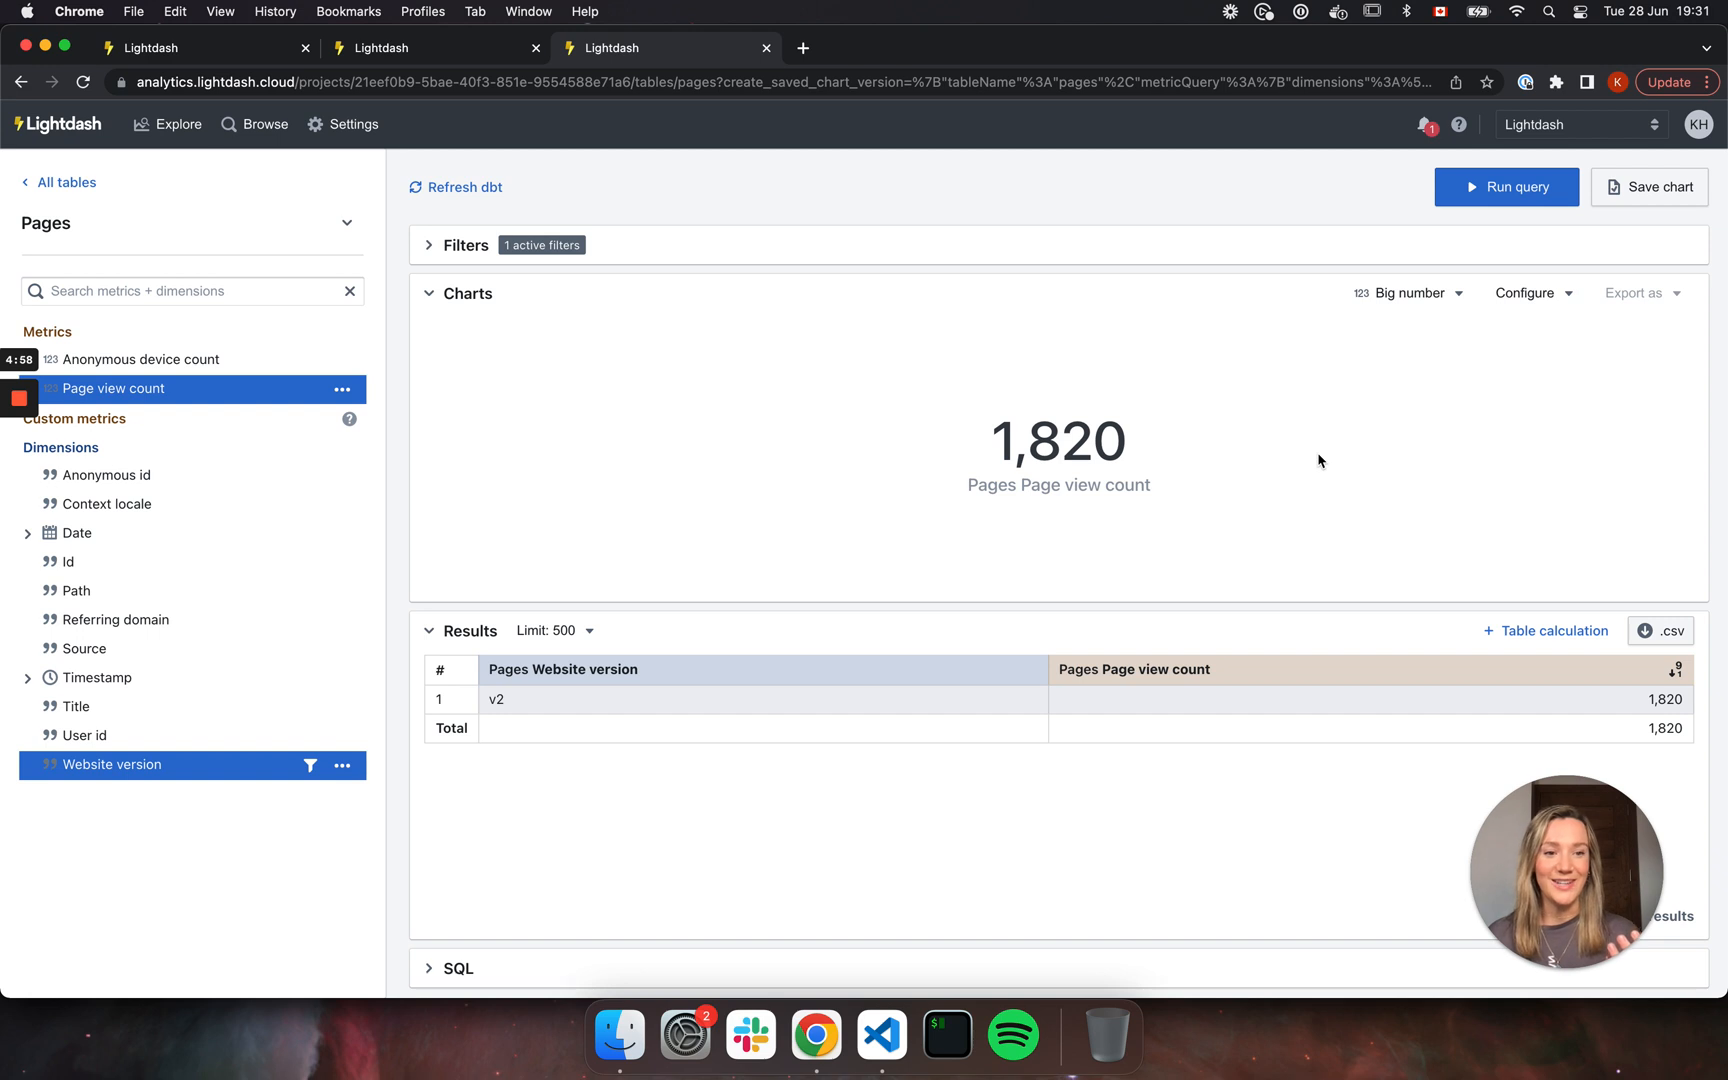
pyautogui.moveTo(1649, 186)
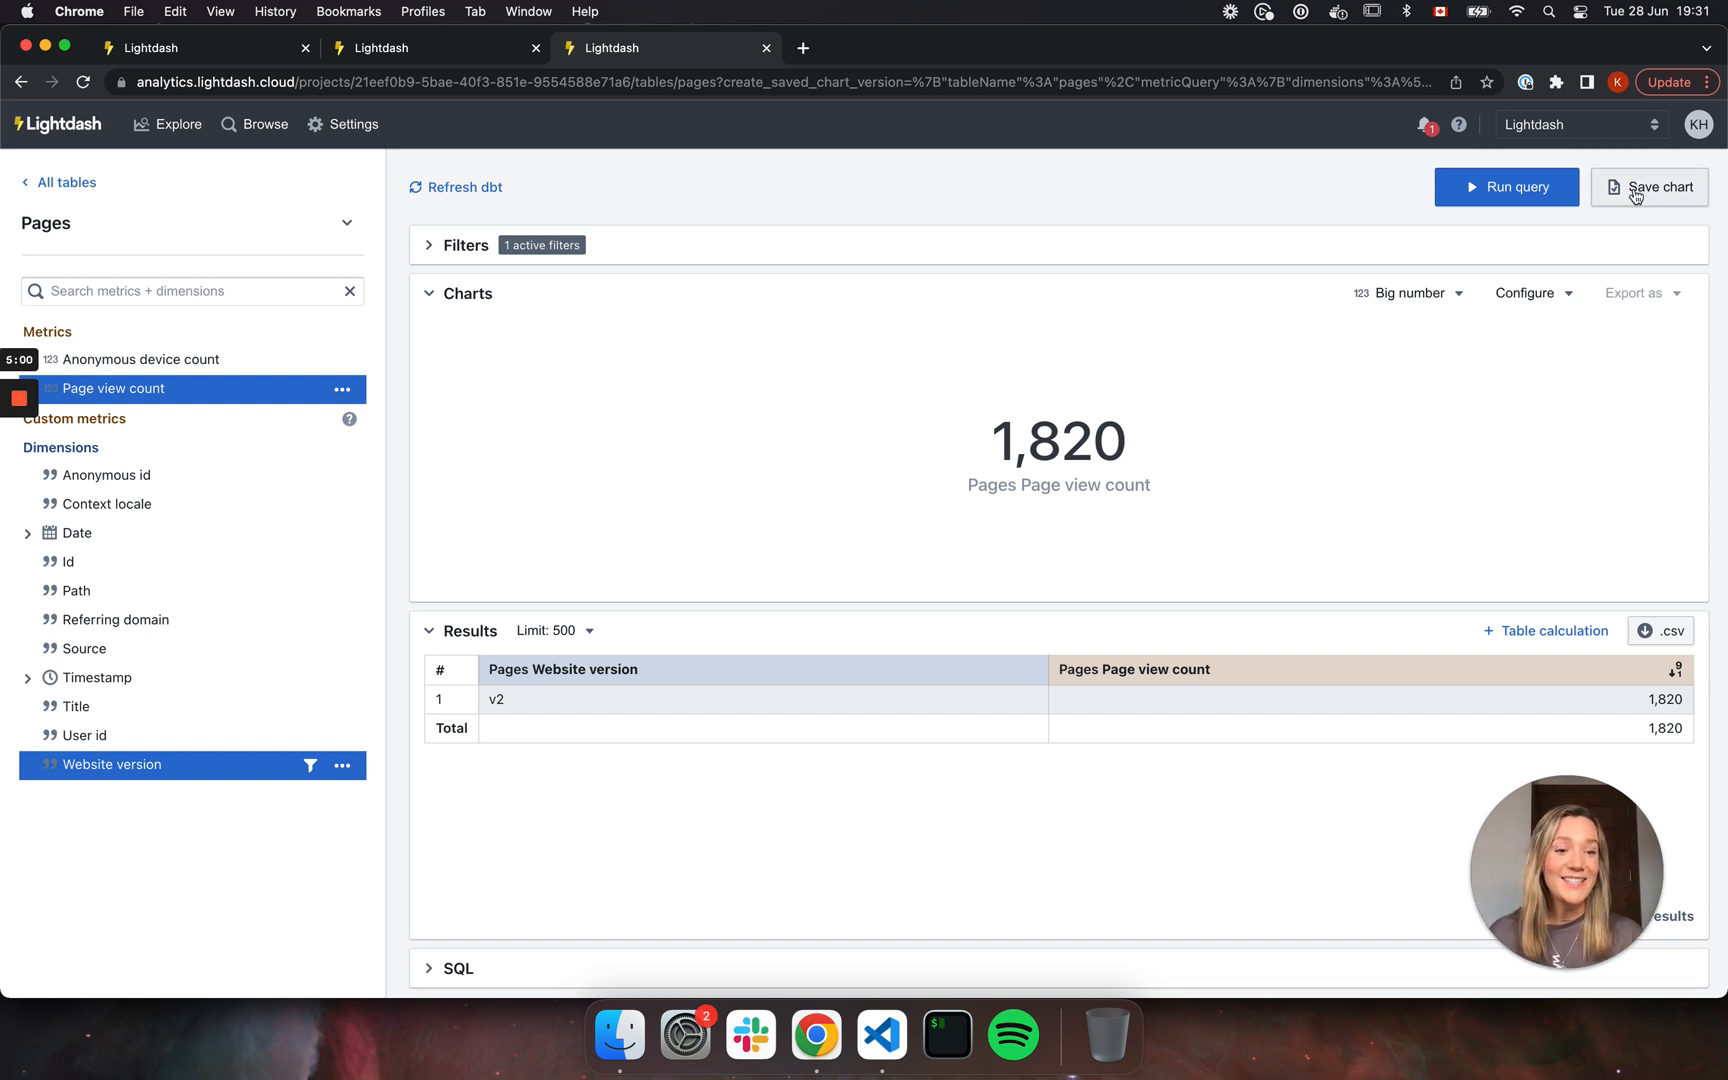
pyautogui.moveTo(652, 66)
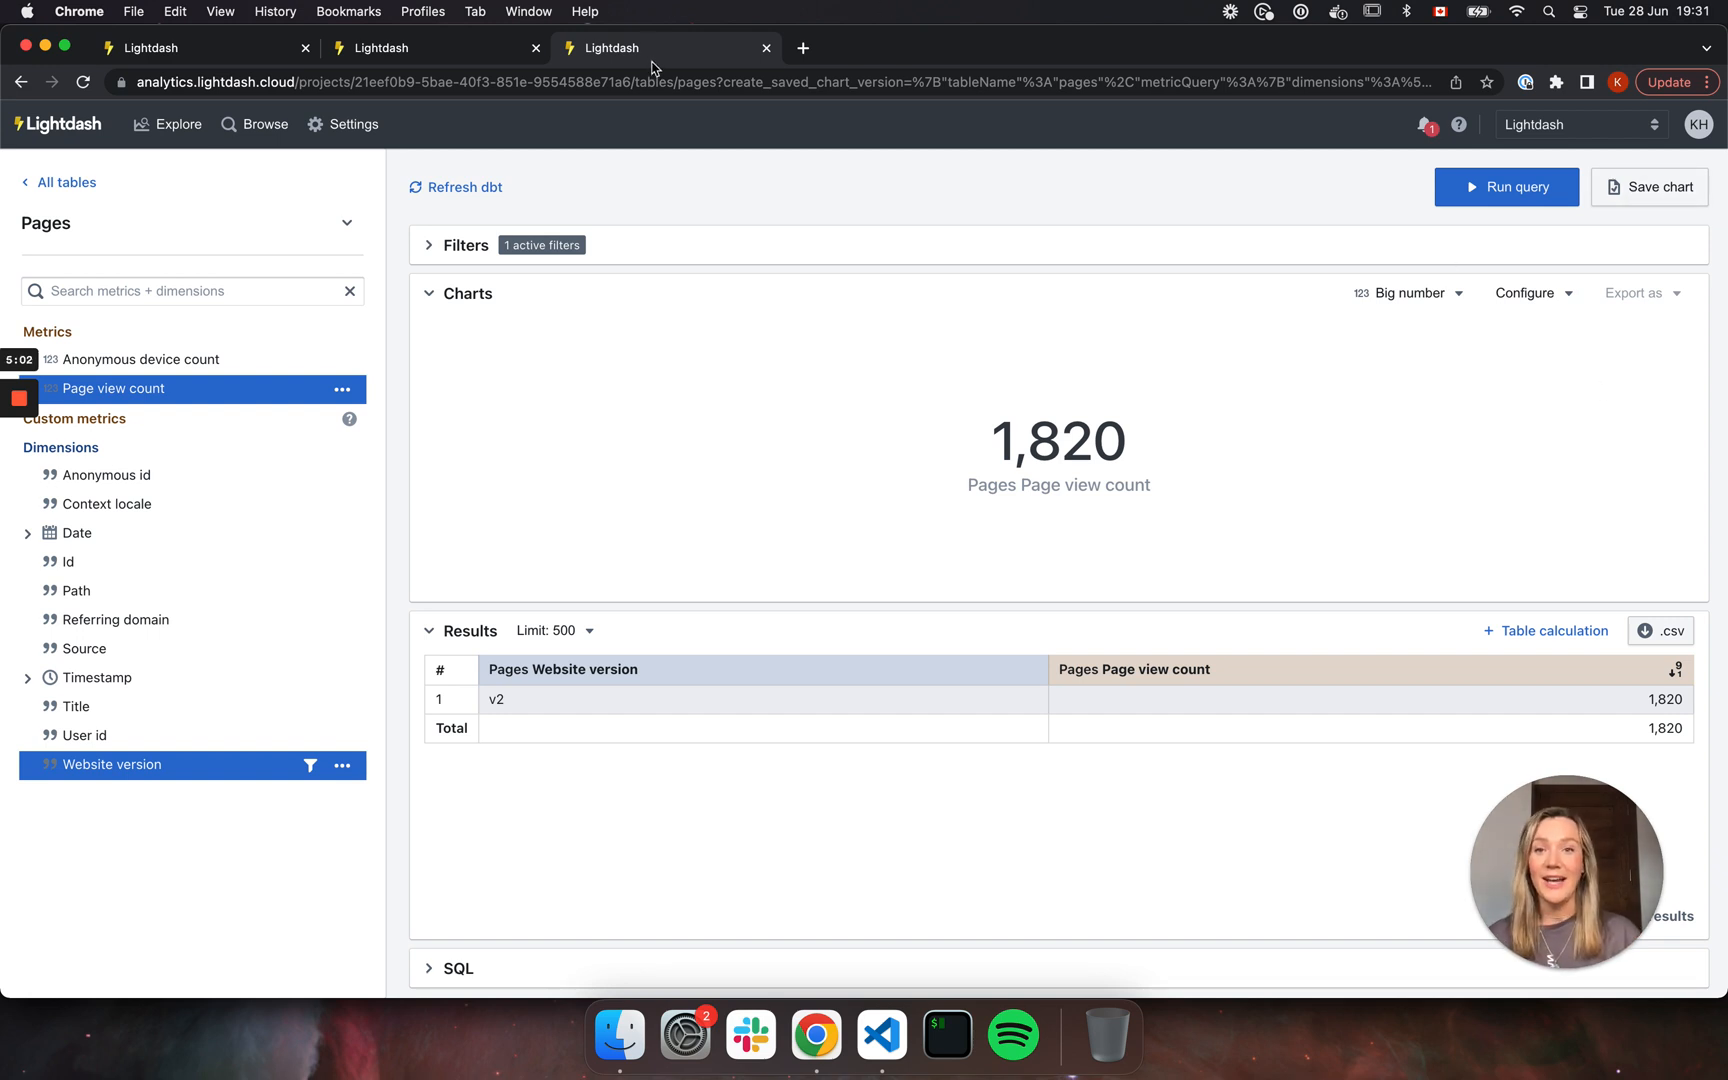
pyautogui.moveTo(721, 431)
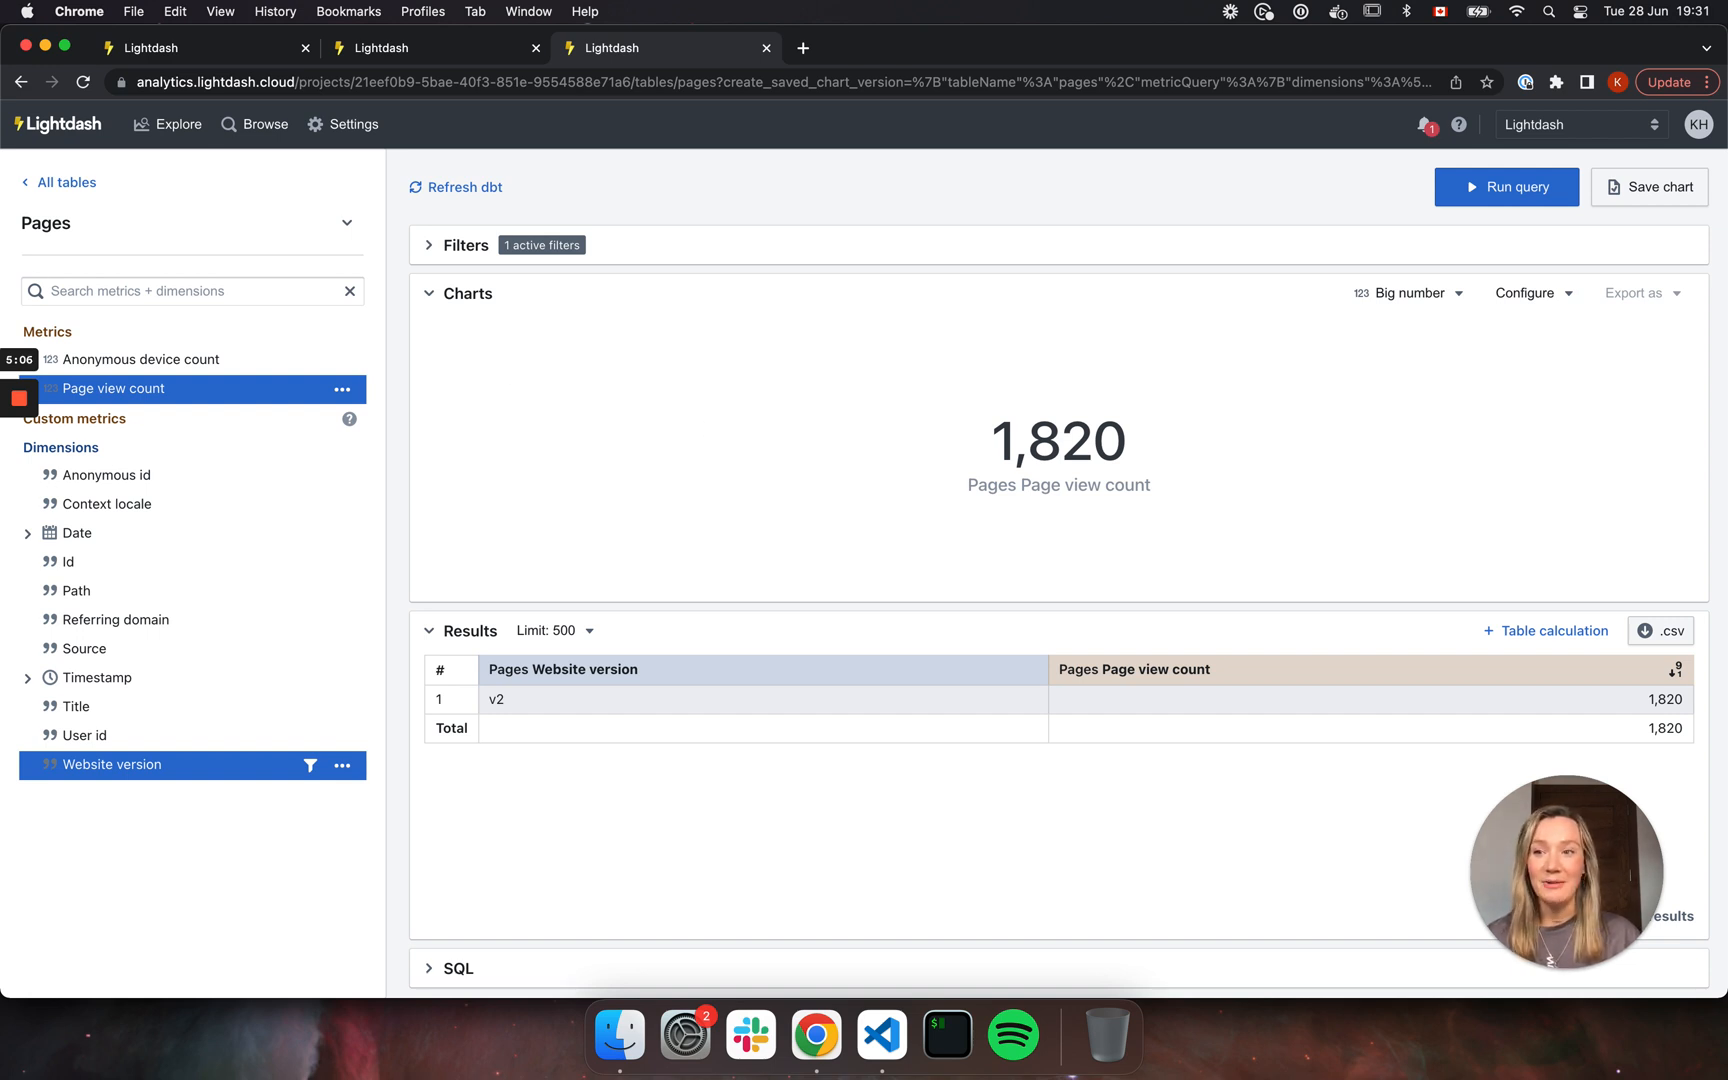
pyautogui.moveTo(503, 330)
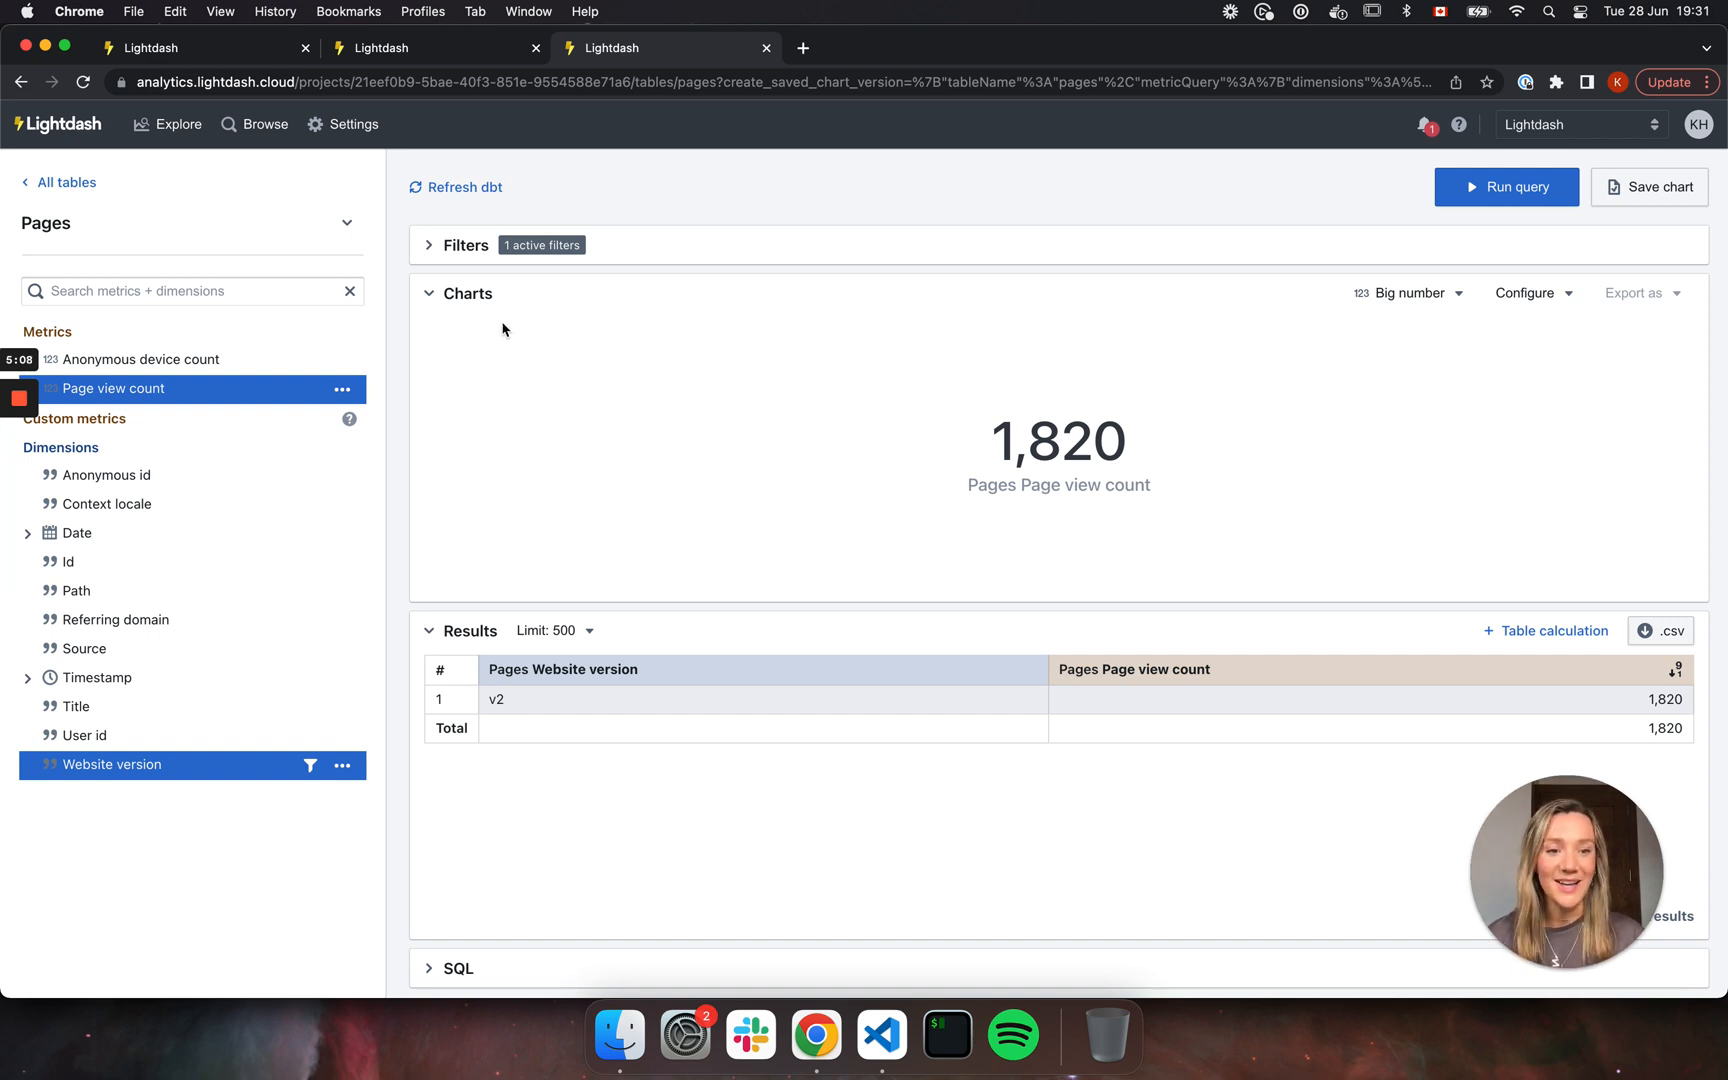